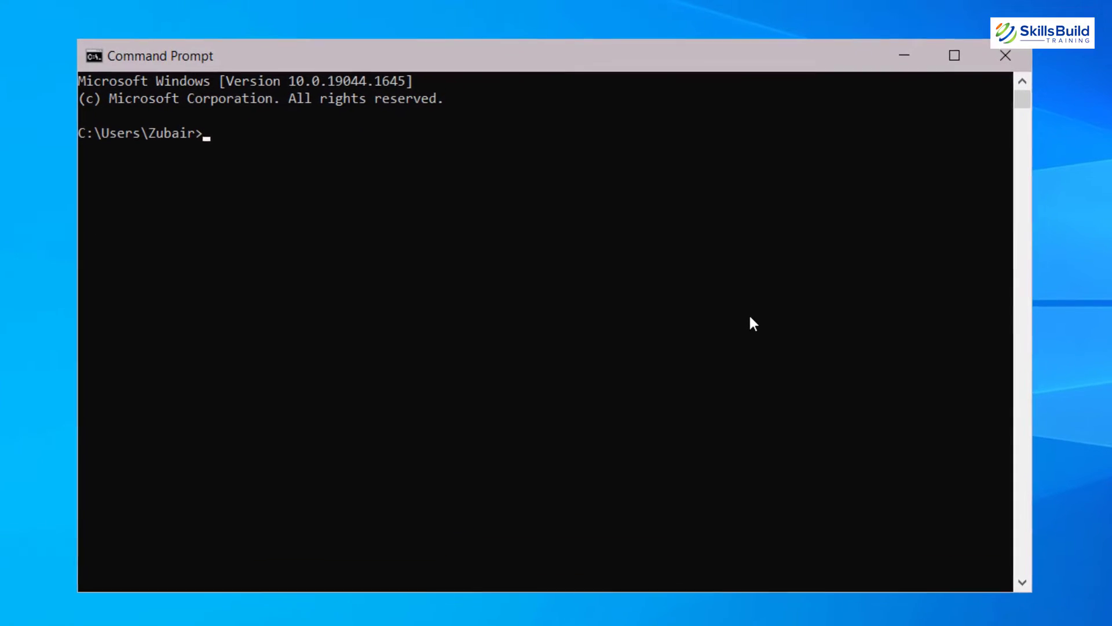
pyautogui.moveTo(494, 252)
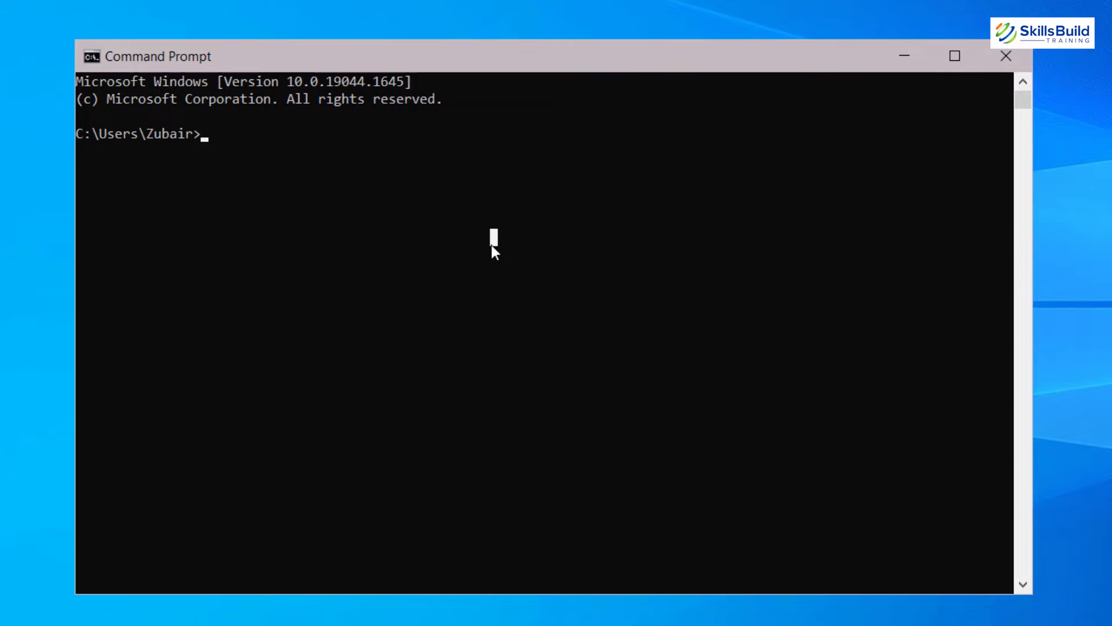
# - Type the command 'ping google.com' at the Command Prompt
pyautogui.write('ping')
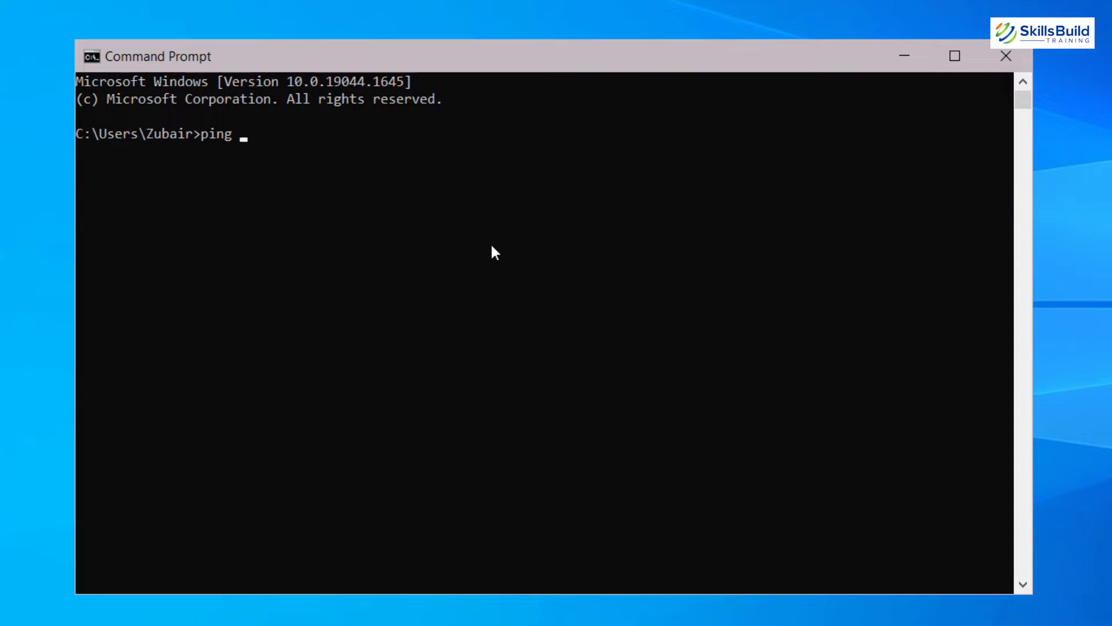
pyautogui.write('google.c')
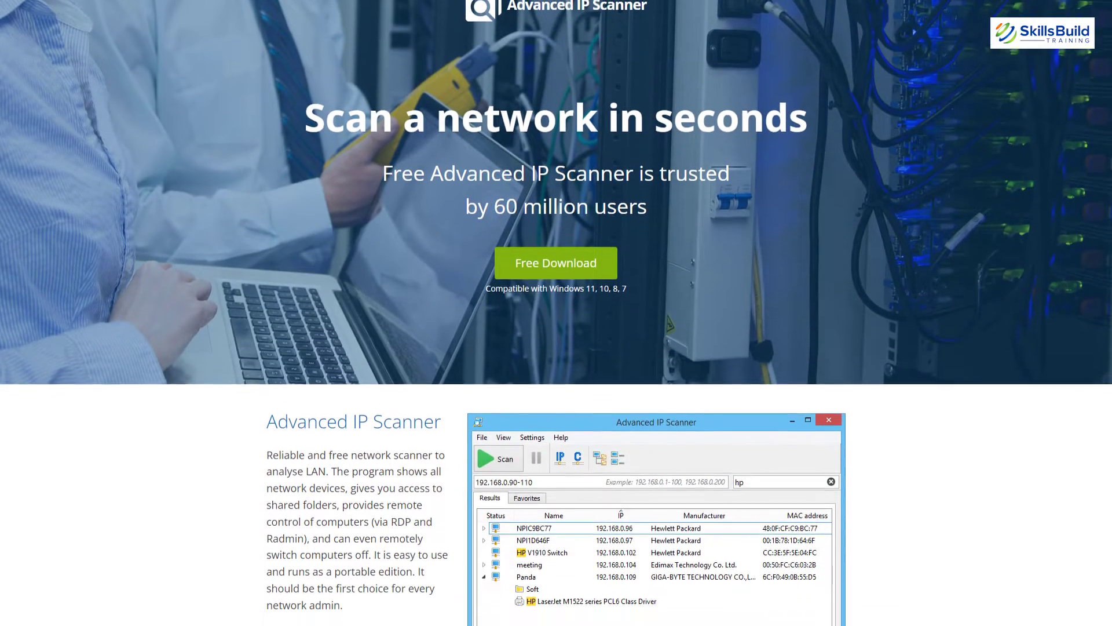
pyautogui.scroll(-3)
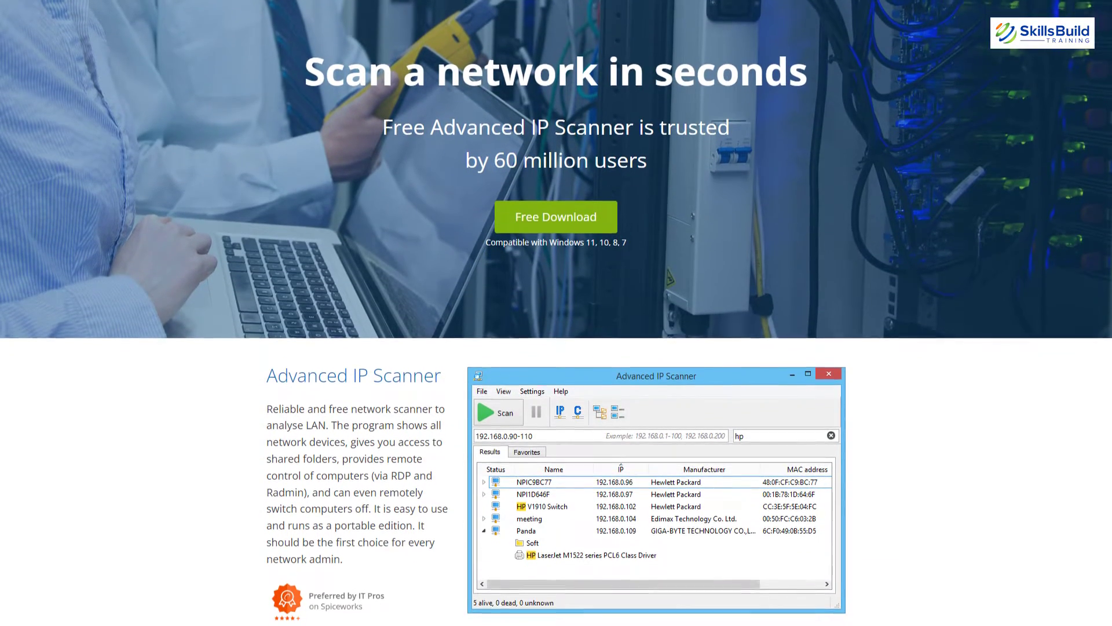
pyautogui.scroll(-3)
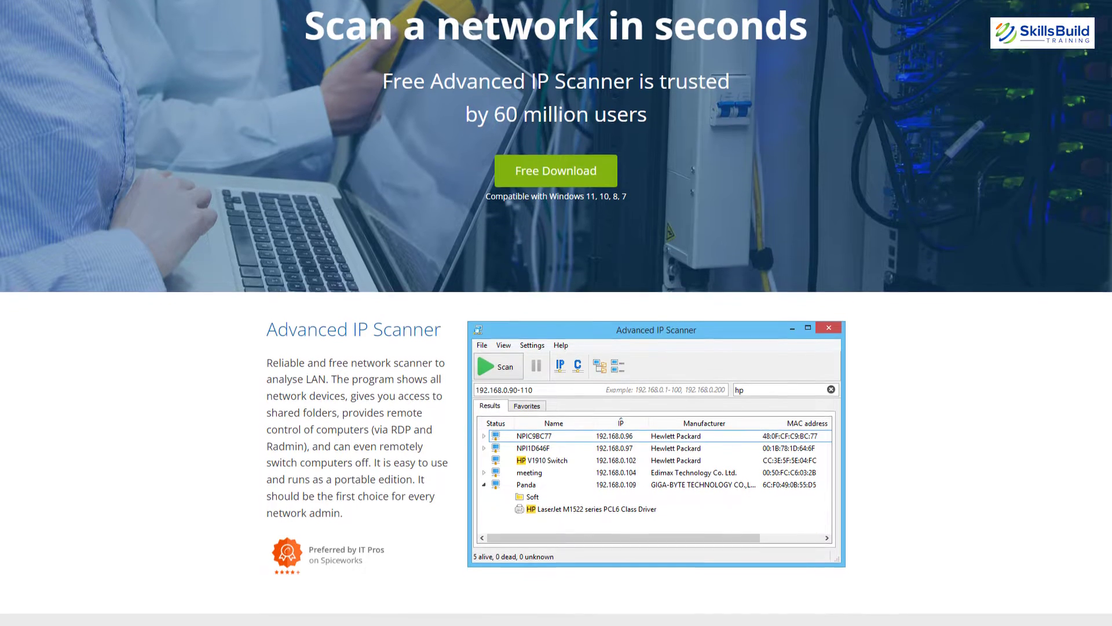
pyautogui.scroll(-3)
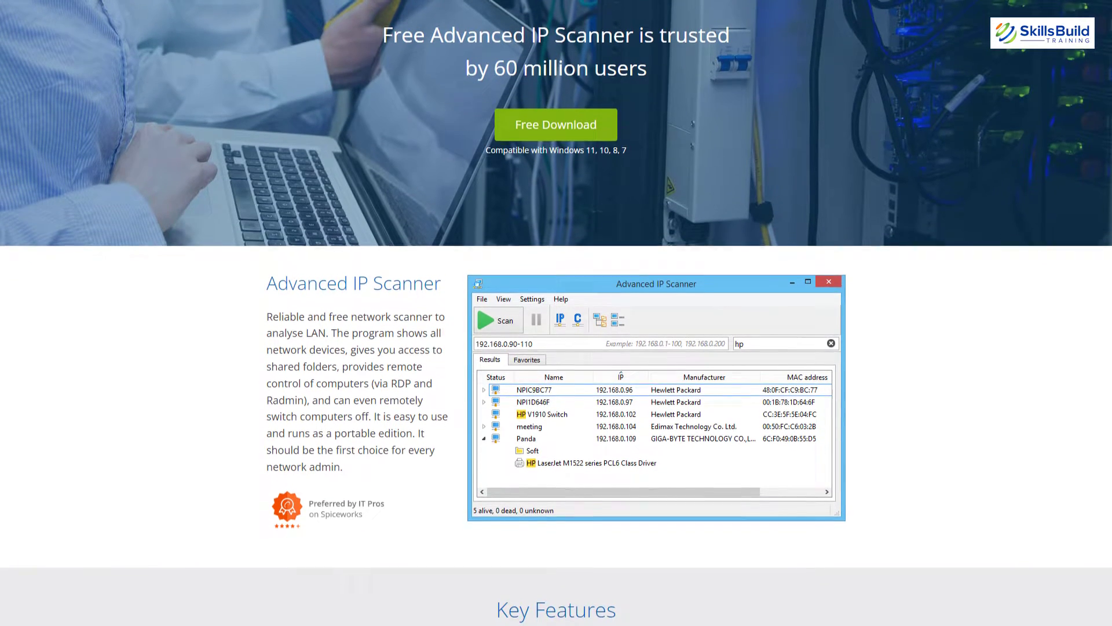
pyautogui.scroll(-3)
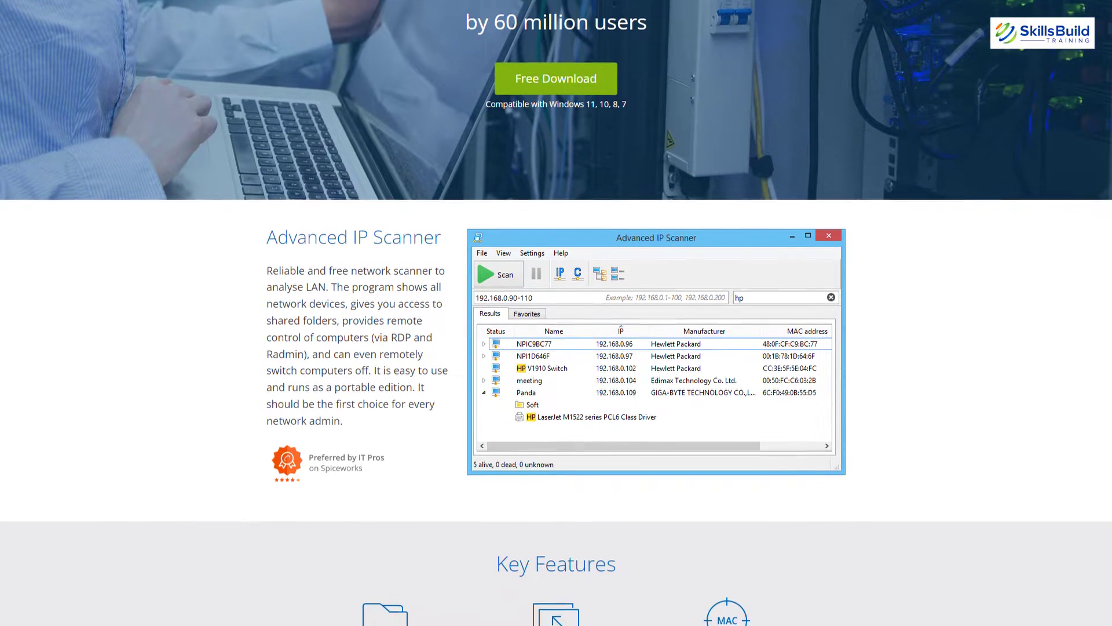
pyautogui.scroll(-3)
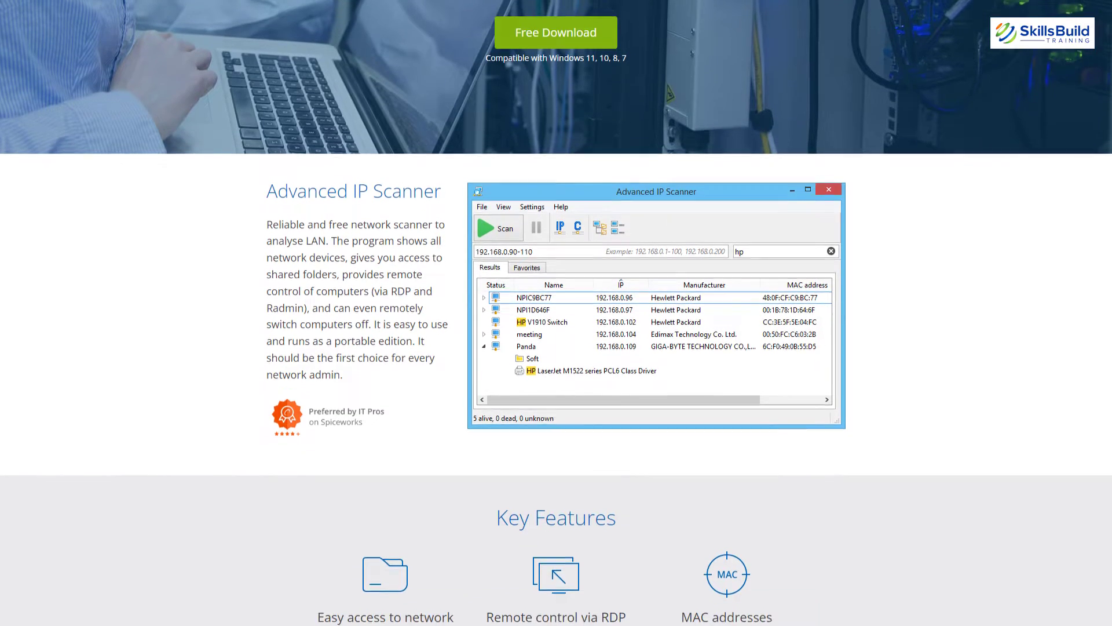
pyautogui.scroll(-3)
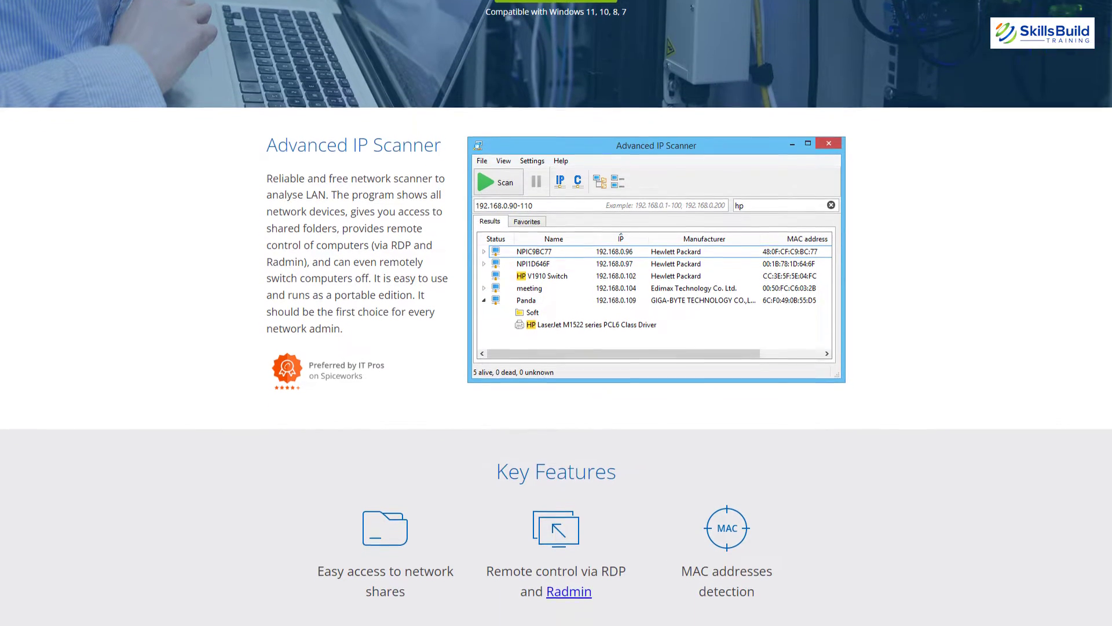
pyautogui.scroll(-3)
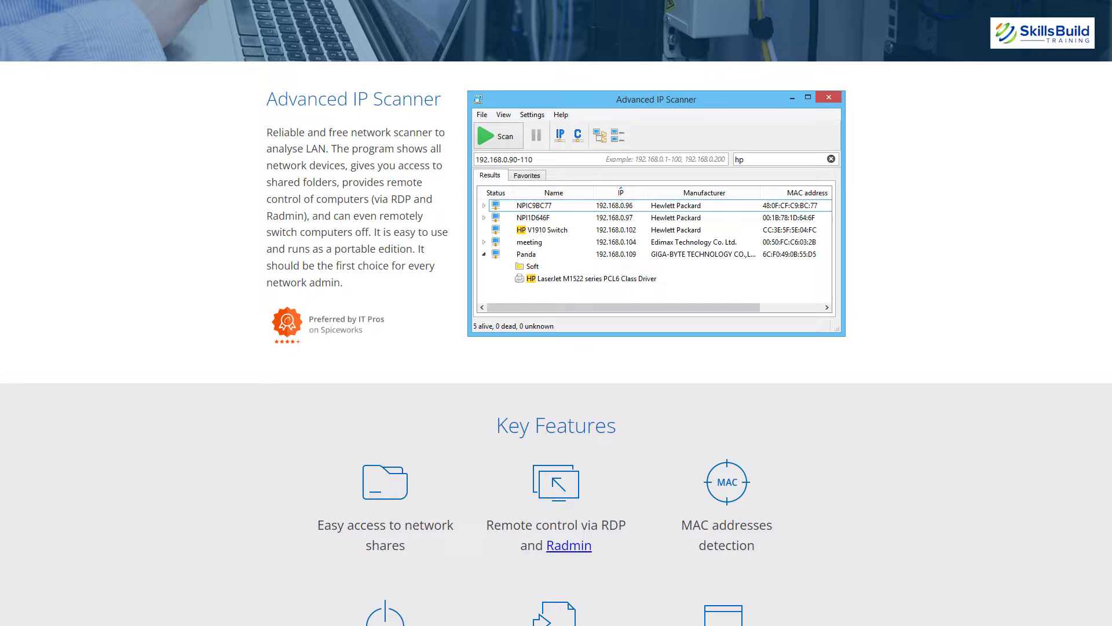
pyautogui.scroll(-3)
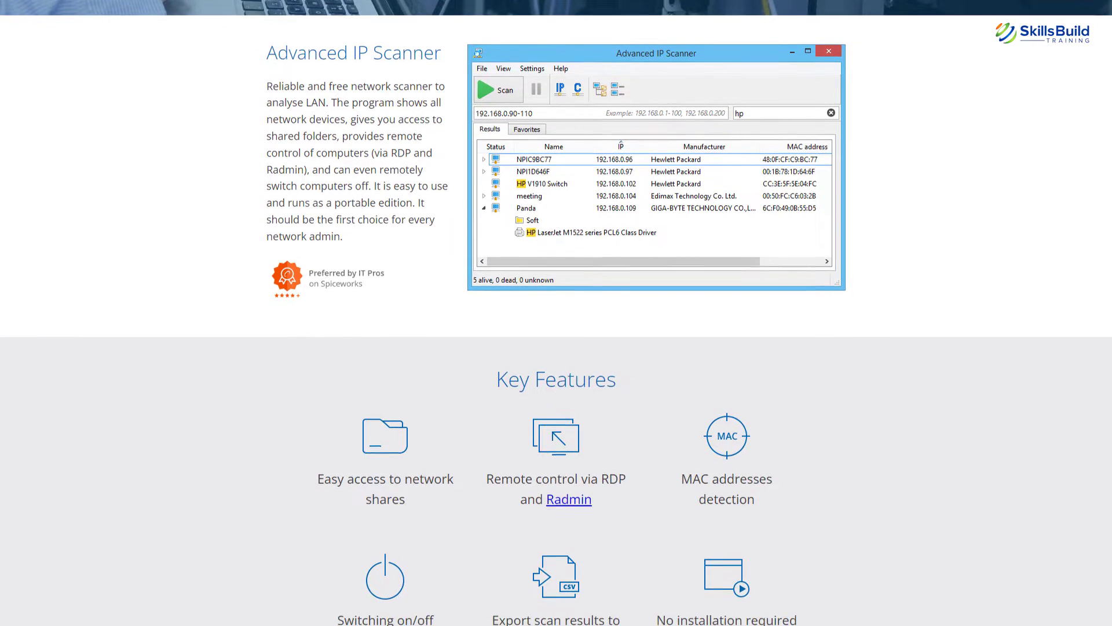
pyautogui.scroll(-3)
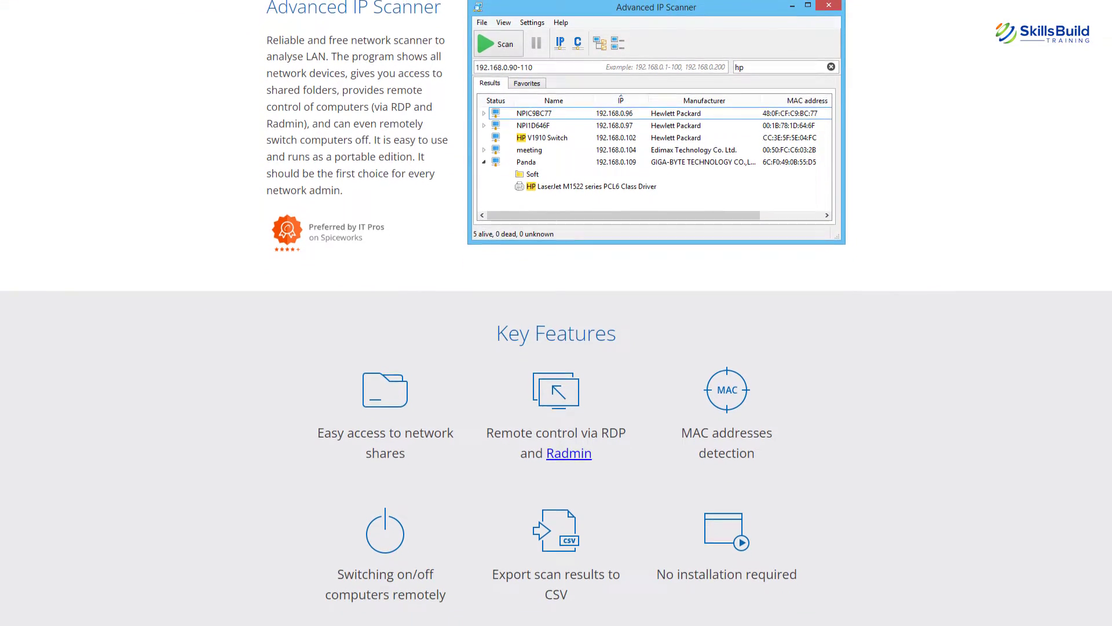
pyautogui.scroll(-3)
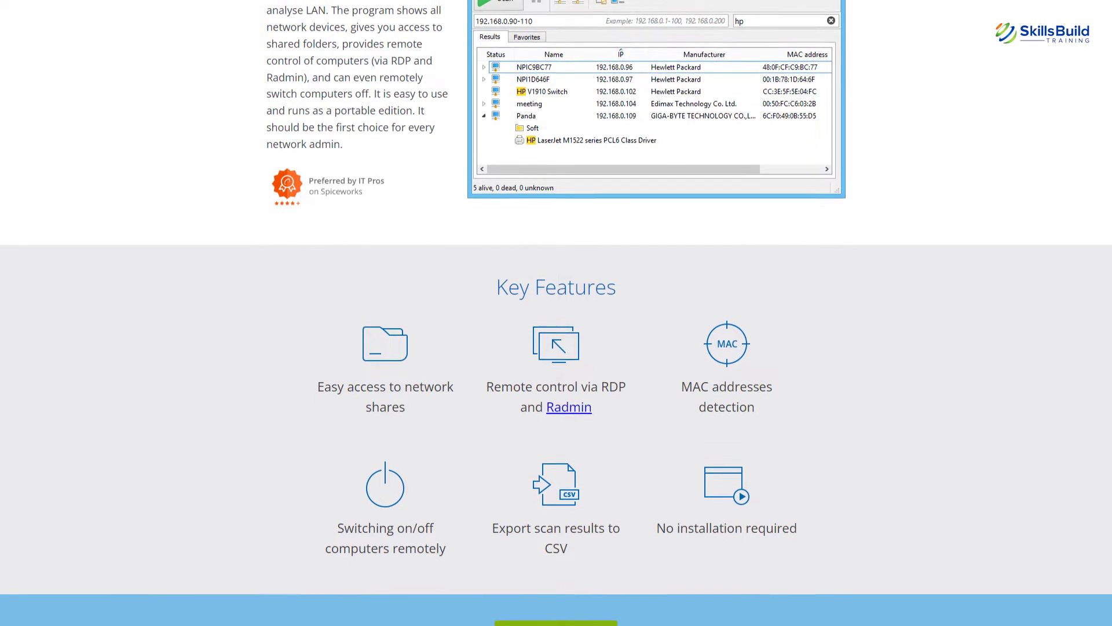
pyautogui.scroll(-3)
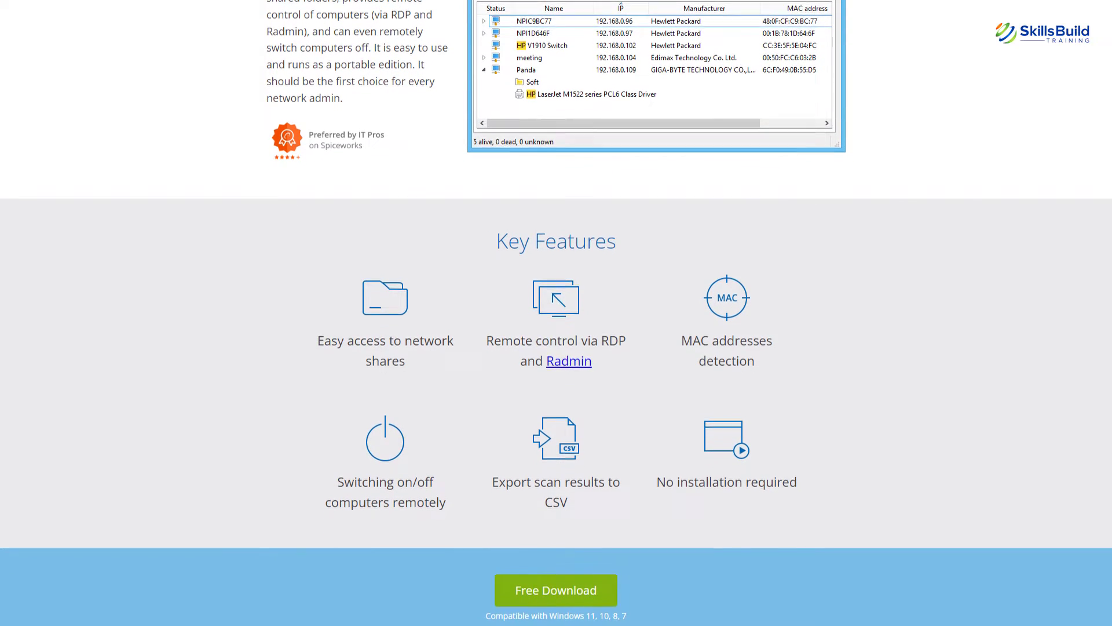
pyautogui.scroll(-3)
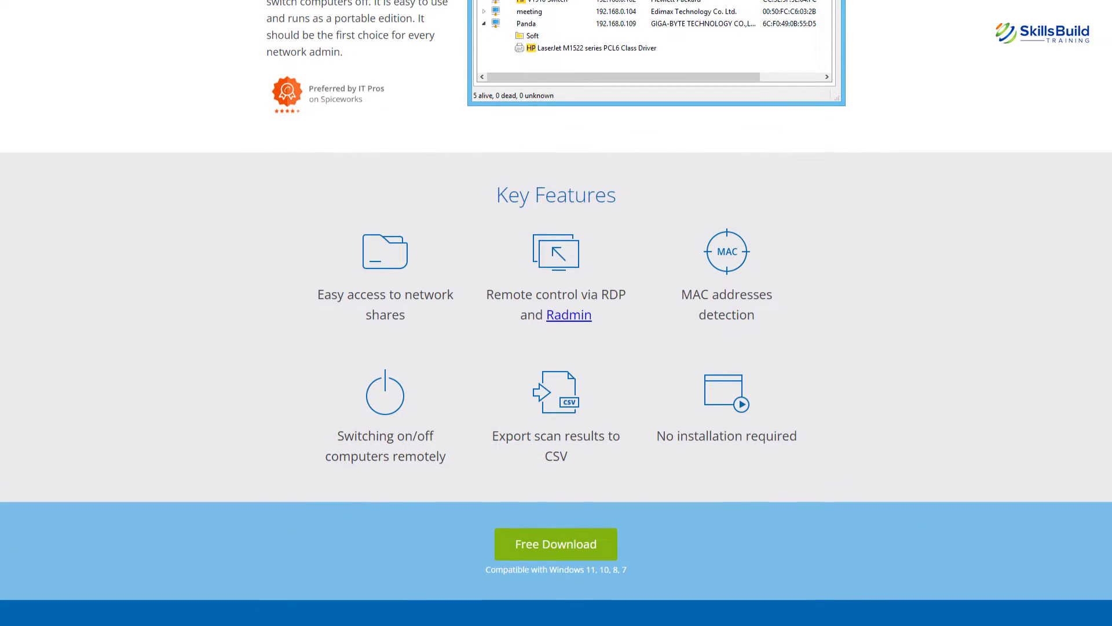
pyautogui.scroll(-3)
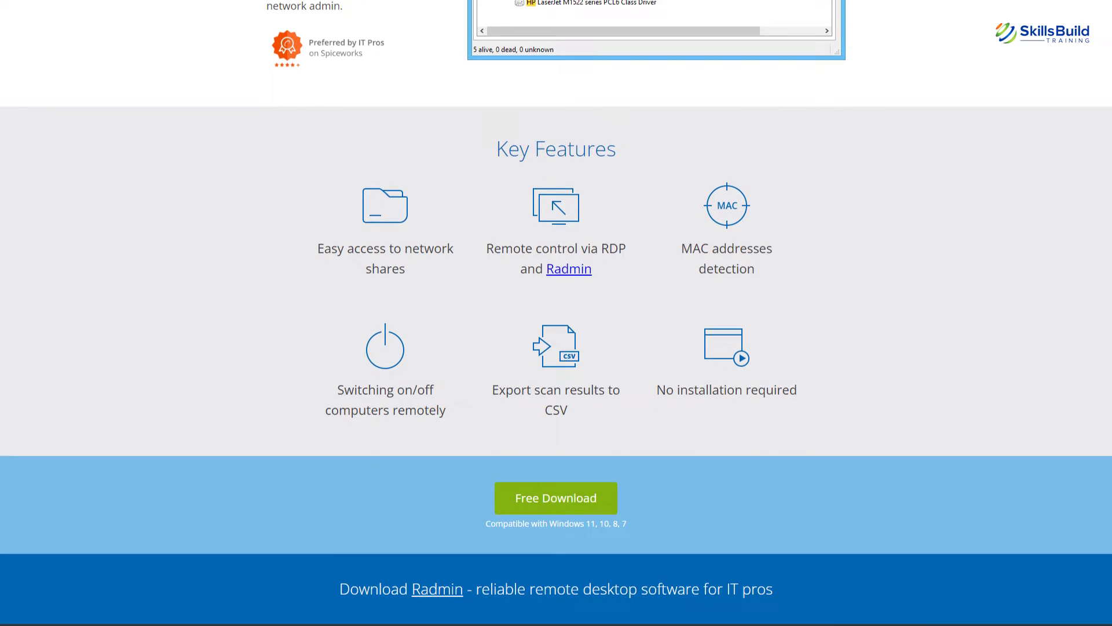
pyautogui.scroll(-3)
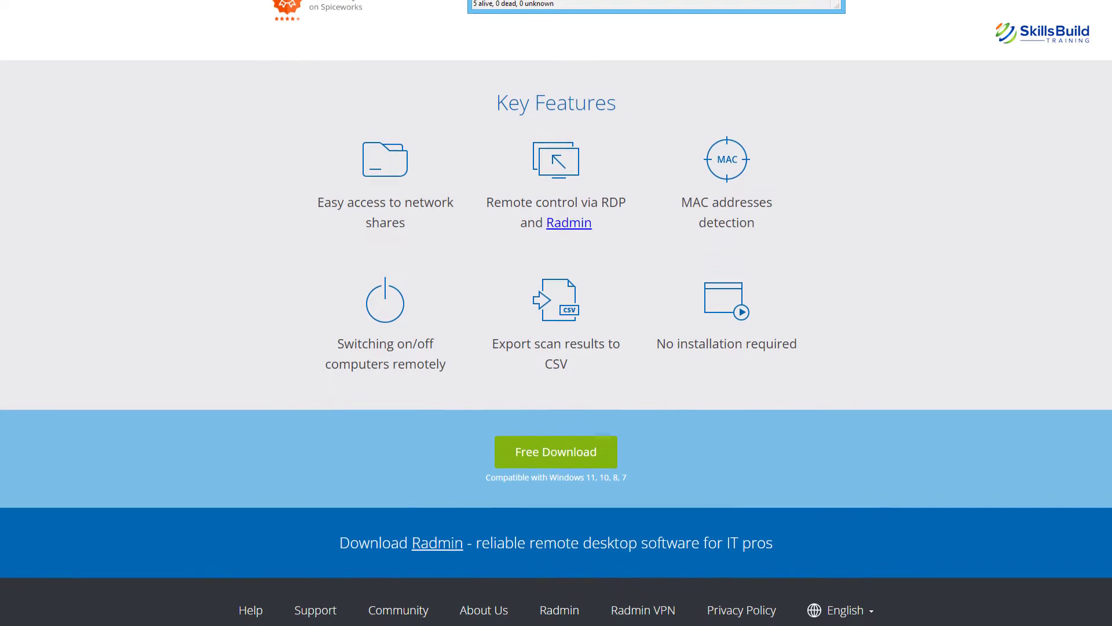
pyautogui.scroll(-3)
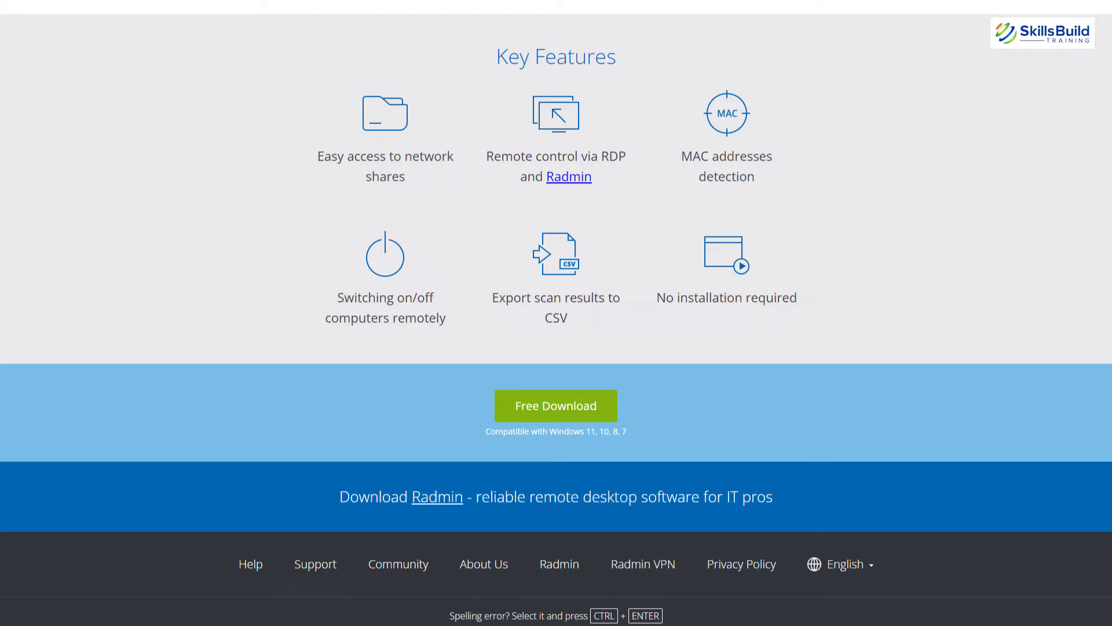
pyautogui.scroll(-3)
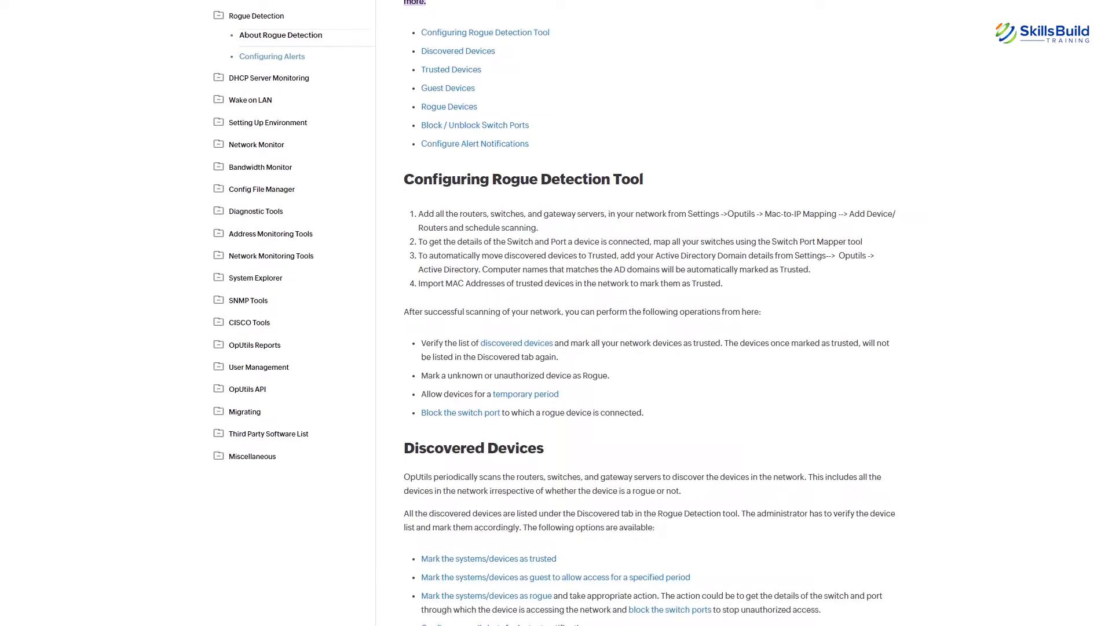
# - Scroll the OpUtils page through Guest Devices, Rogue Devices and Block/Unblock Switch Ports
pyautogui.scroll(-3)
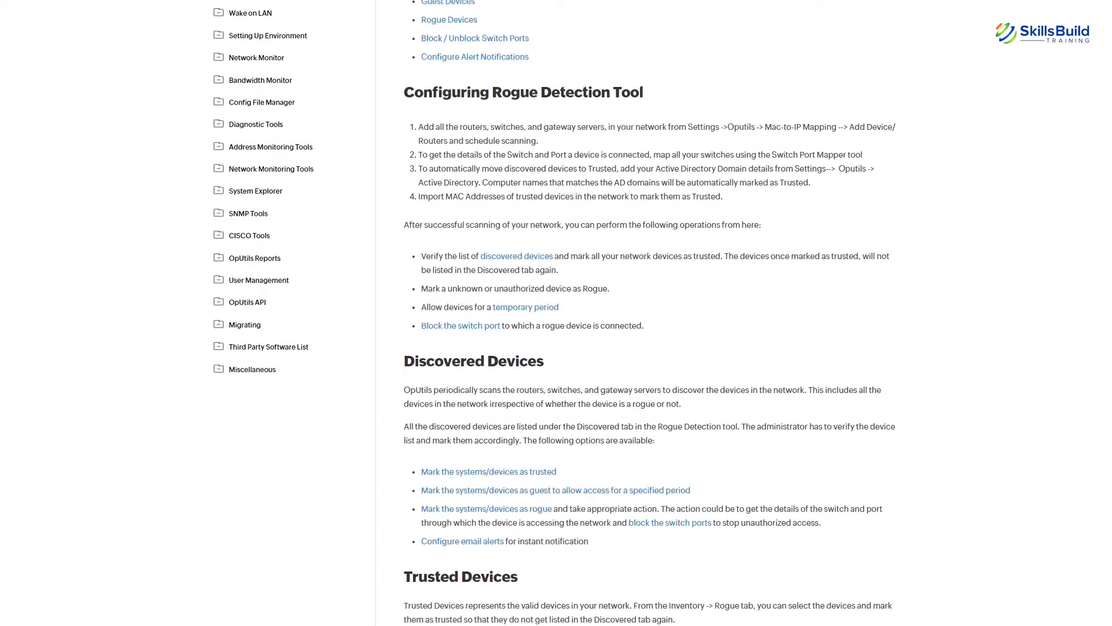
pyautogui.scroll(-3)
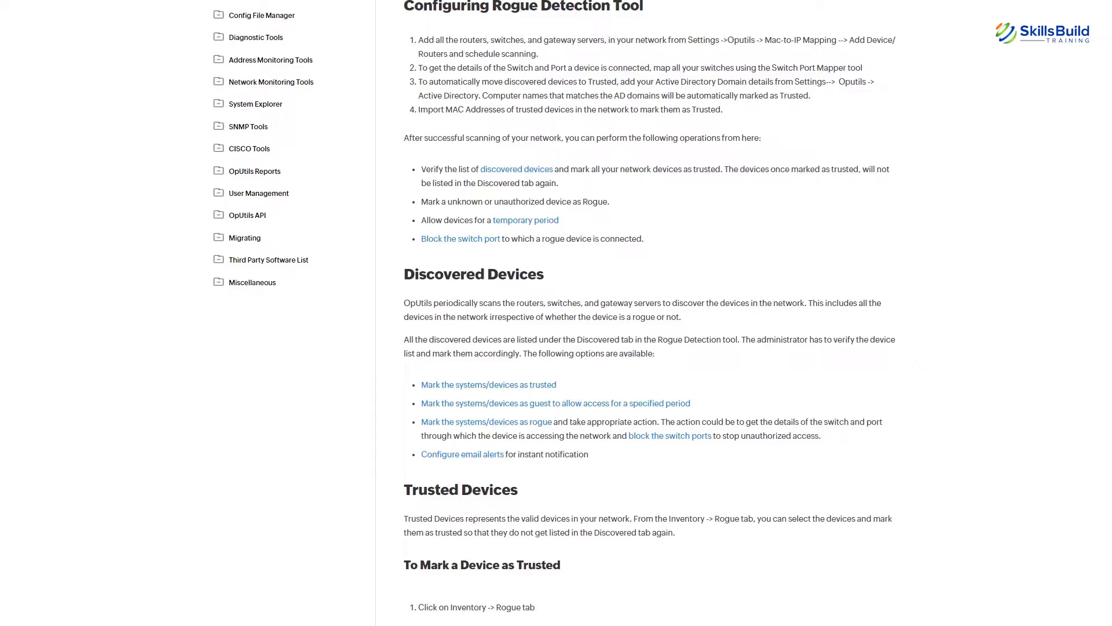
pyautogui.scroll(-3)
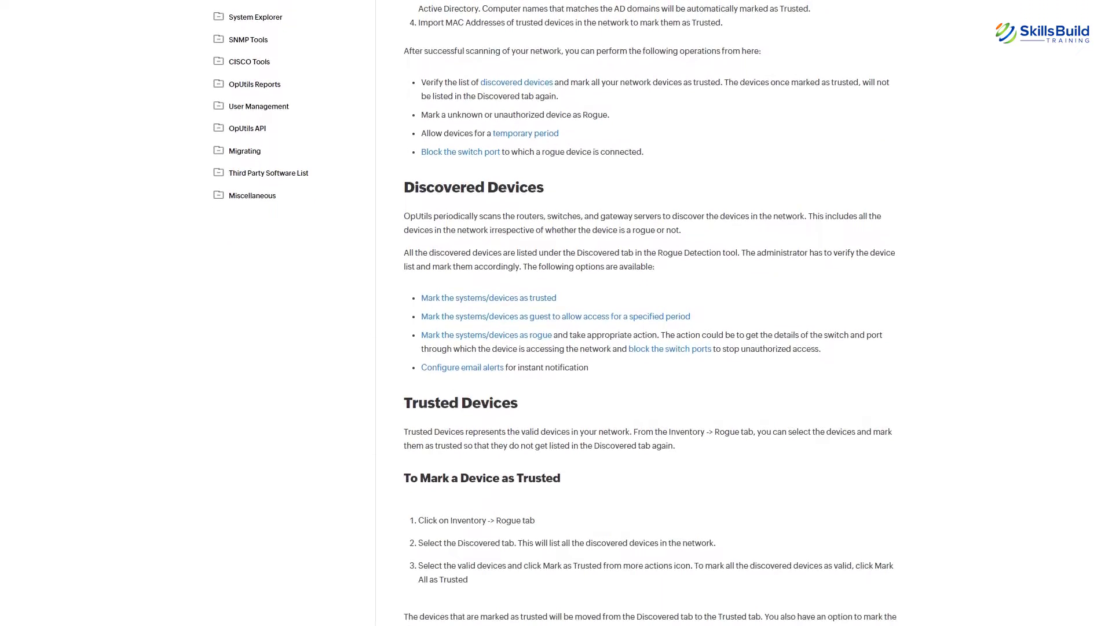
pyautogui.scroll(-3)
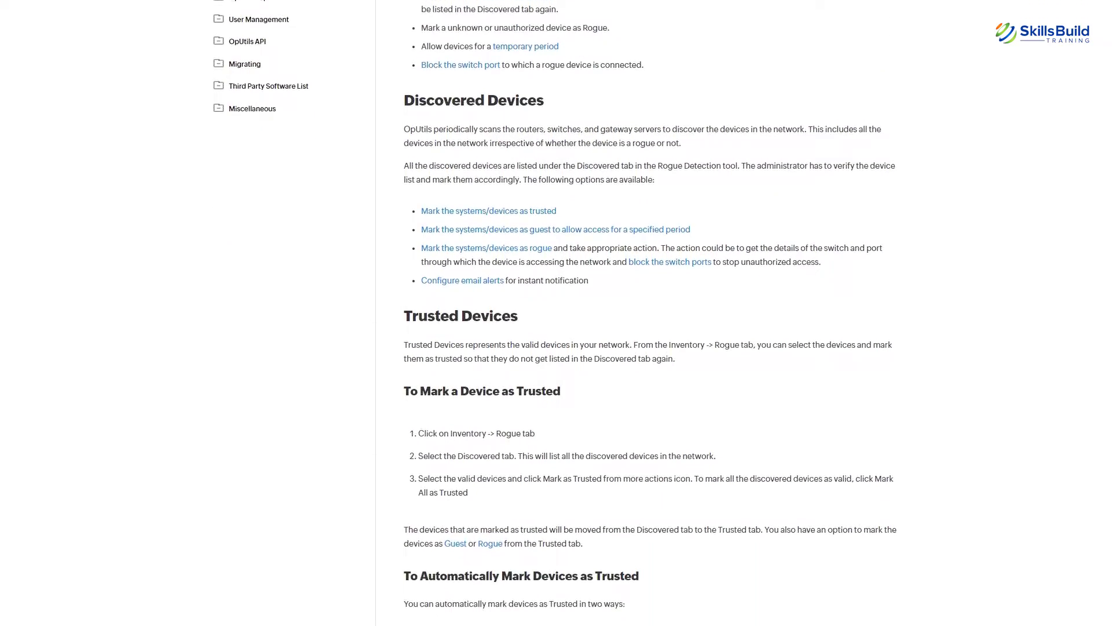
pyautogui.scroll(-3)
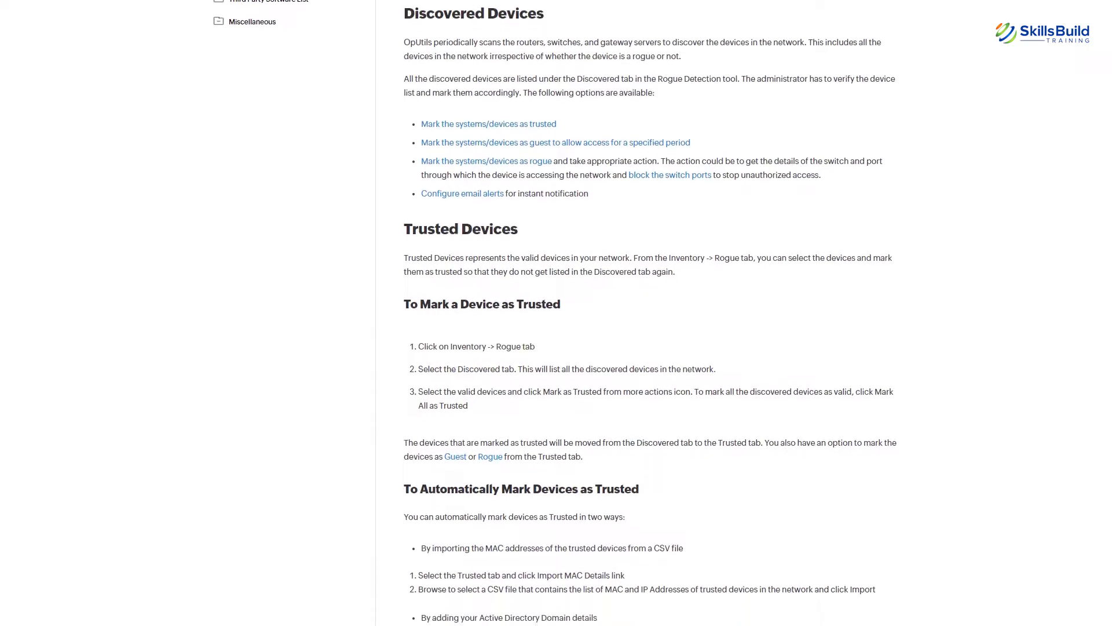
pyautogui.scroll(-3)
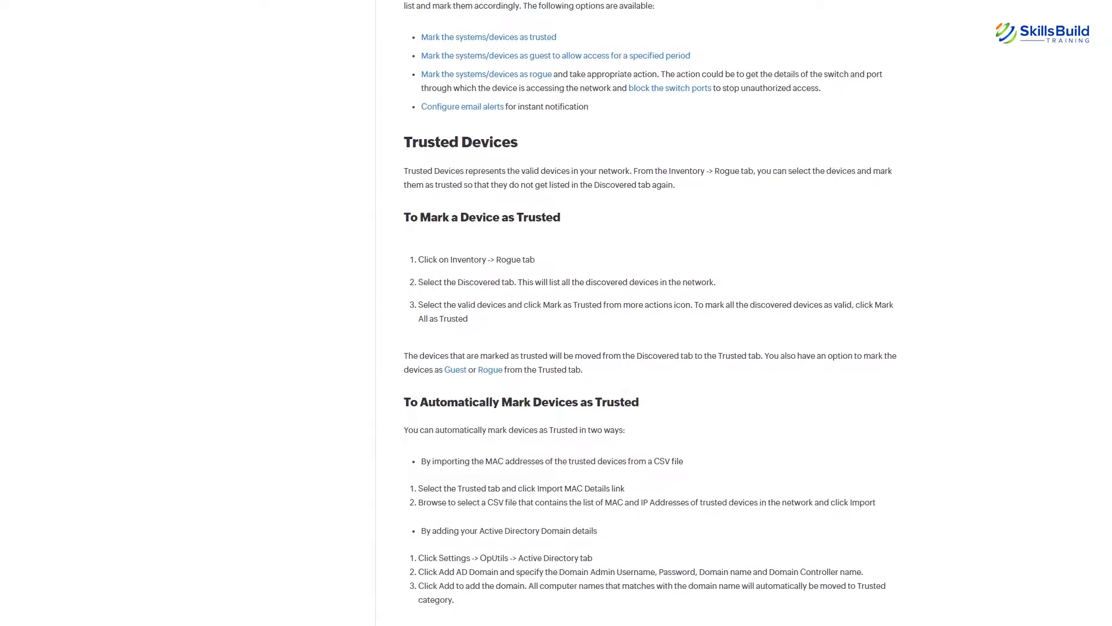
pyautogui.scroll(-3)
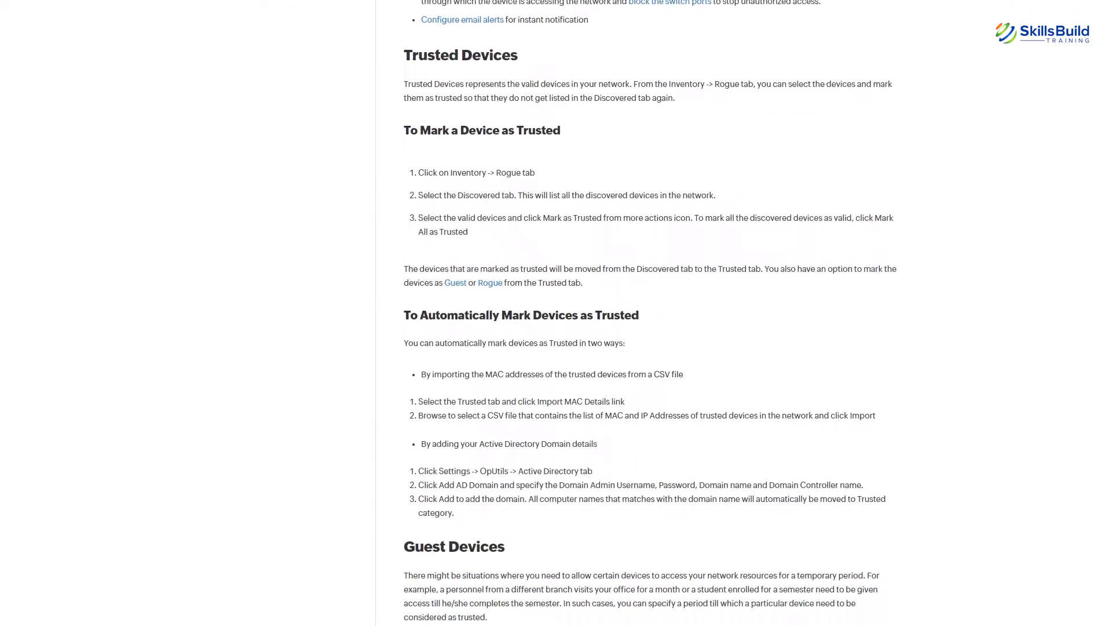
pyautogui.scroll(-3)
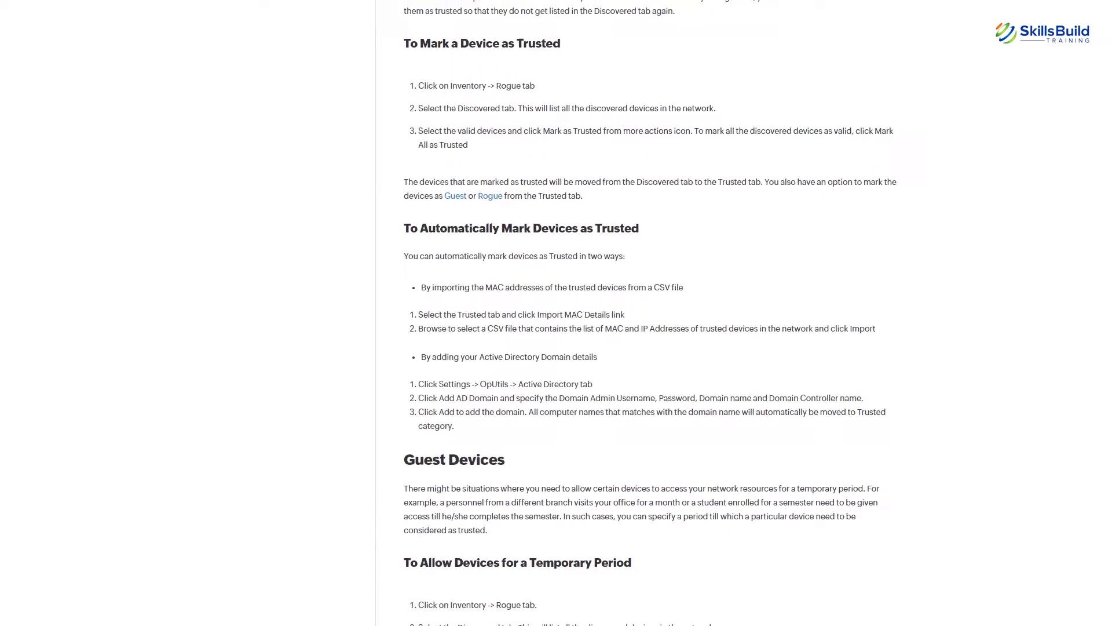
pyautogui.scroll(-3)
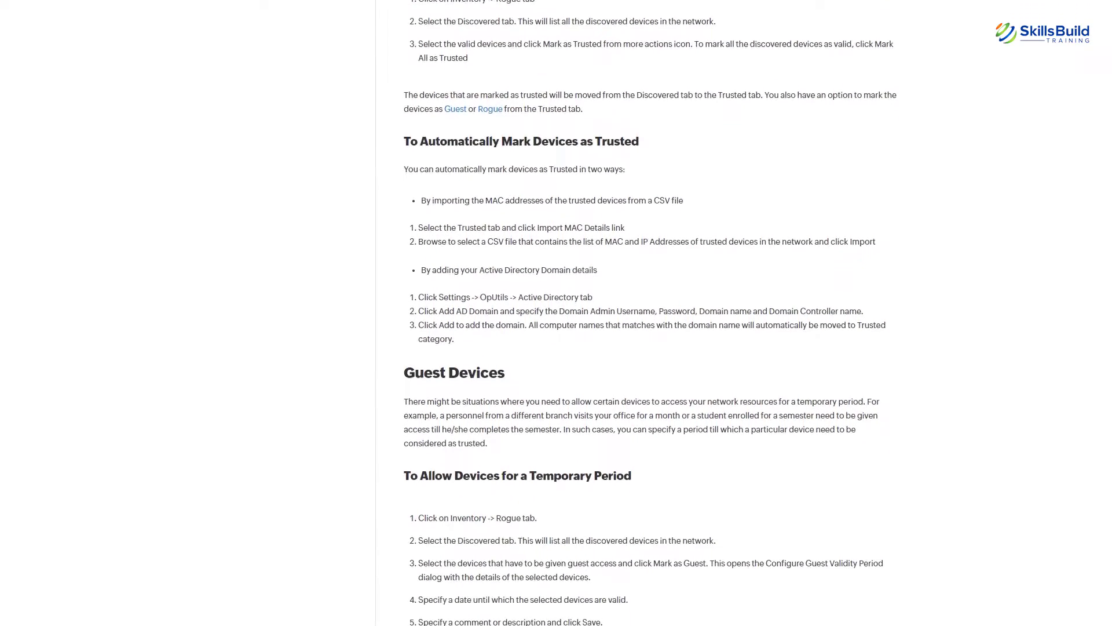
pyautogui.scroll(-3)
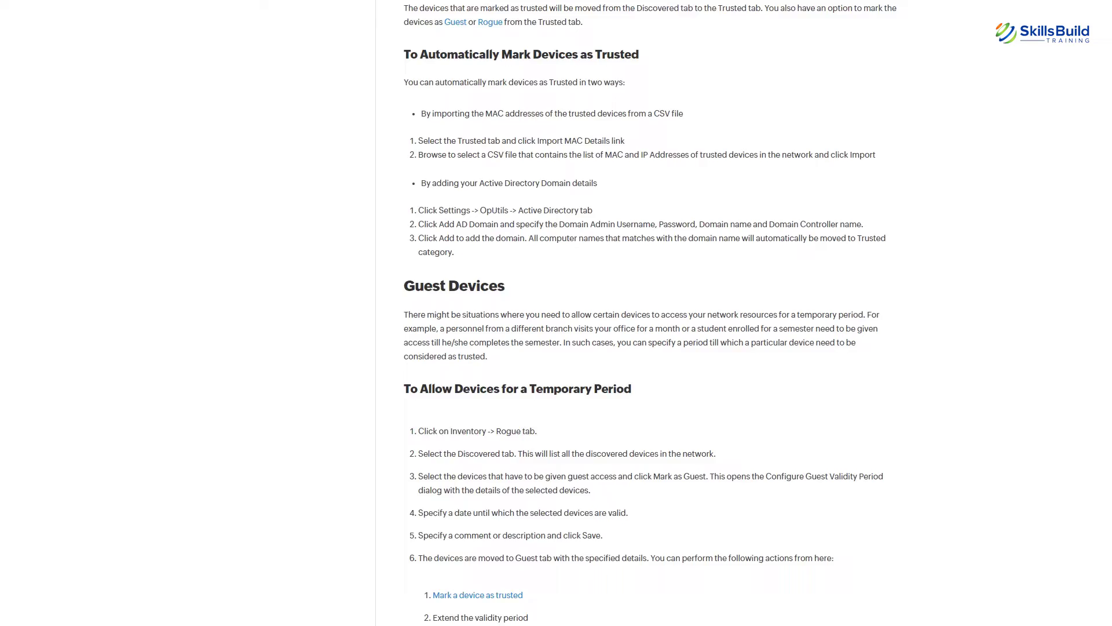
pyautogui.scroll(-3)
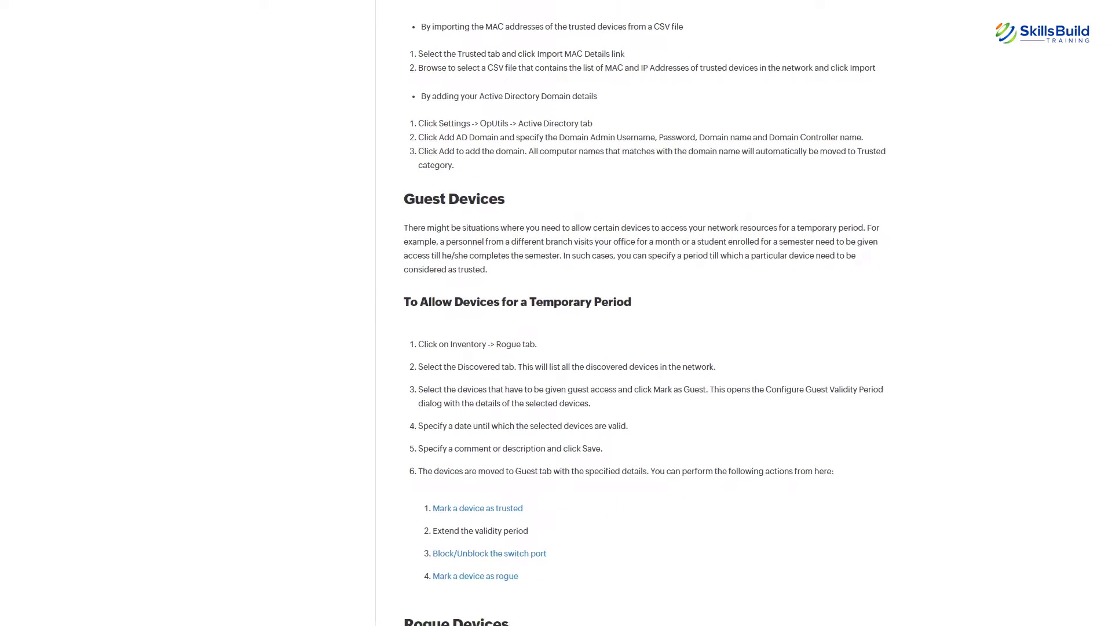
pyautogui.scroll(-3)
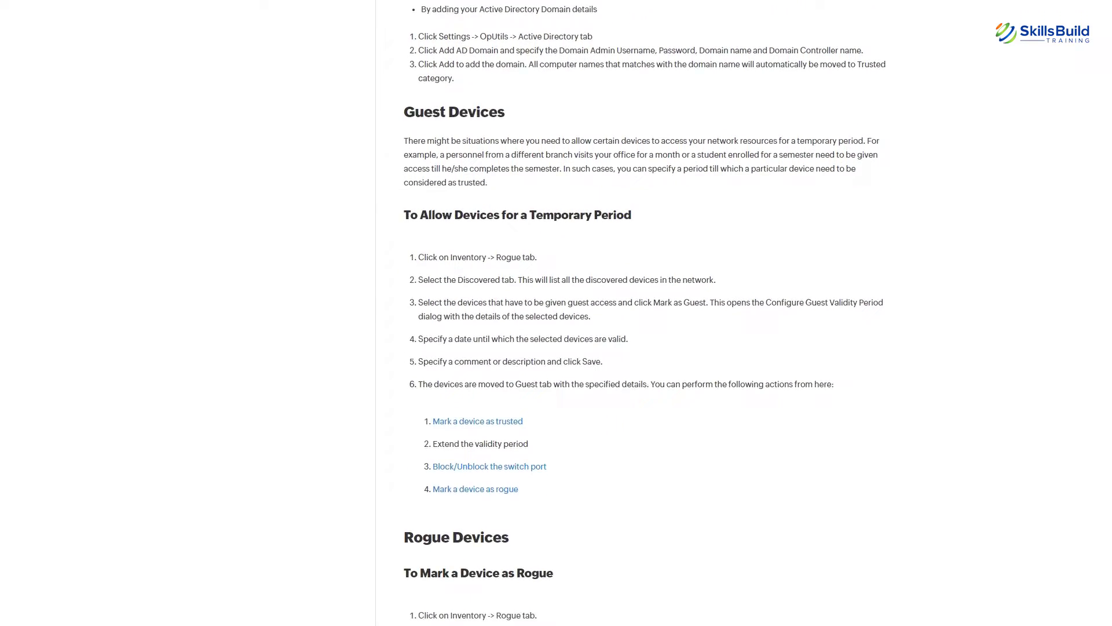
pyautogui.scroll(-3)
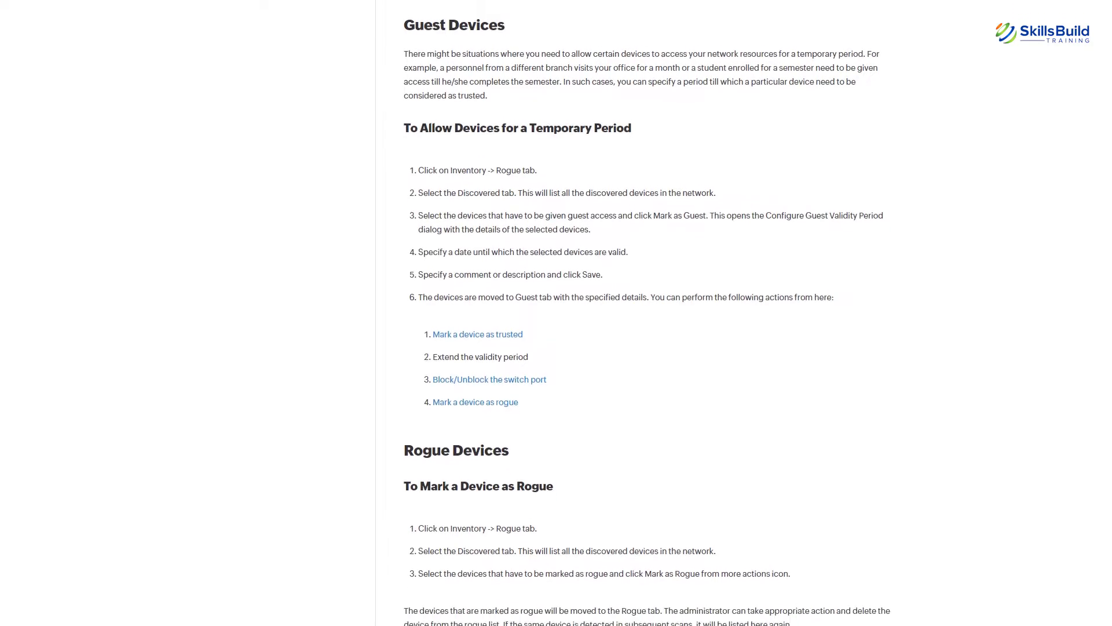
pyautogui.scroll(-3)
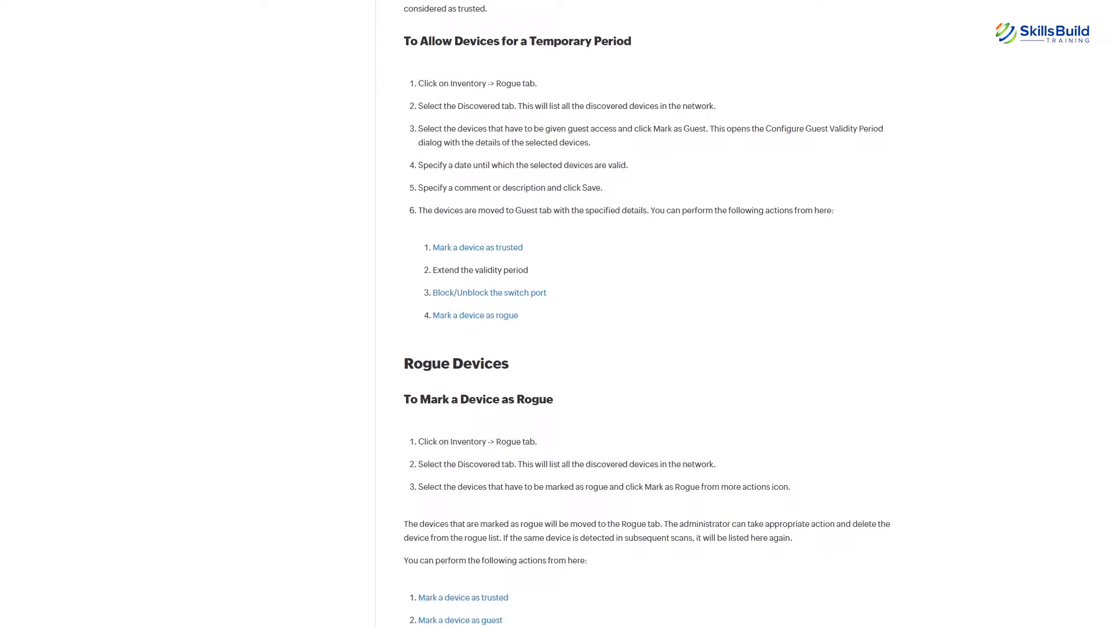
pyautogui.scroll(-3)
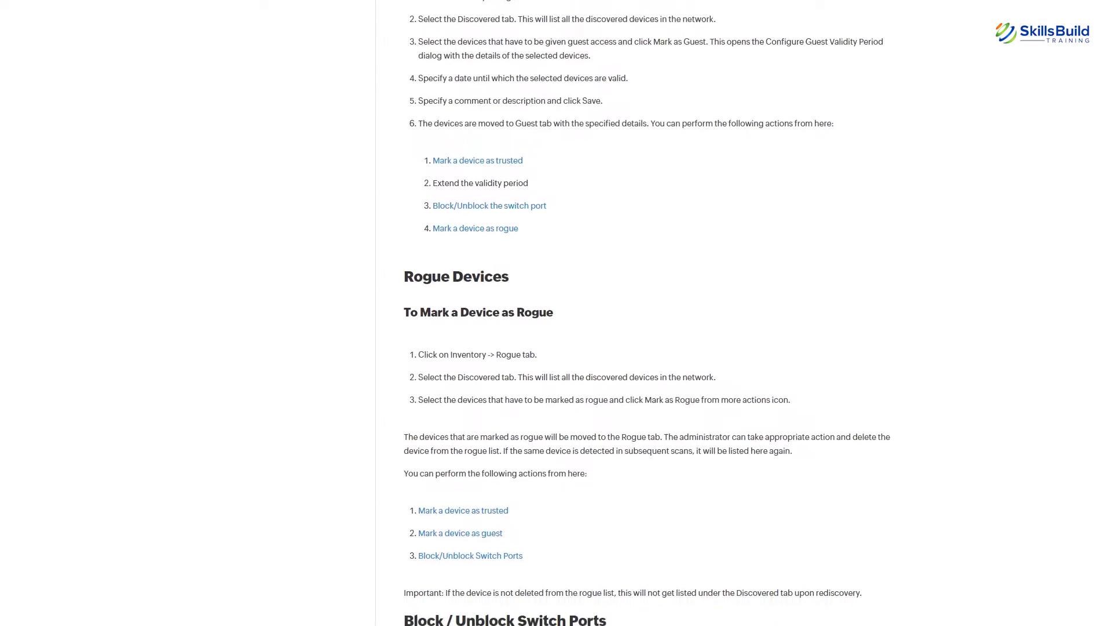
pyautogui.scroll(-3)
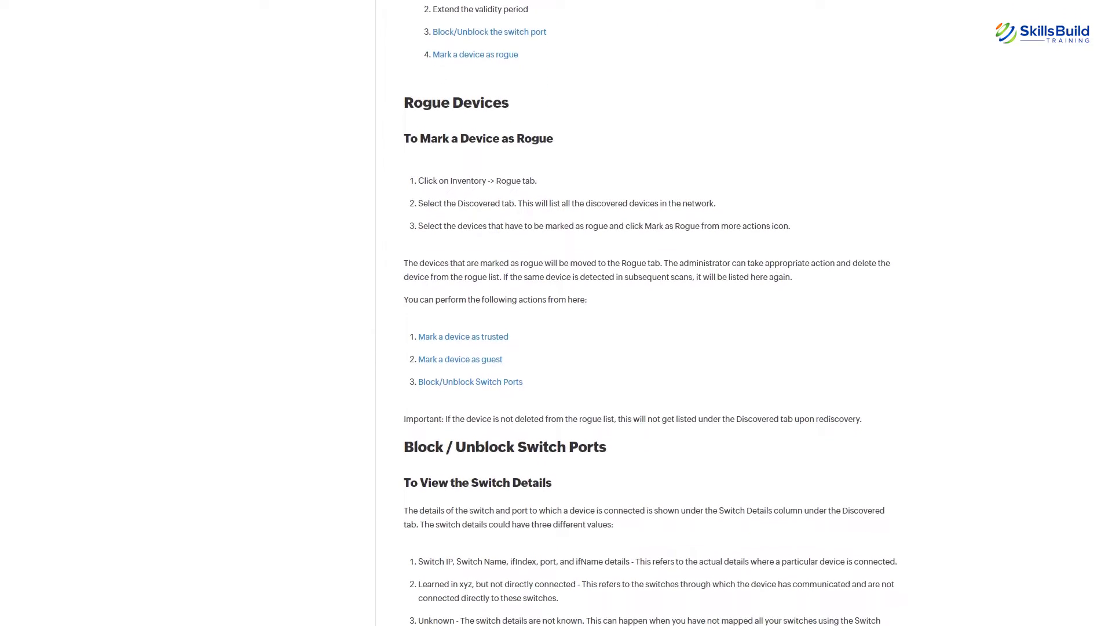
pyautogui.scroll(-3)
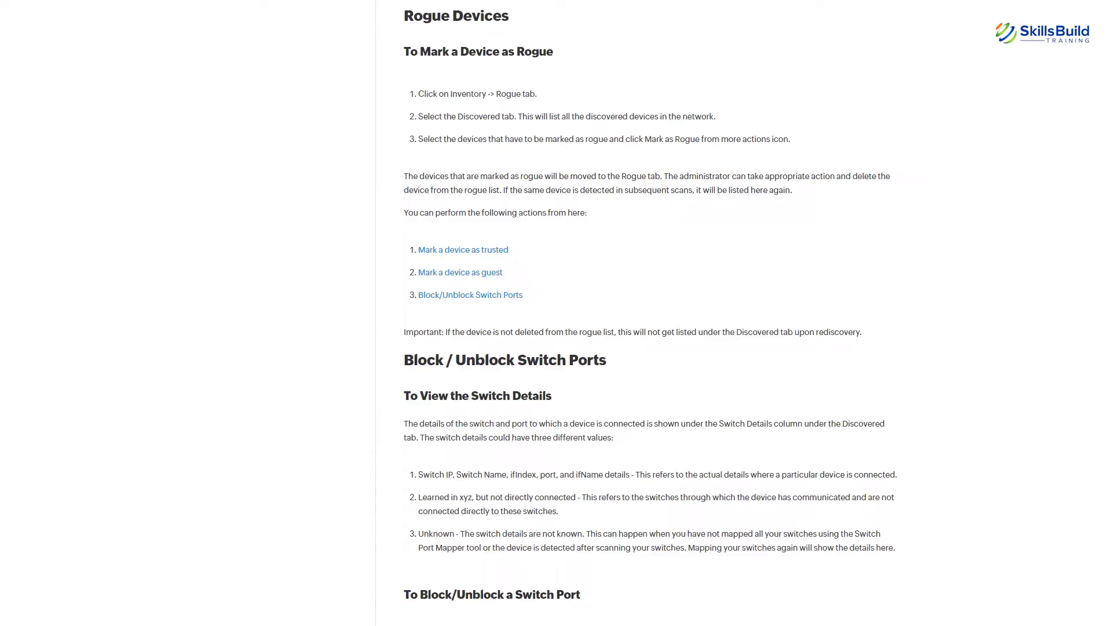
pyautogui.scroll(-3)
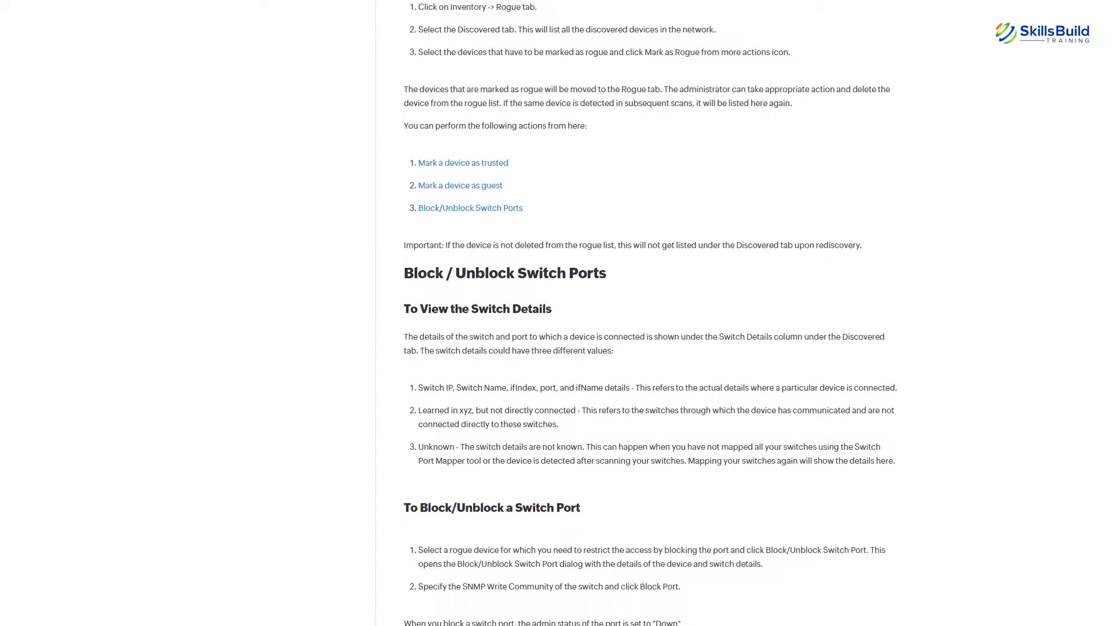
pyautogui.scroll(-3)
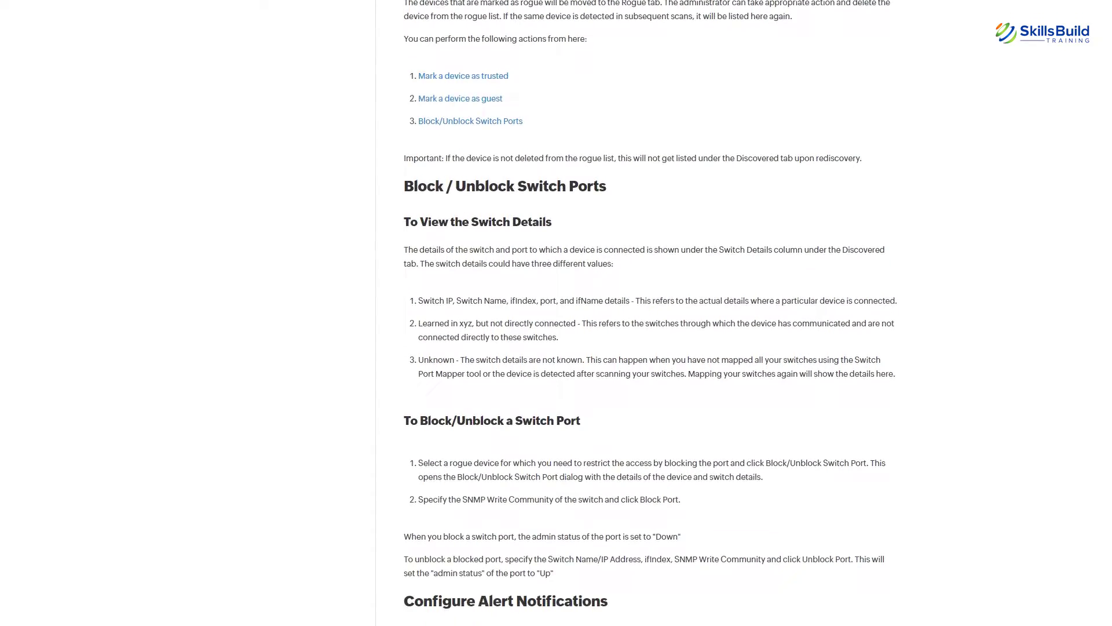
pyautogui.scroll(-3)
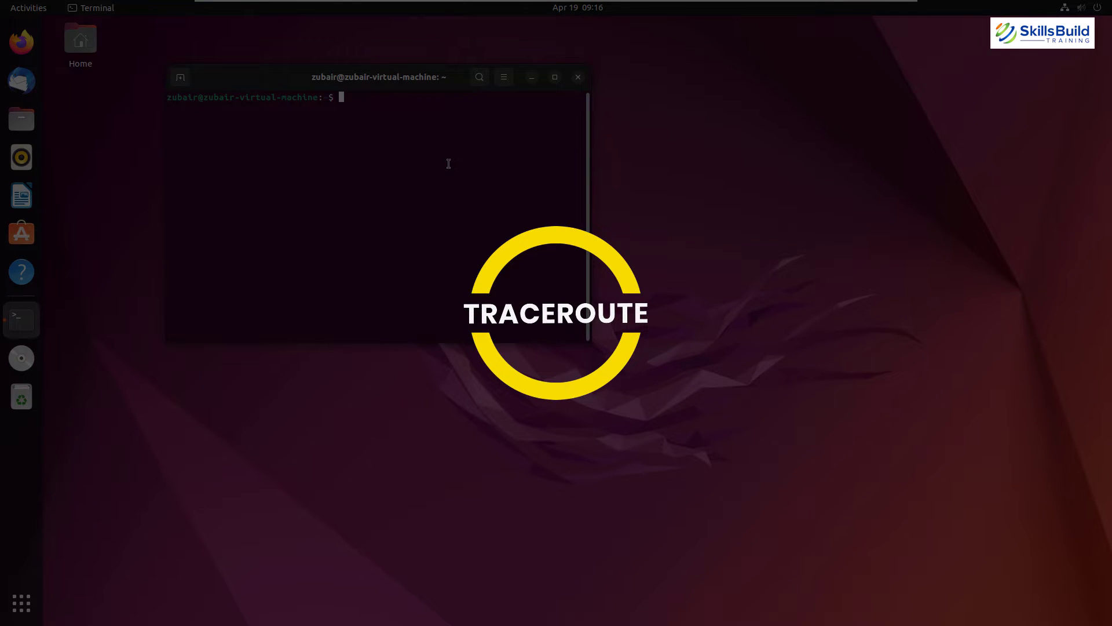
# - Run traceroute without arguments and scroll through its usage options
pyautogui.write('trace')
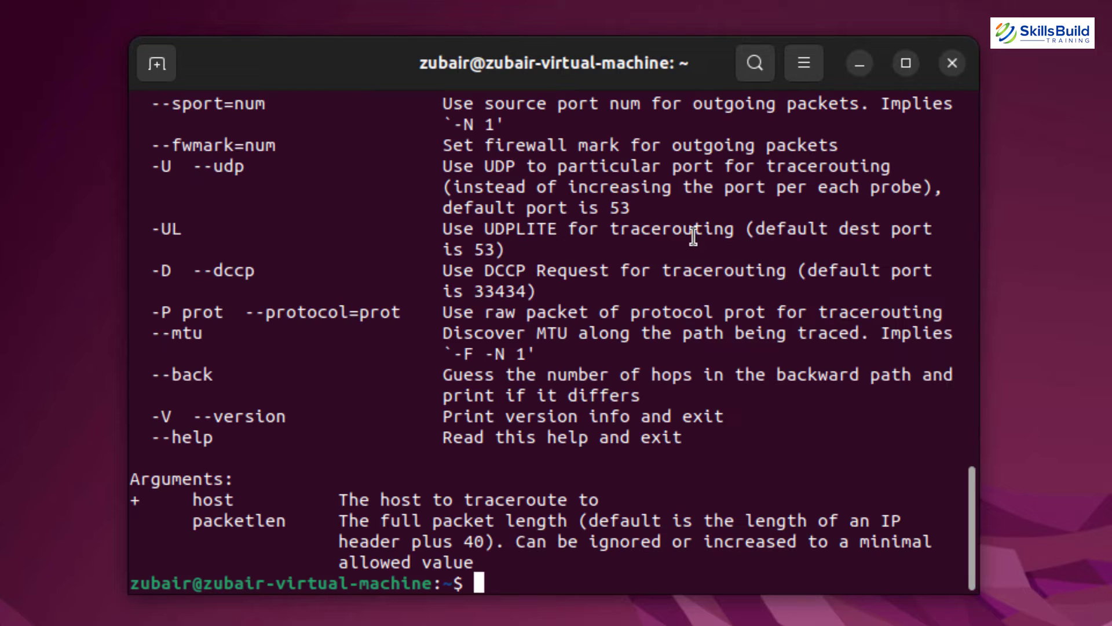
pyautogui.moveTo(787, 320)
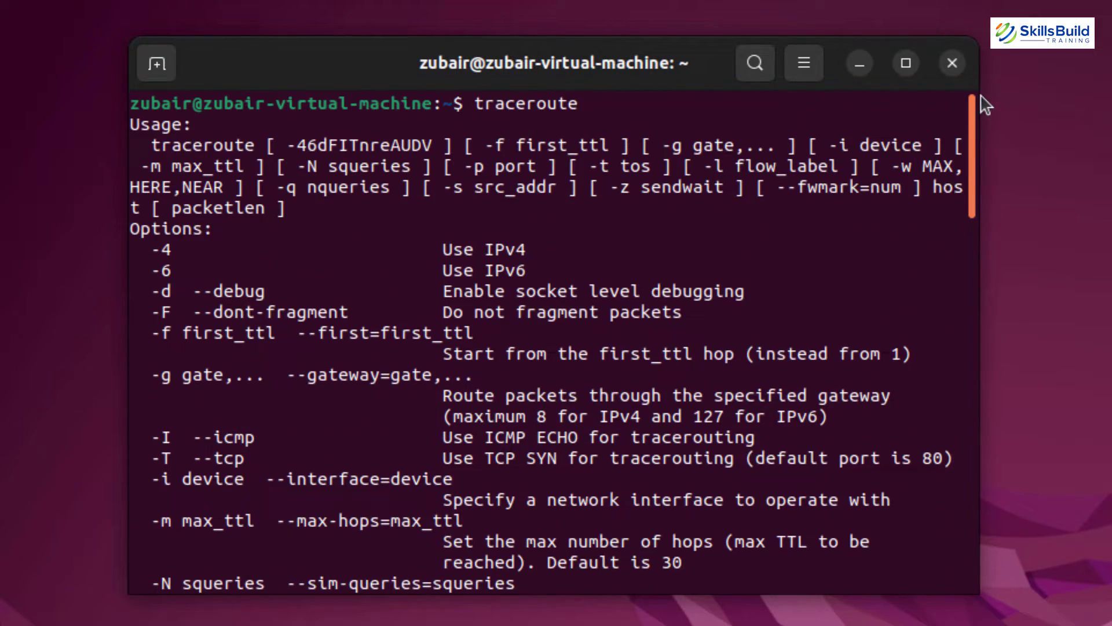
pyautogui.scroll(-3)
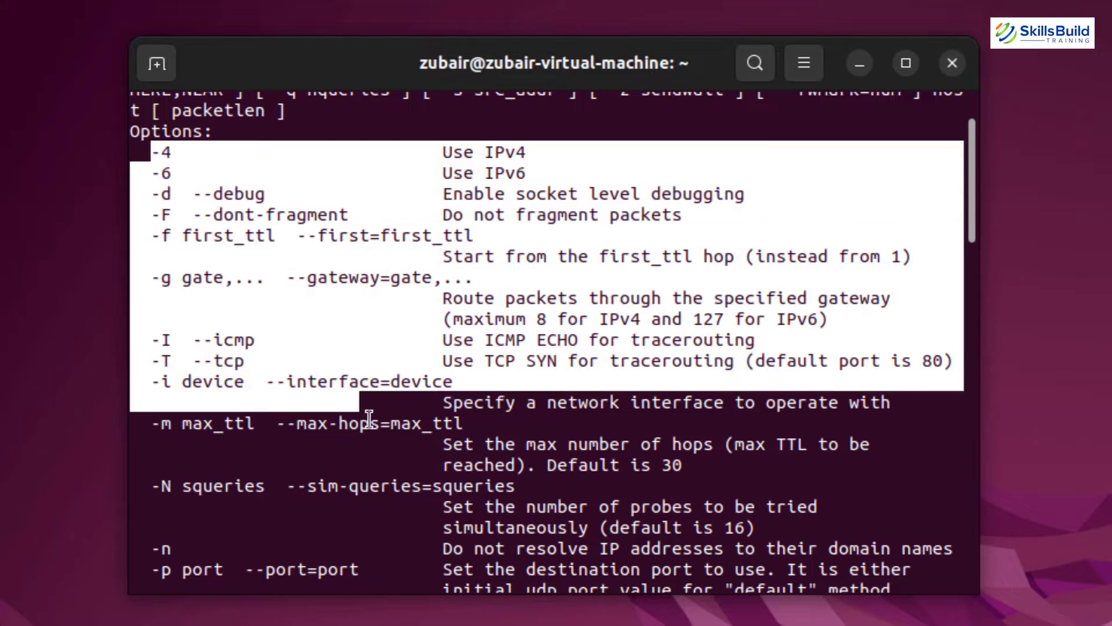
pyautogui.scroll(-3)
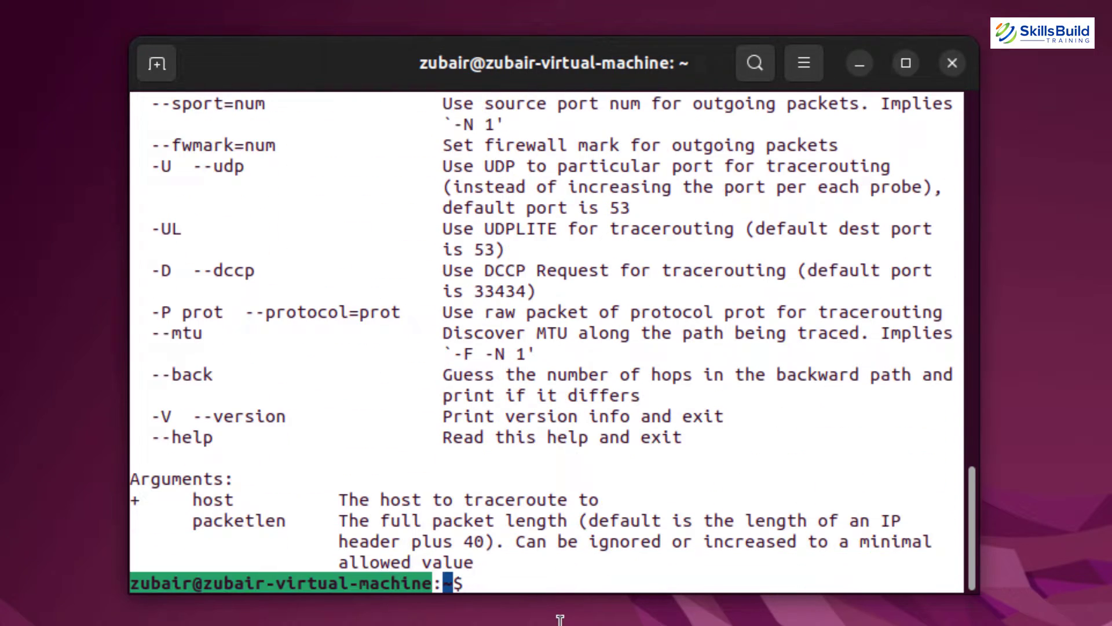
# - Enter a traceroute toward youtube.com
pyautogui.write('tra')
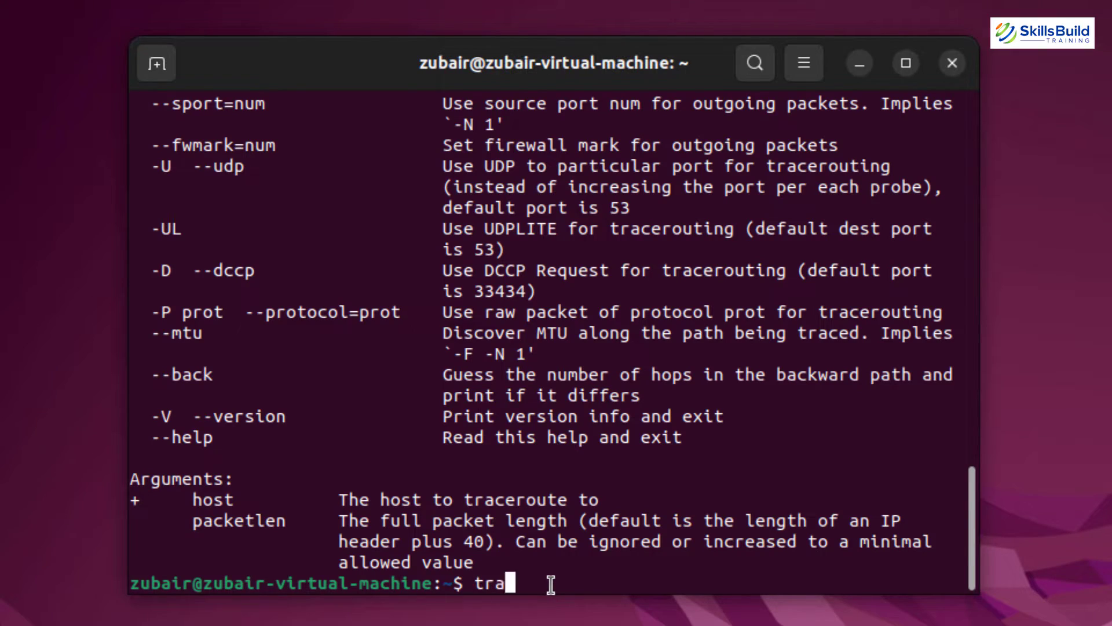
pyautogui.write('ceroute')
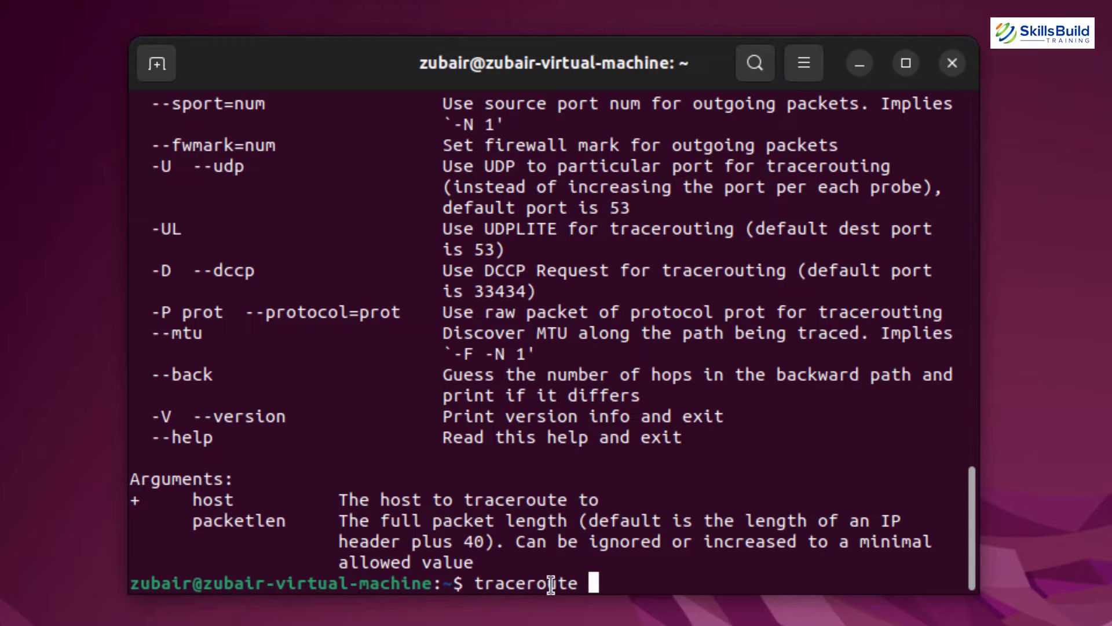
pyautogui.write('youtube')
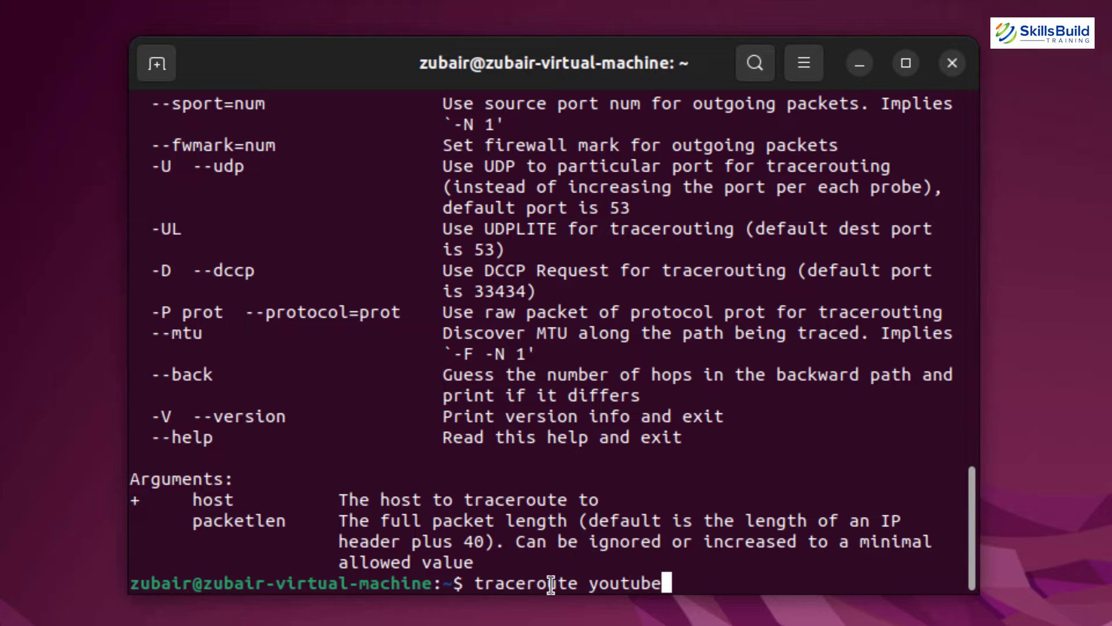
pyautogui.write('.com')
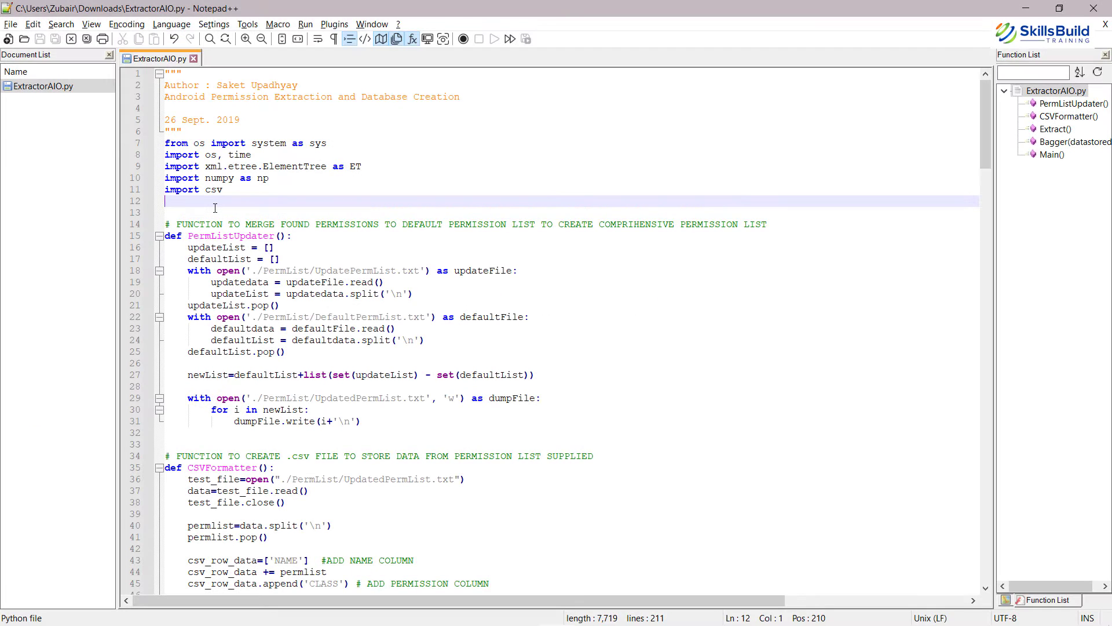
# - Recolour the ASP COMMENT LINE style to orange on teal and save the style
pyautogui.write('import os')
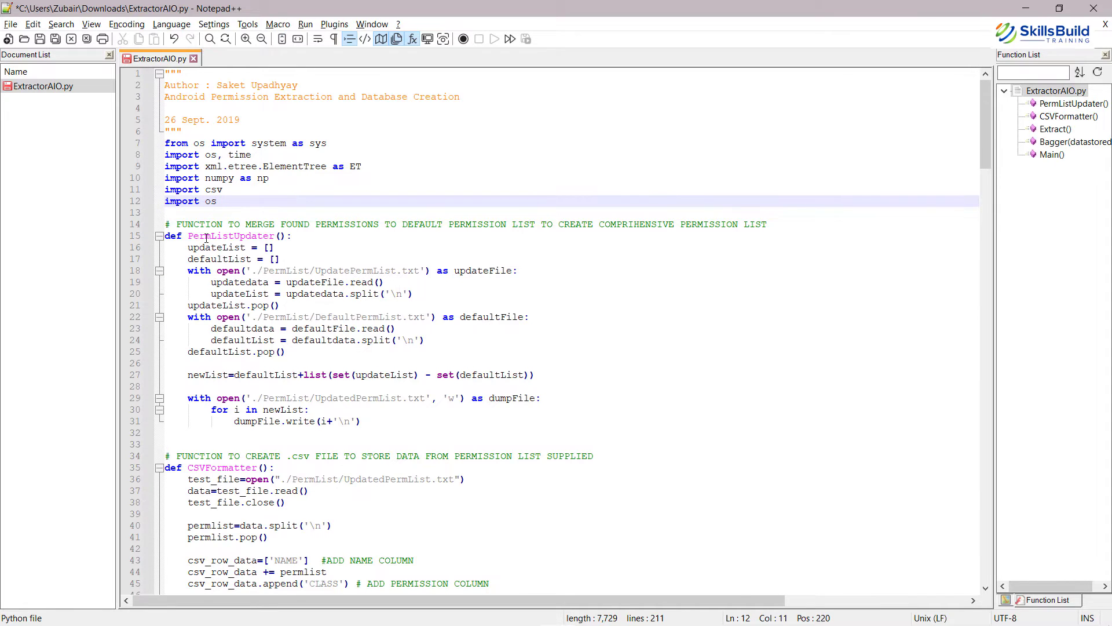
pyautogui.write('from os import')
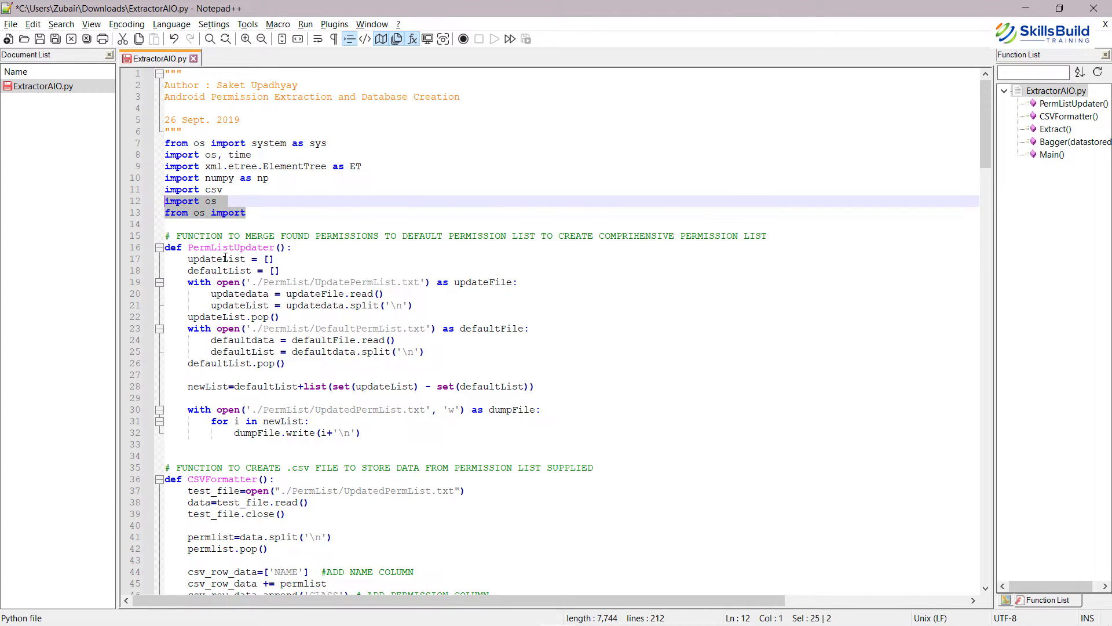
pyautogui.click(214, 24)
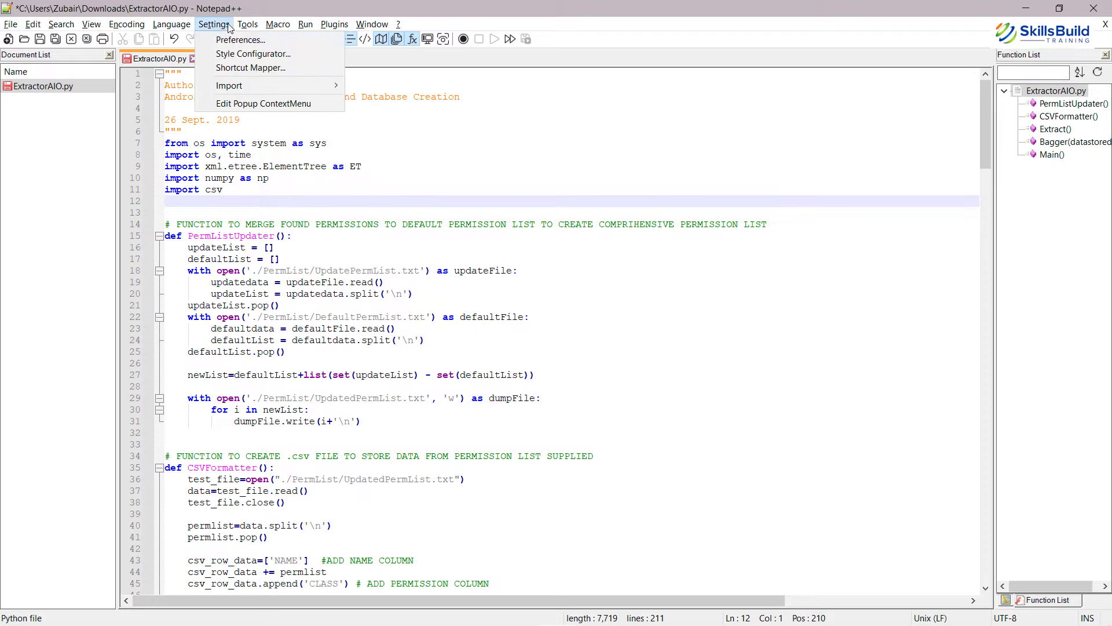
pyautogui.click(240, 39)
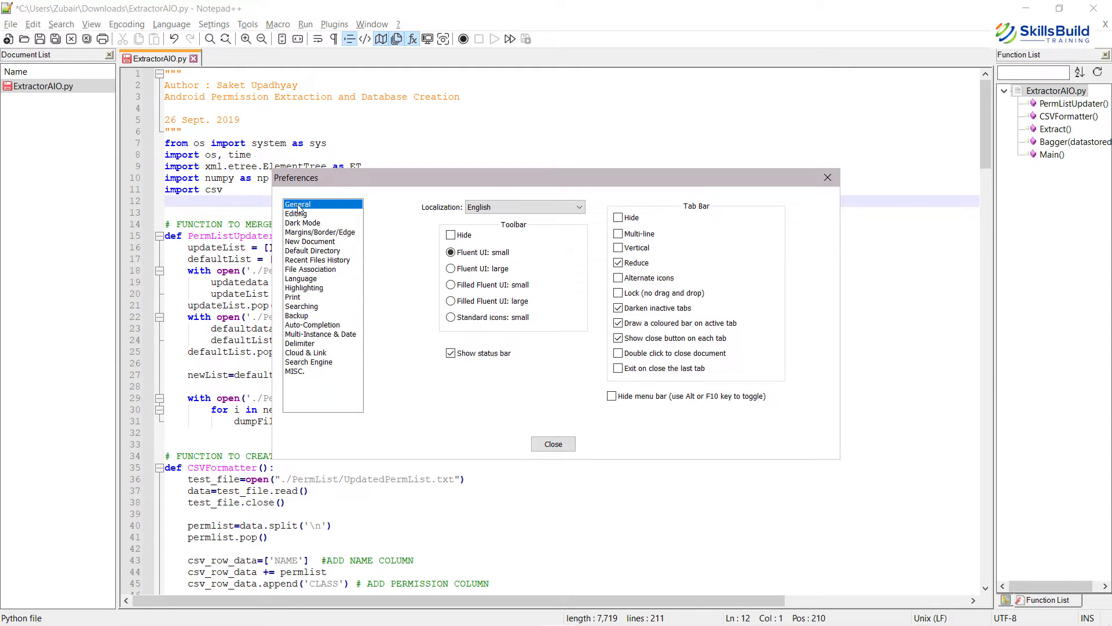
pyautogui.click(303, 222)
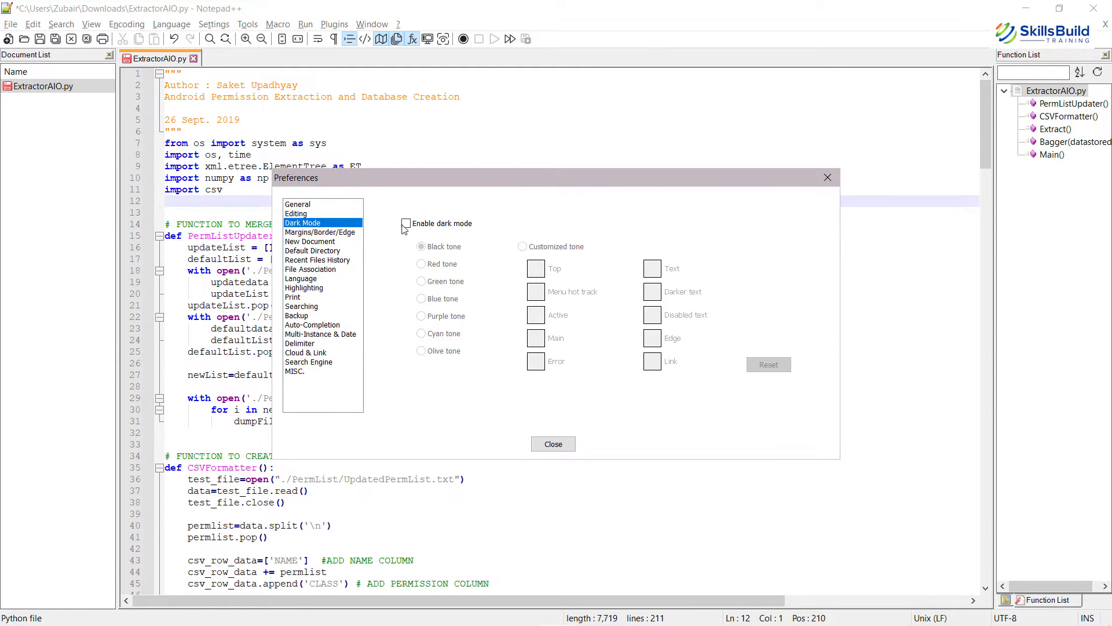
pyautogui.click(552, 443)
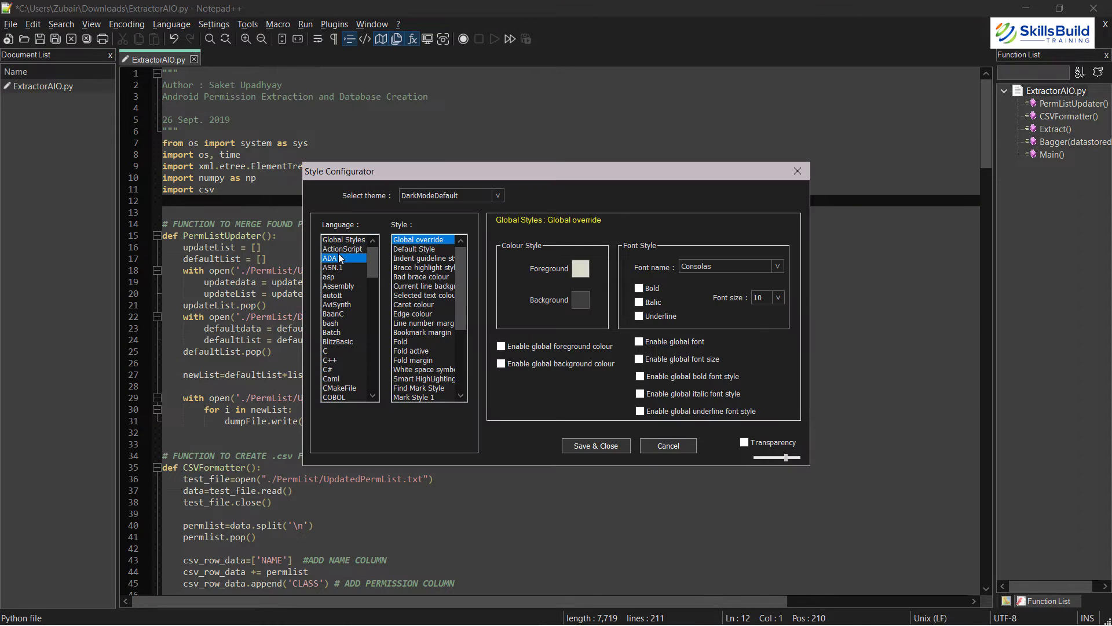
pyautogui.click(327, 276)
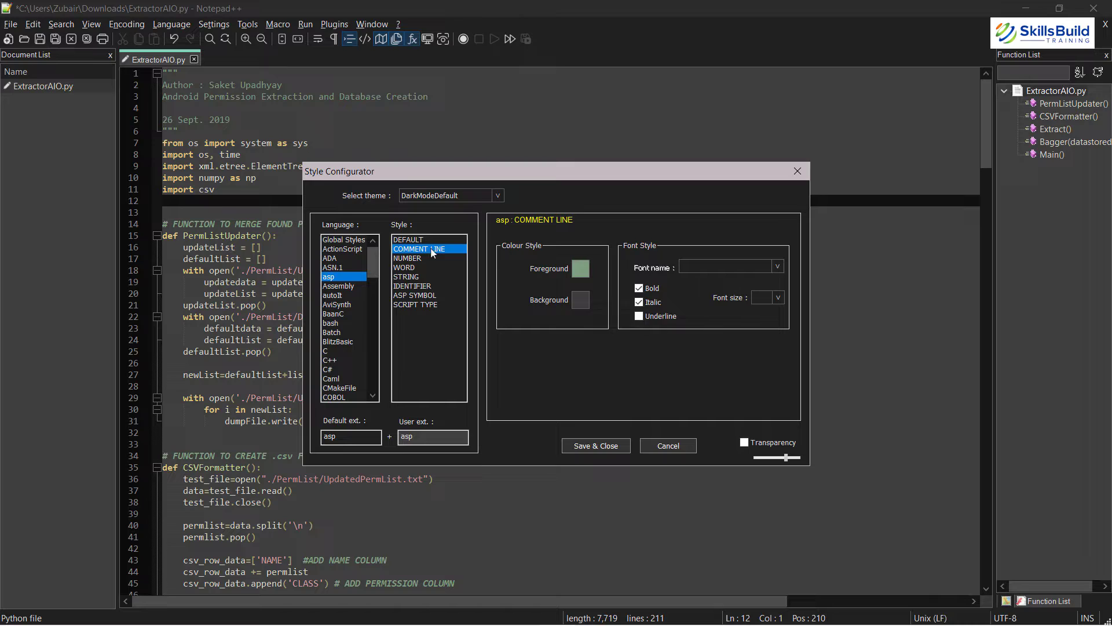
pyautogui.click(579, 268)
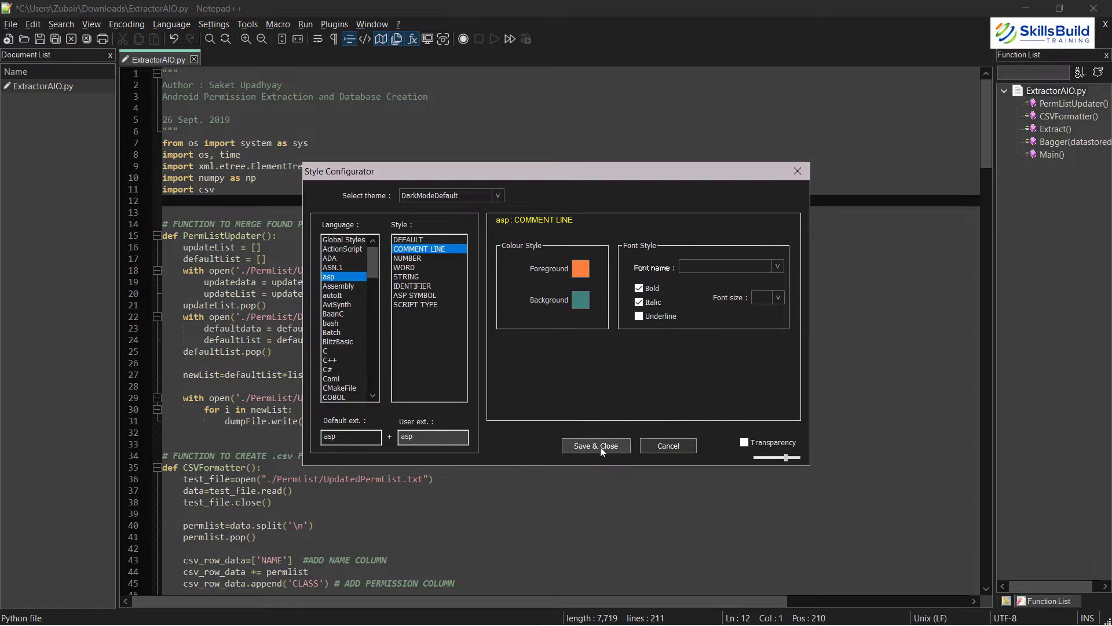
pyautogui.click(595, 446)
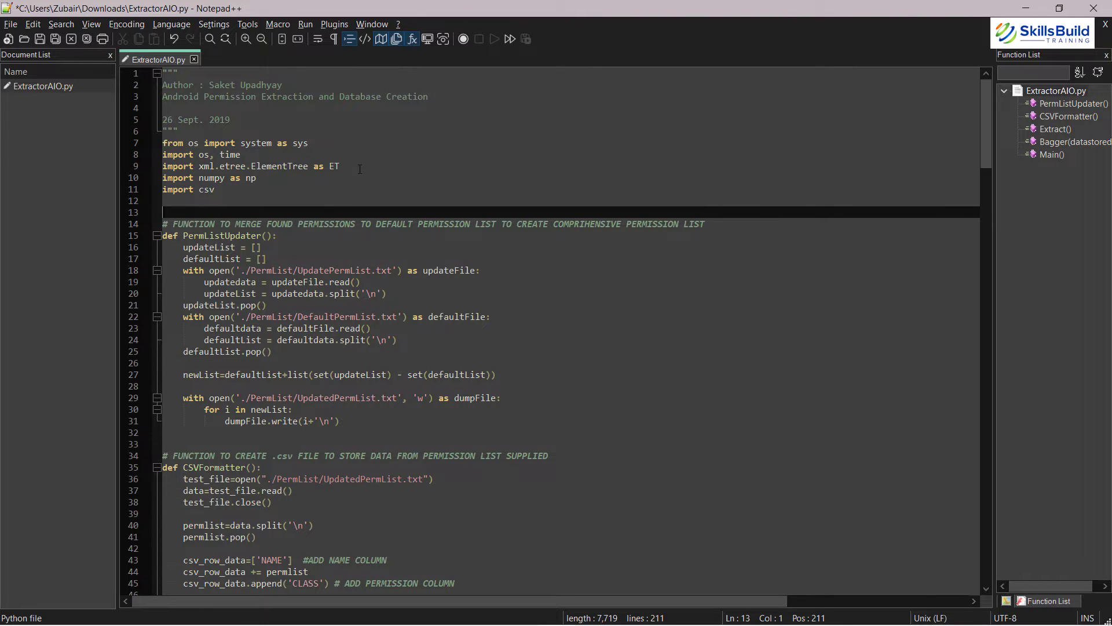
# - Find all occurrences of 'updatelist' across all opened documents
pyautogui.press('ctrl+f')
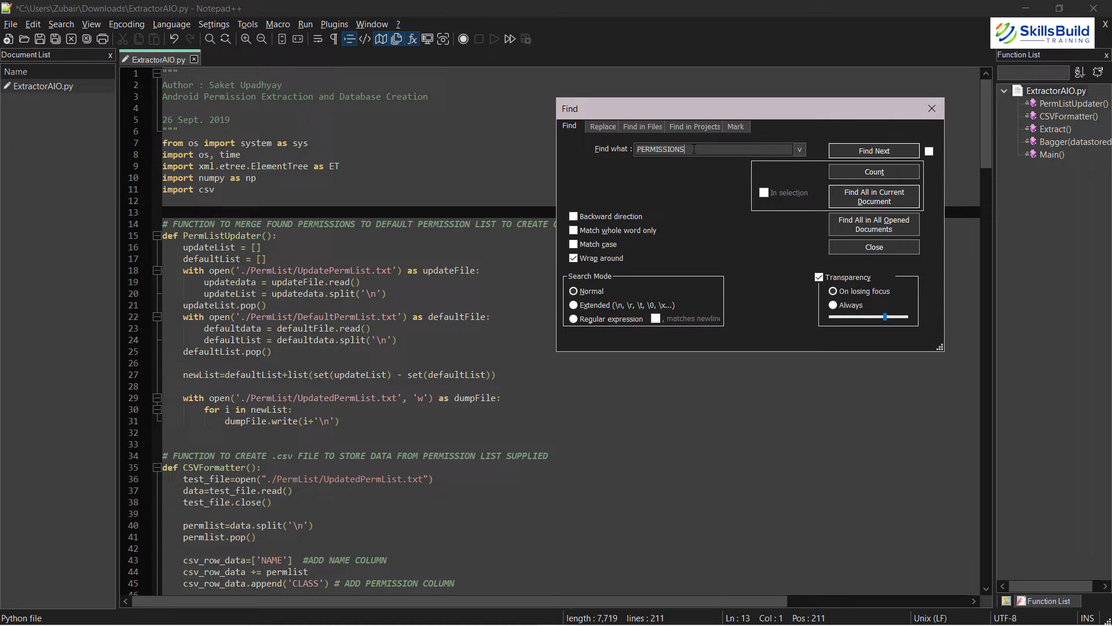
pyautogui.write('u')
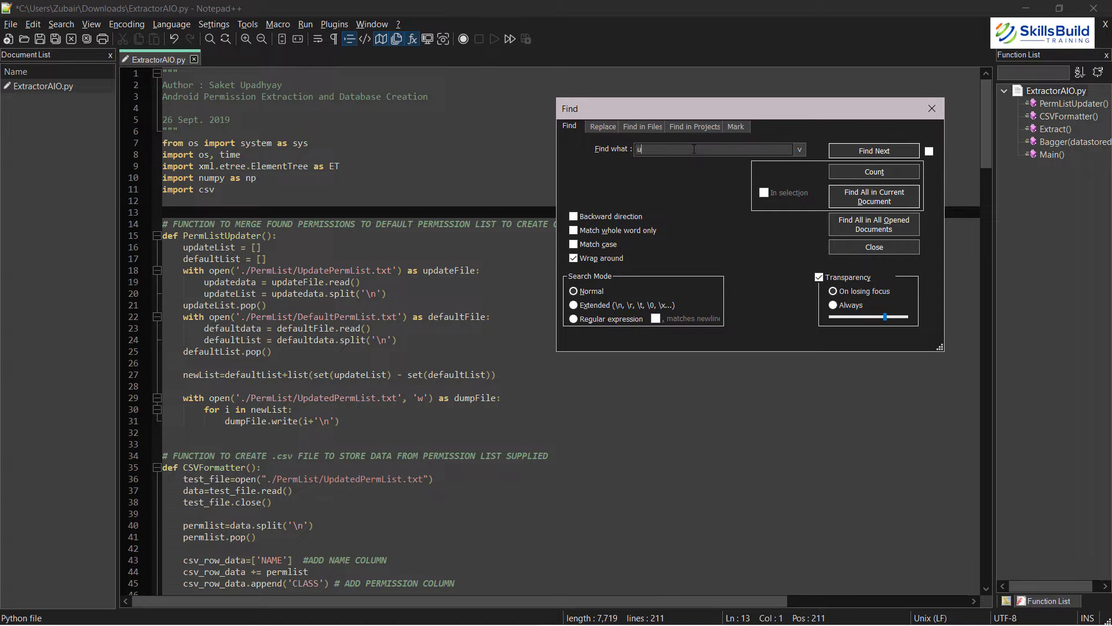
pyautogui.write('pdatelist')
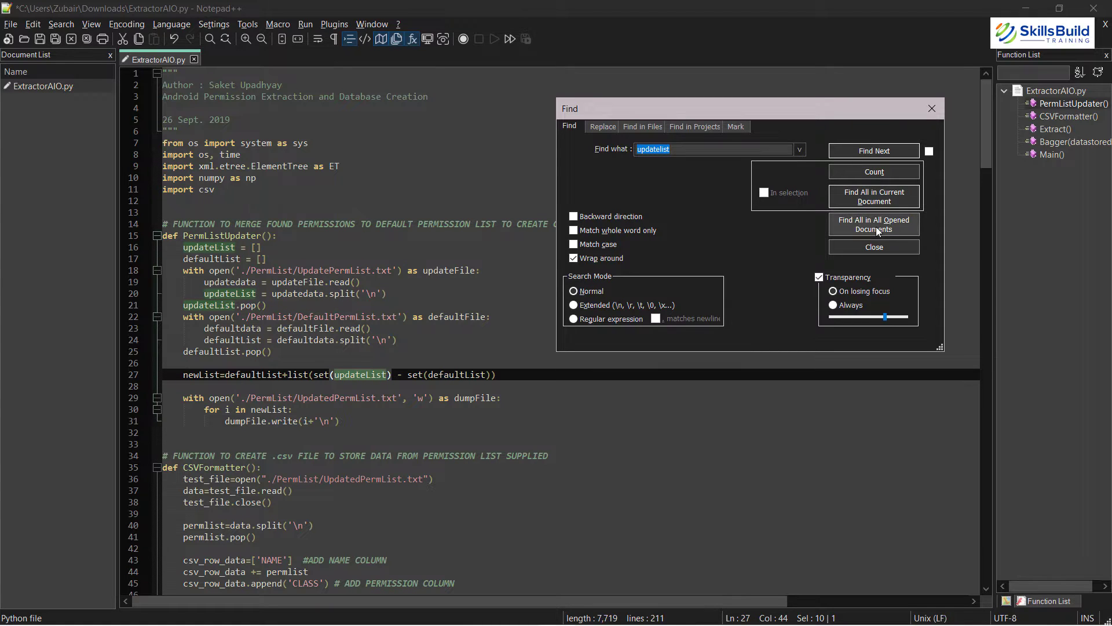
pyautogui.click(214, 23)
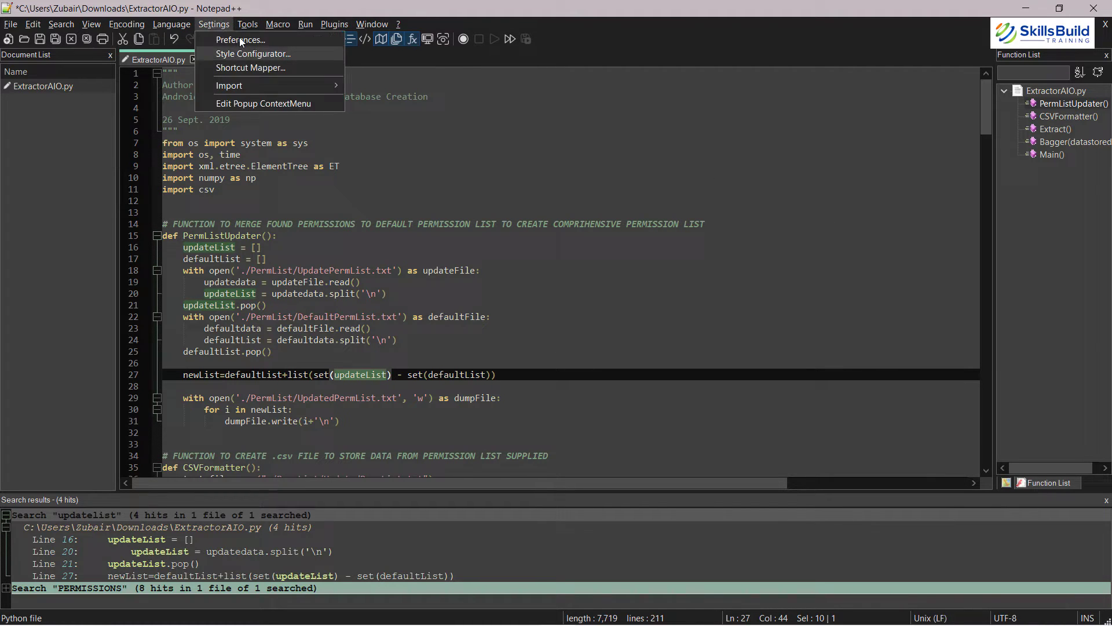
# - Disable dark mode, clone ExtractorAIO.py to the other view, then close the clone
pyautogui.click(241, 40)
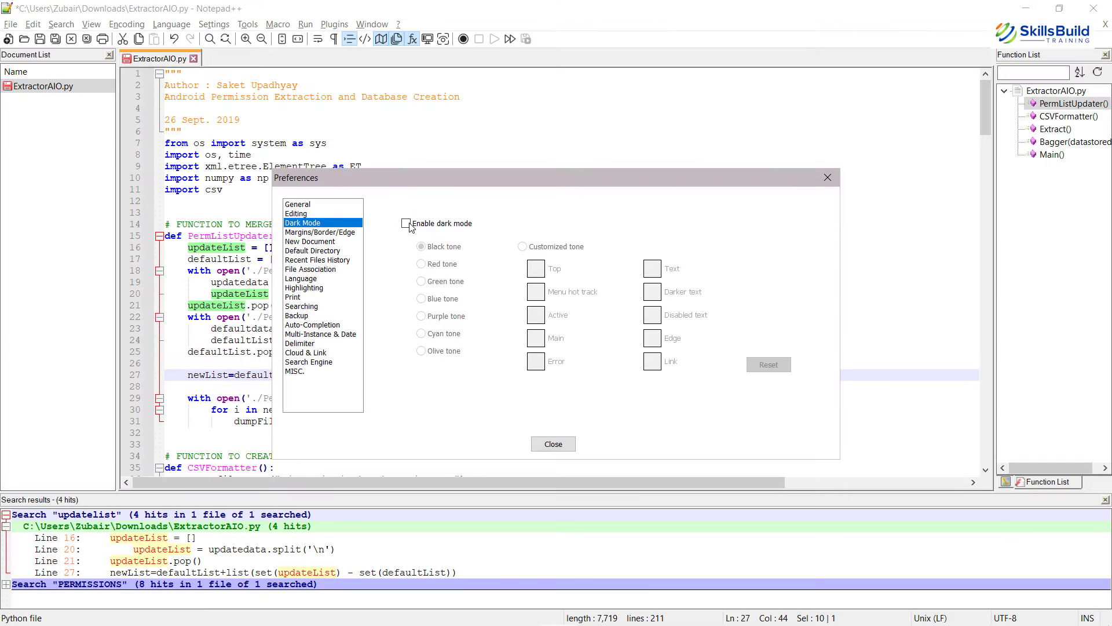
pyautogui.click(553, 444)
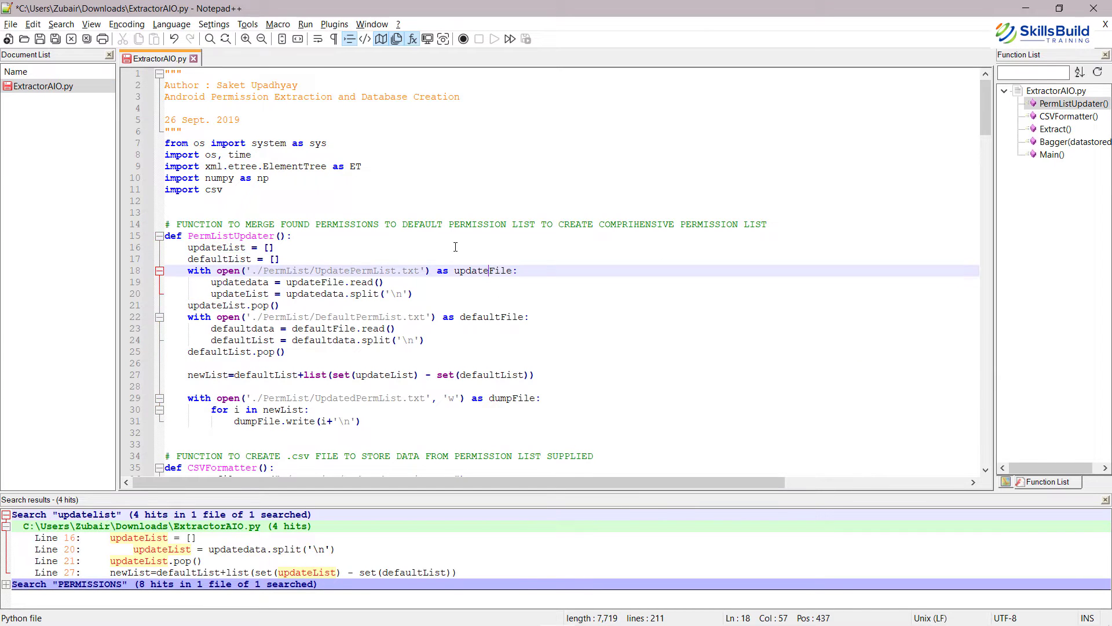
pyautogui.rightClick(158, 58)
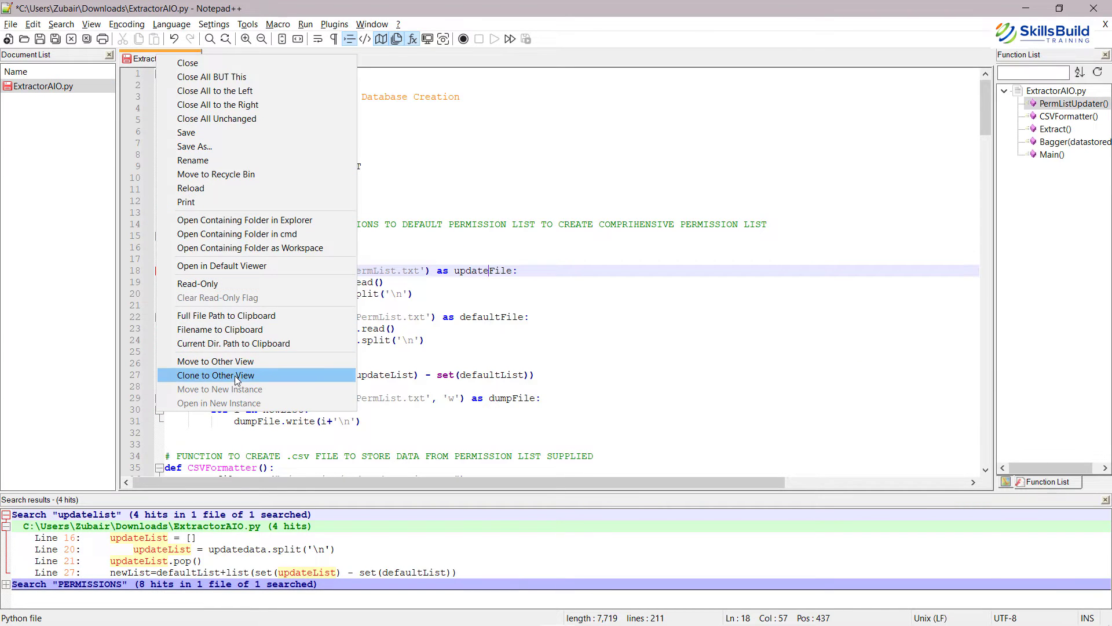
pyautogui.click(215, 375)
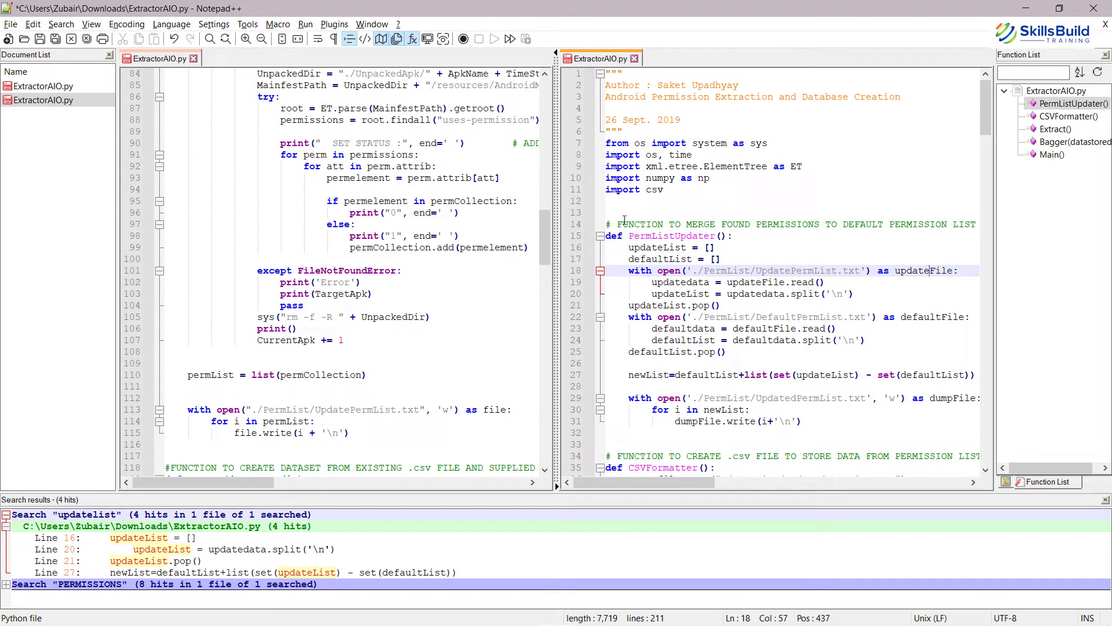
pyautogui.rightClick(600, 58)
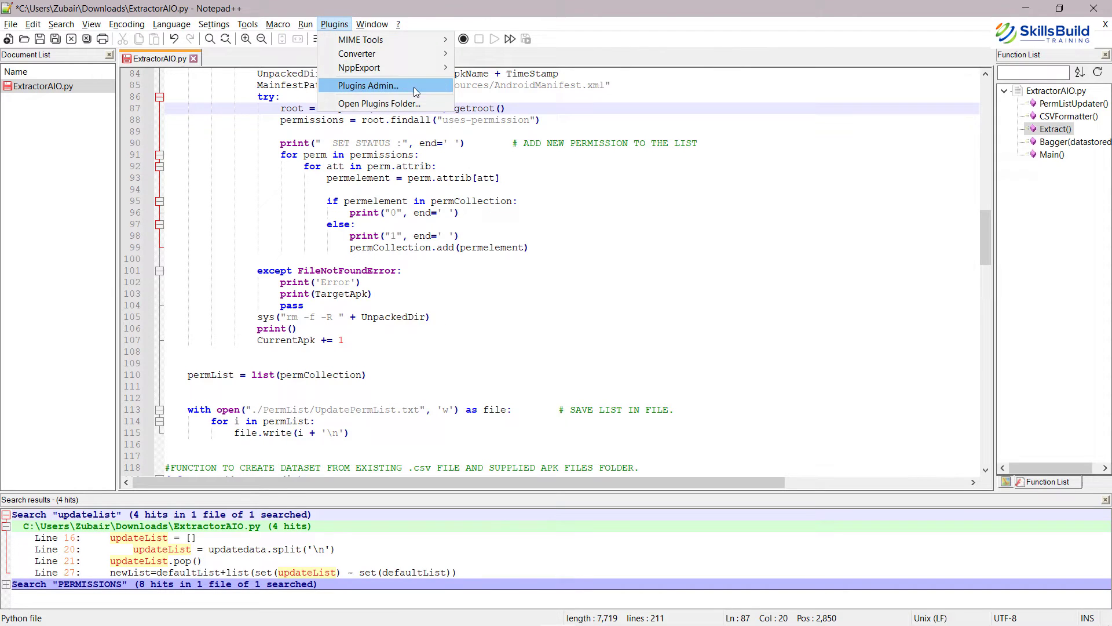
# - Select AutoSave in Plugins Admin's Available list and install it
pyautogui.click(367, 85)
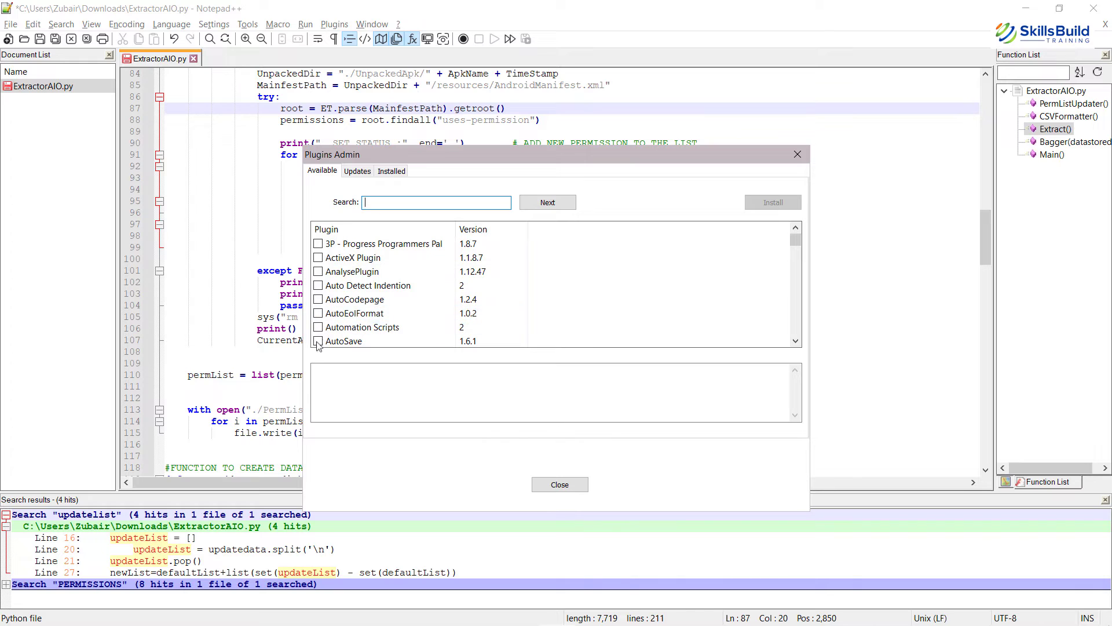
pyautogui.click(772, 203)
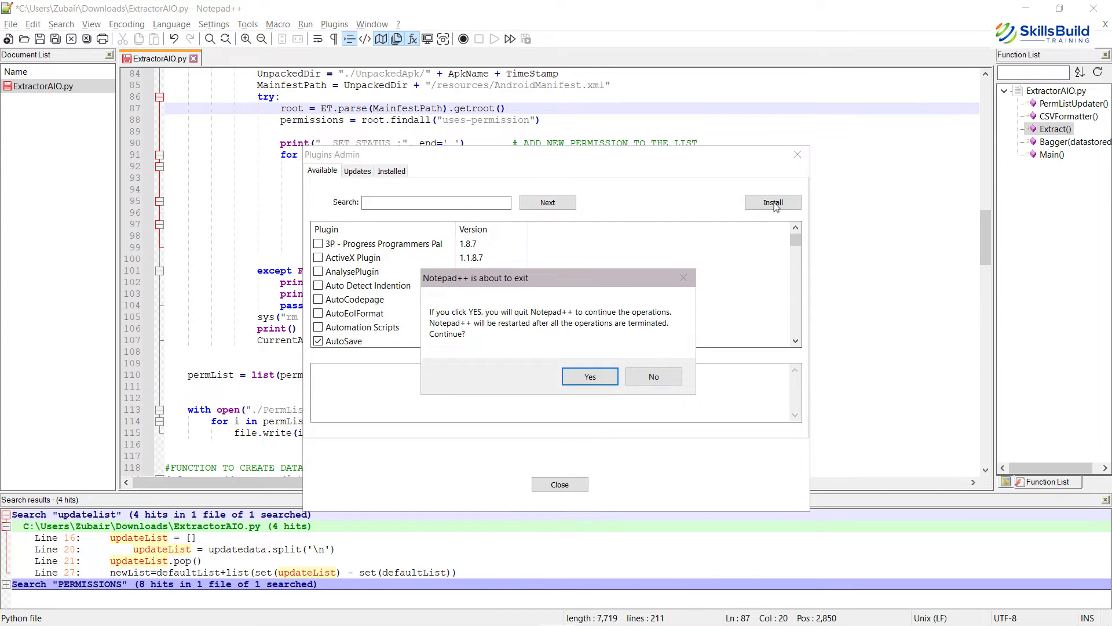
pyautogui.click(590, 376)
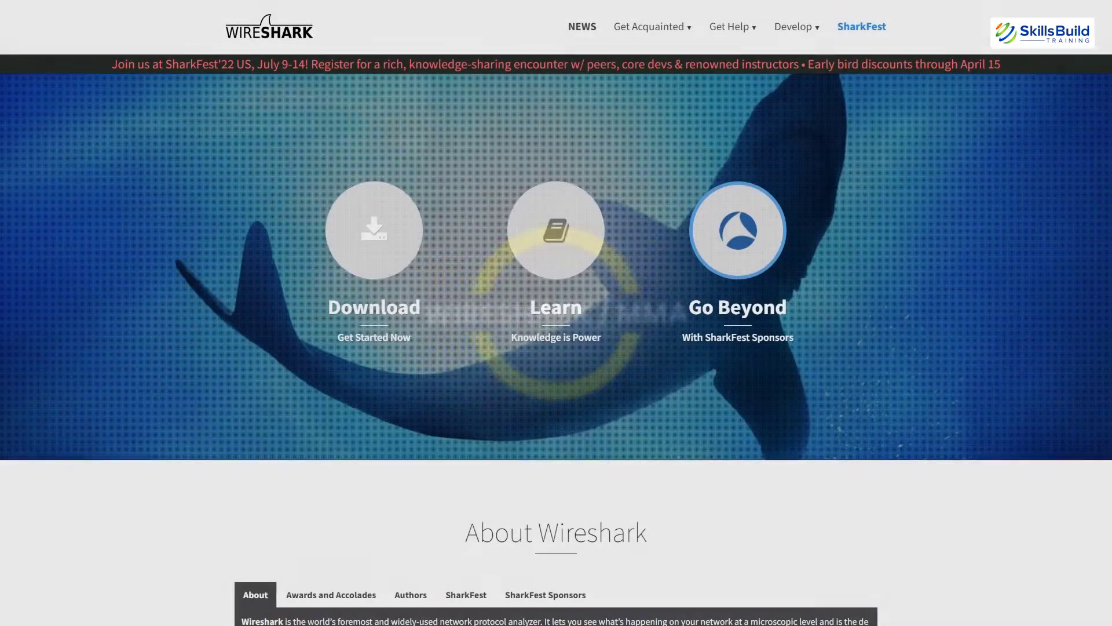
# - Scroll the Wireshark documentation page past Learn Wireshark to User Documentation and More Resources
pyautogui.scroll(-3)
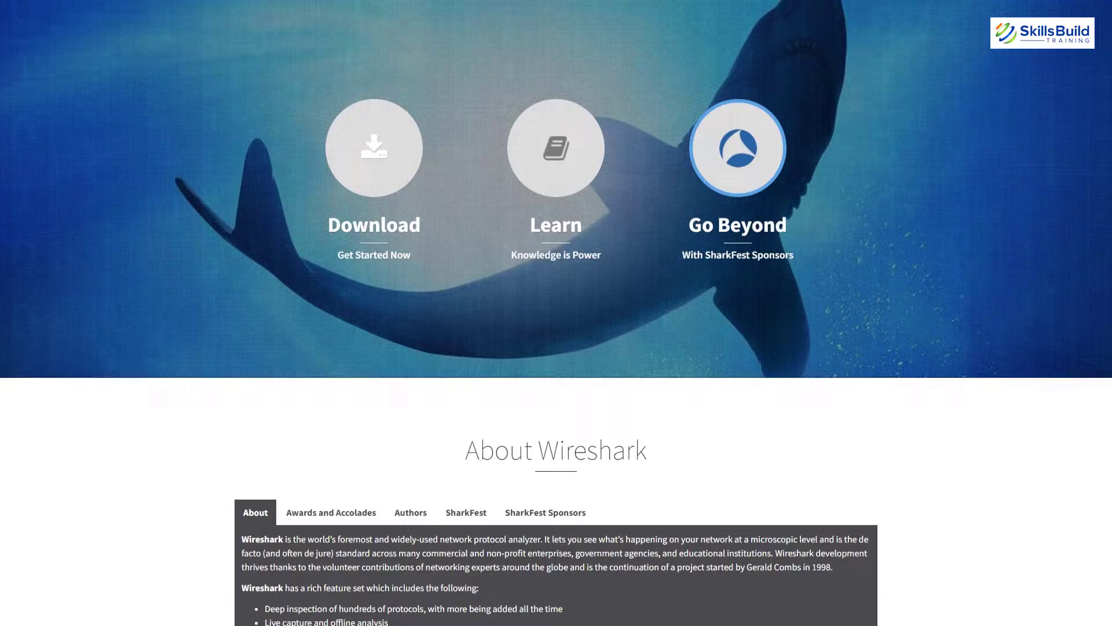
pyautogui.scroll(-3)
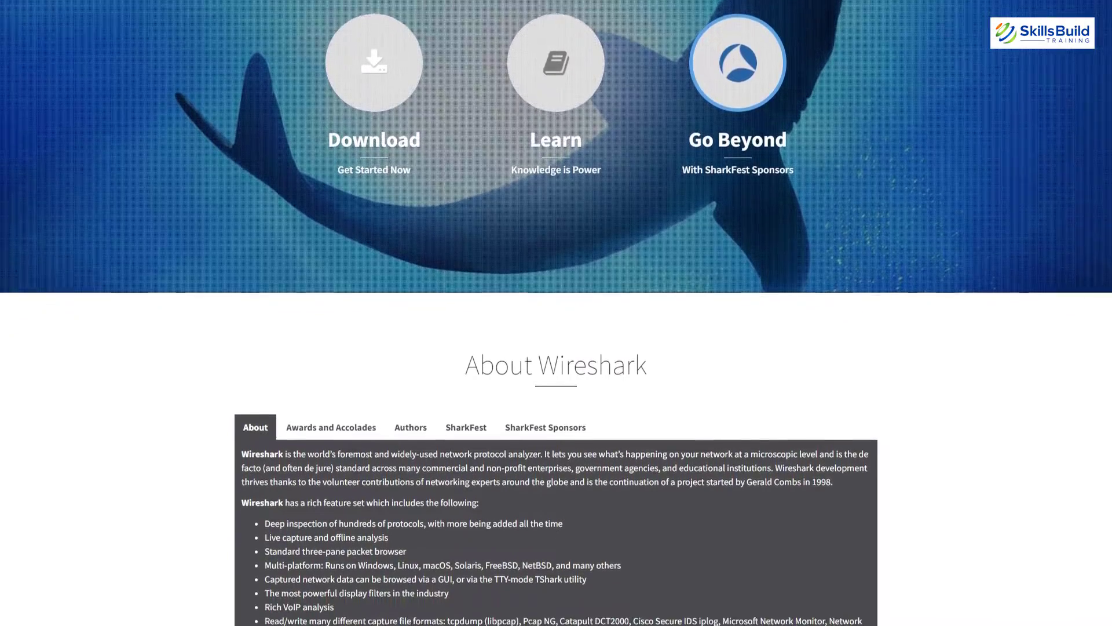
pyautogui.scroll(-3)
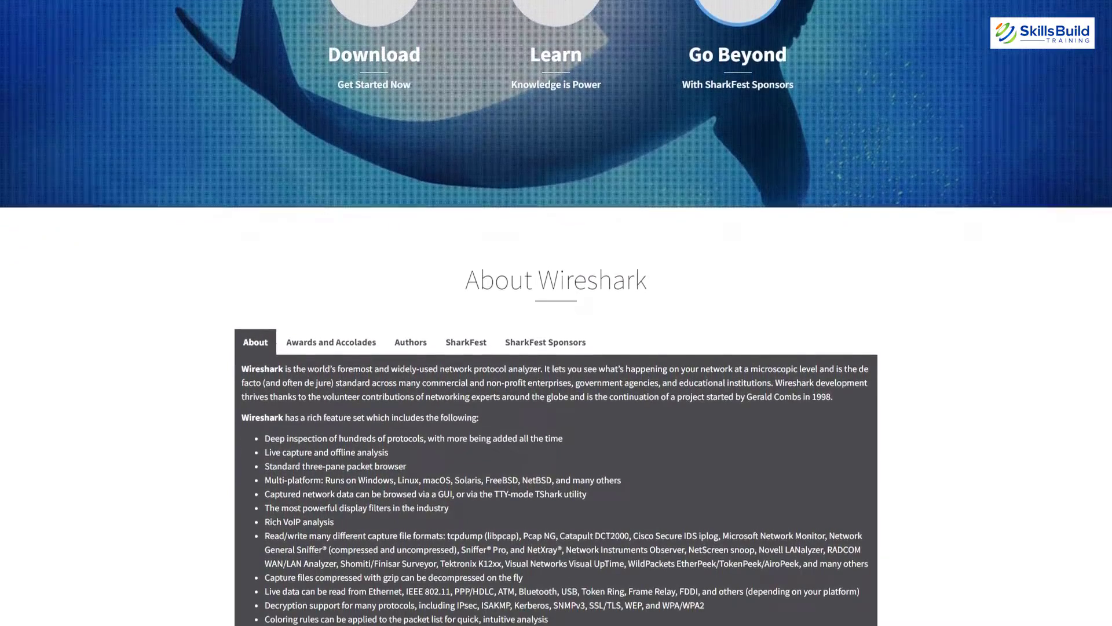
pyautogui.scroll(-3)
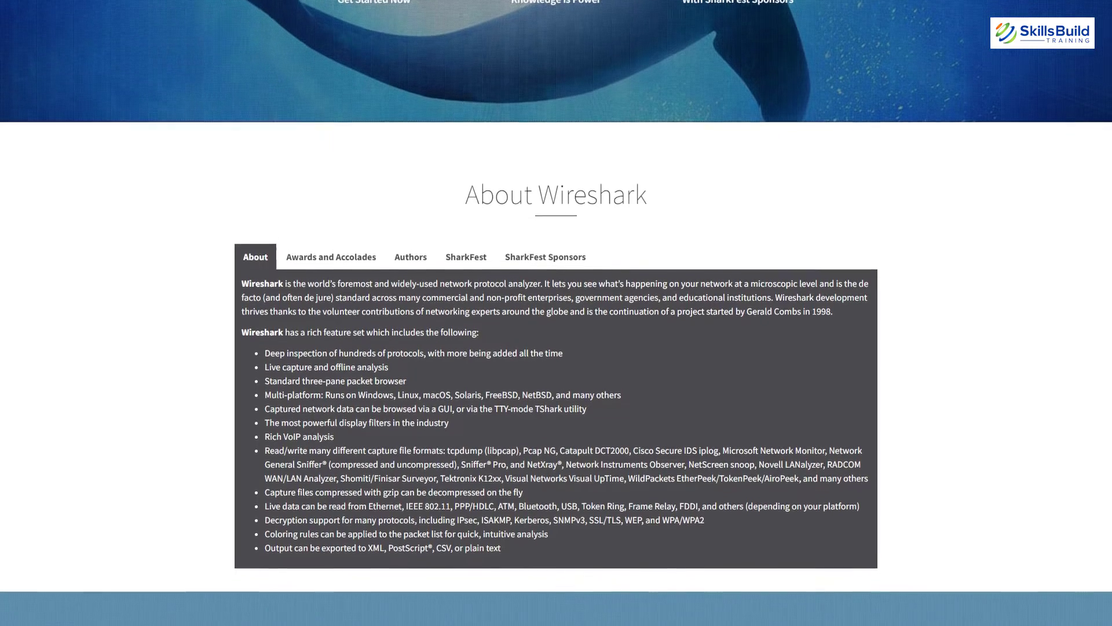
pyautogui.scroll(-3)
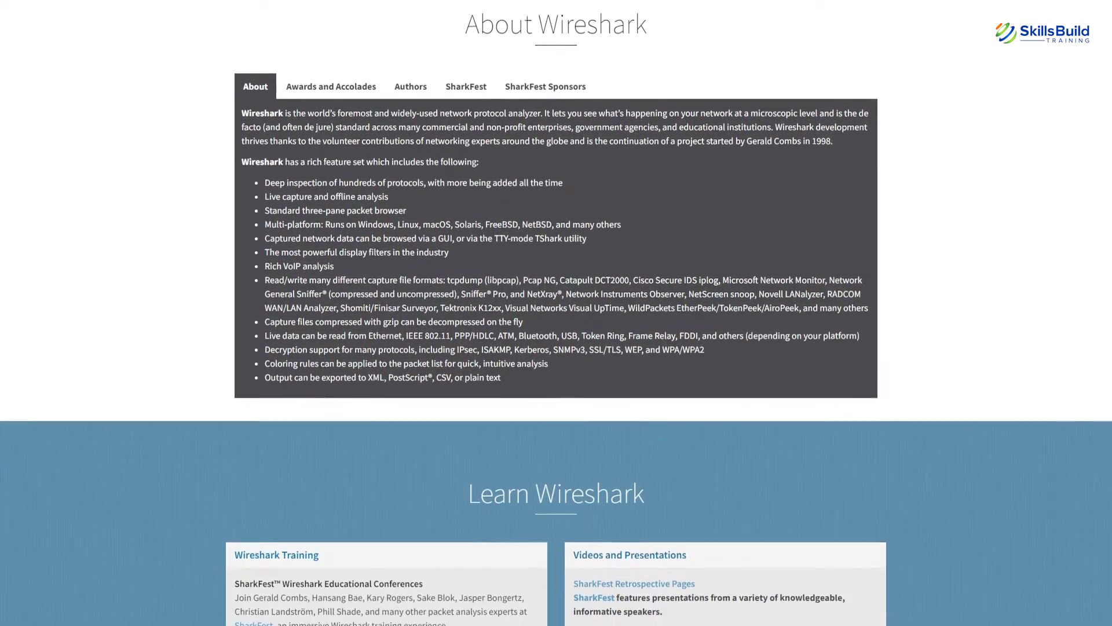
pyautogui.scroll(-3)
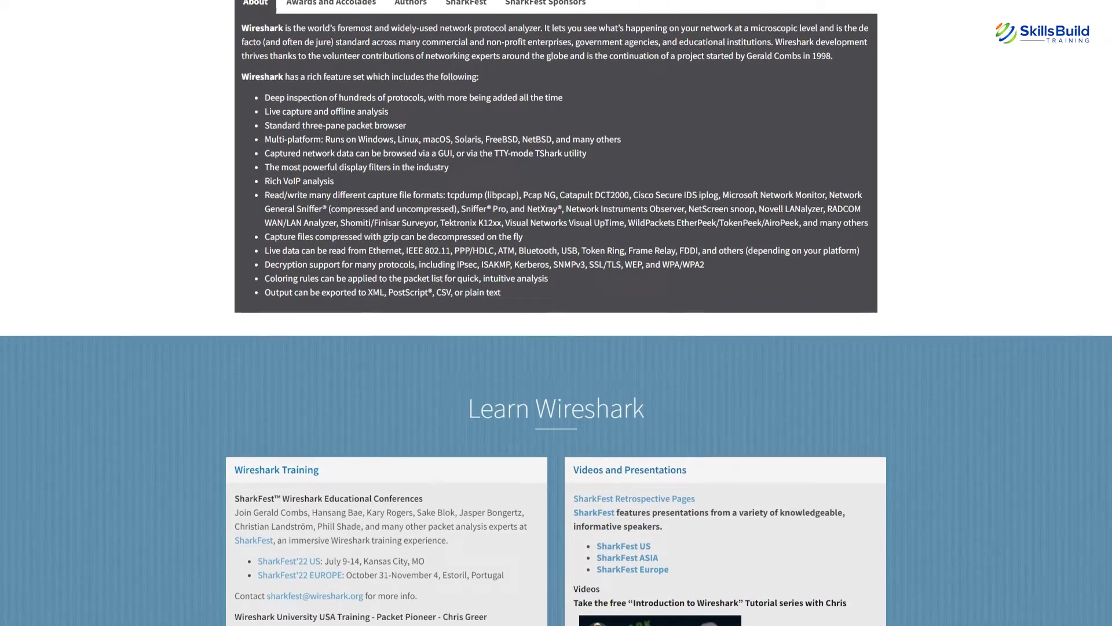
pyautogui.scroll(-3)
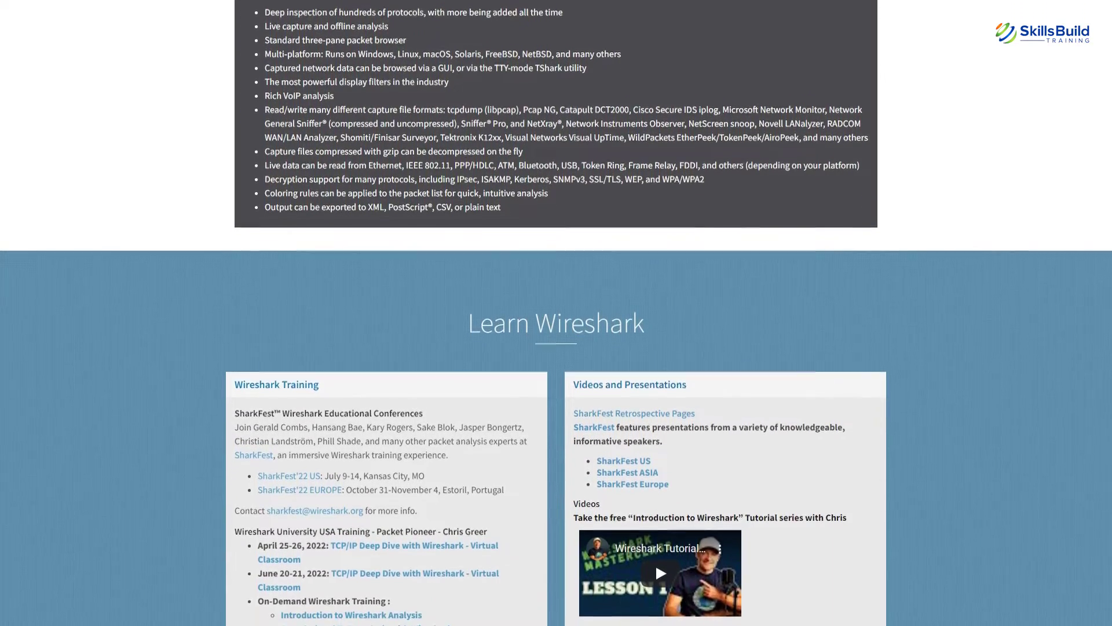
pyautogui.scroll(-3)
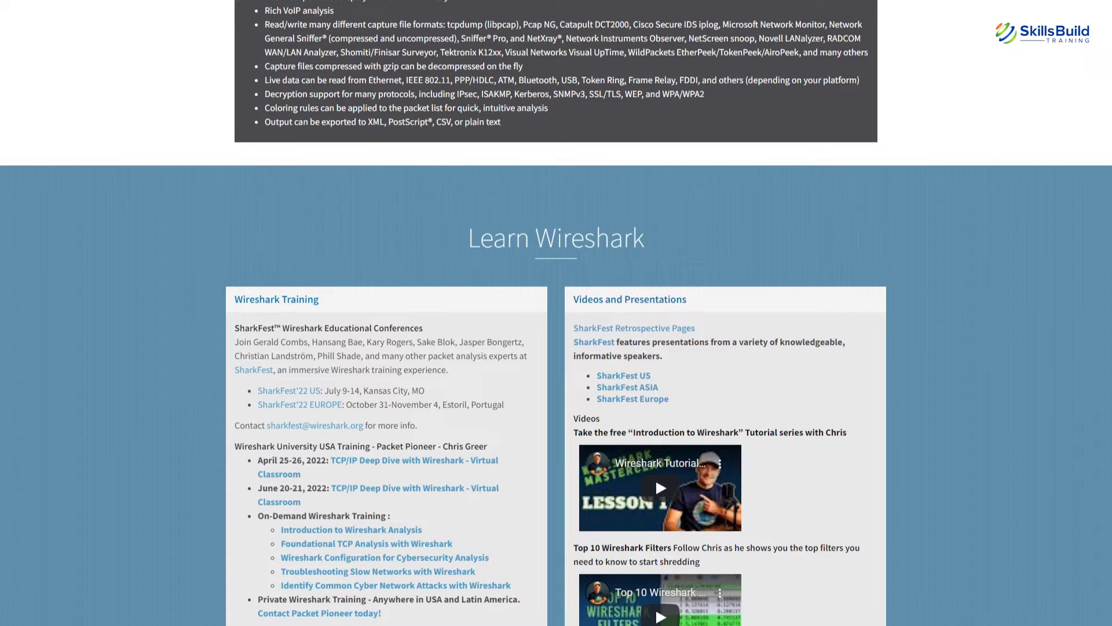
pyautogui.scroll(-3)
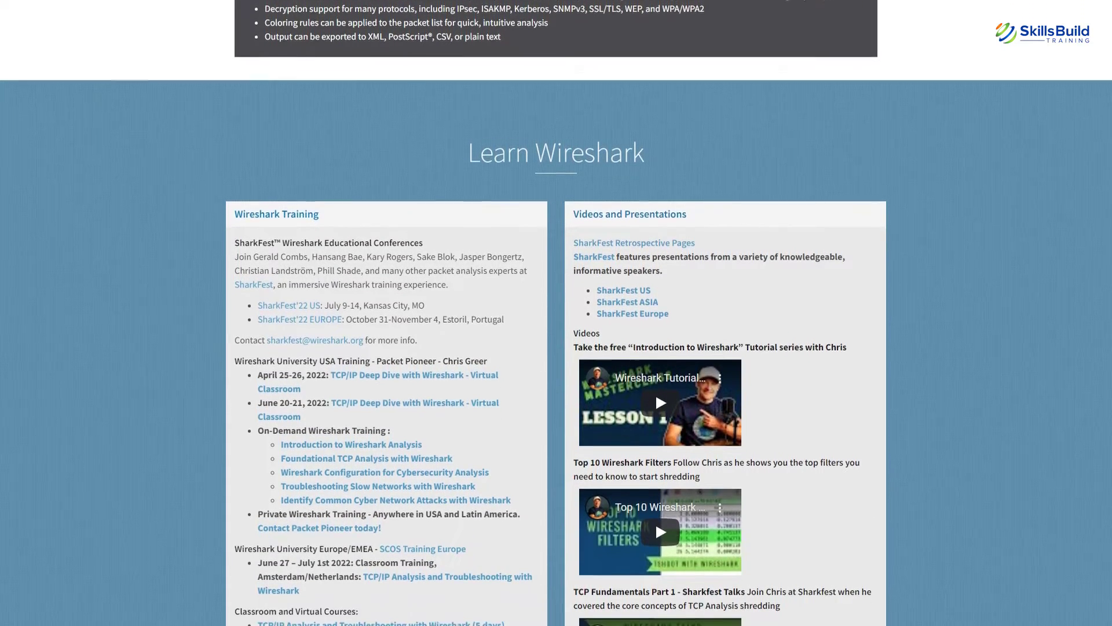
pyautogui.scroll(-3)
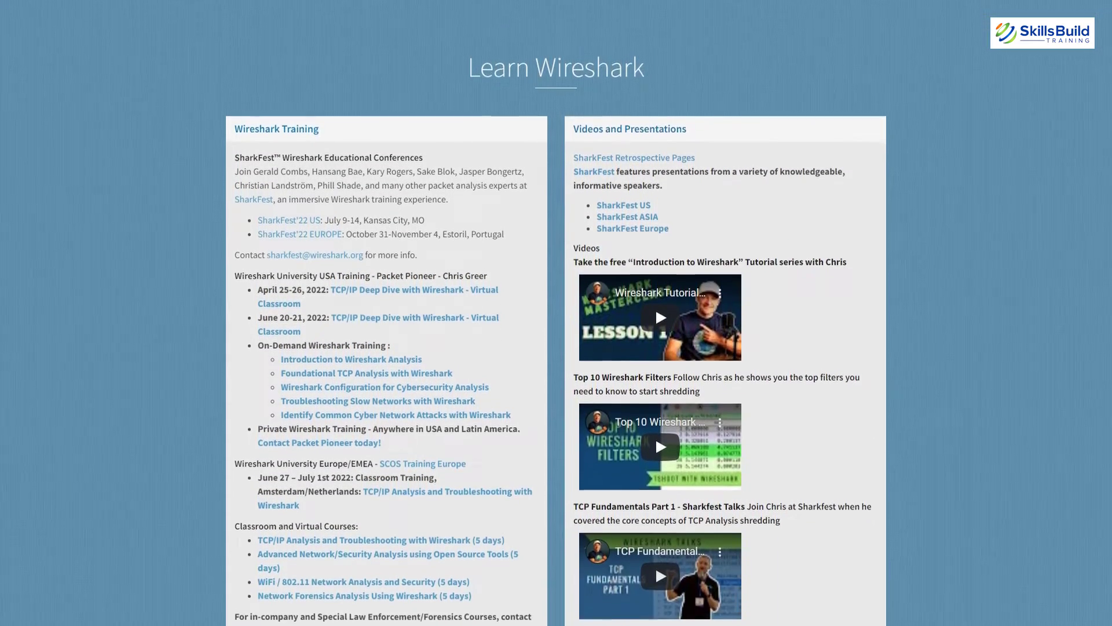
pyautogui.scroll(-3)
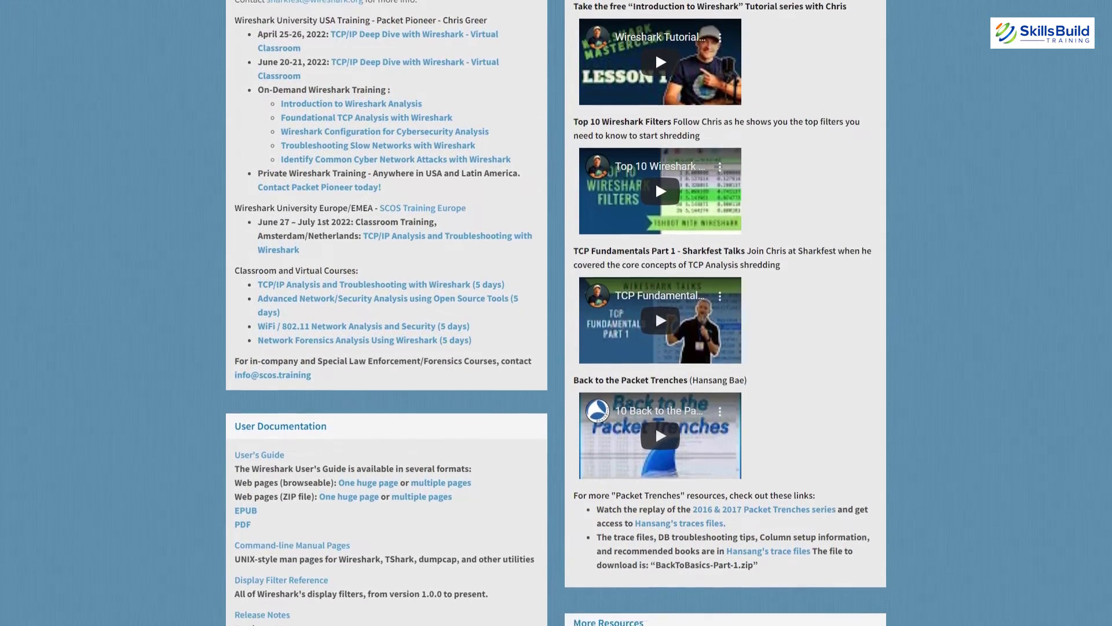
pyautogui.scroll(-3)
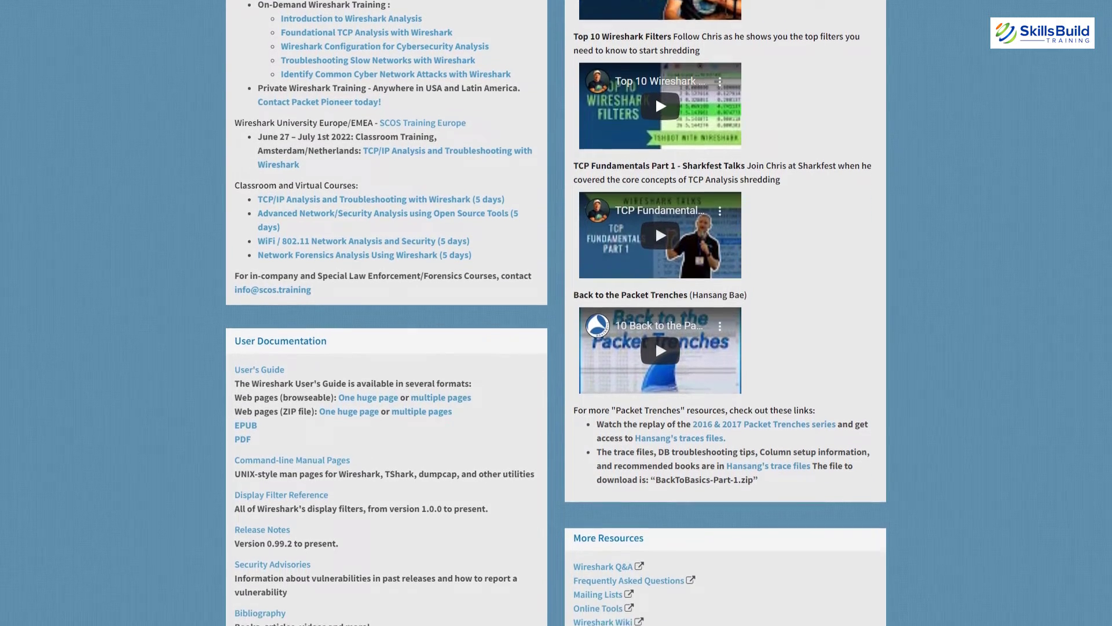
pyautogui.scroll(-3)
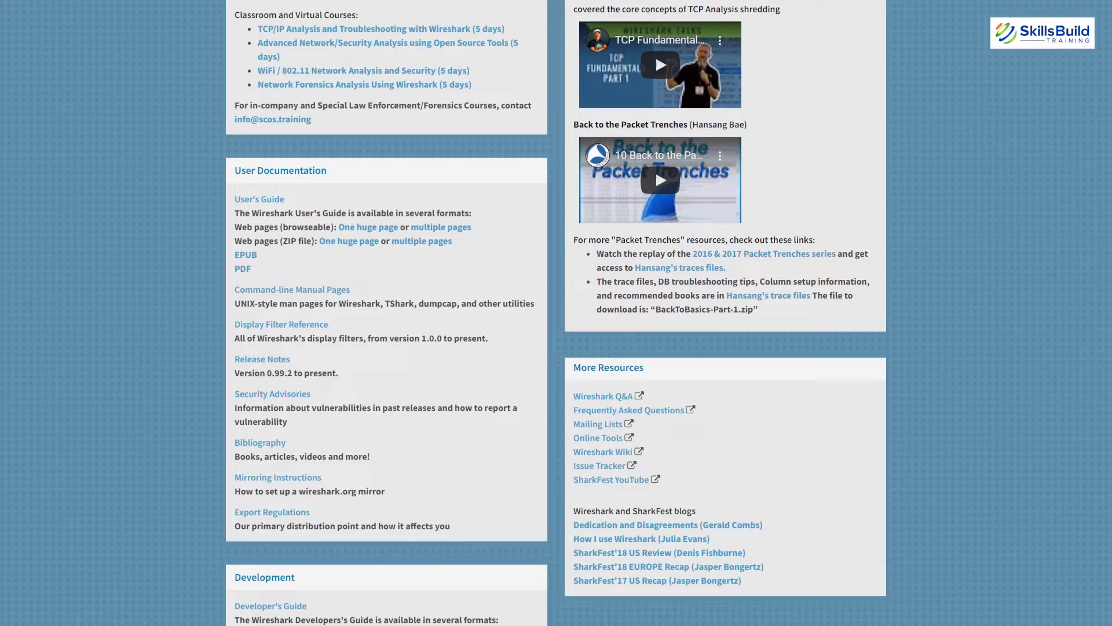
pyautogui.scroll(-3)
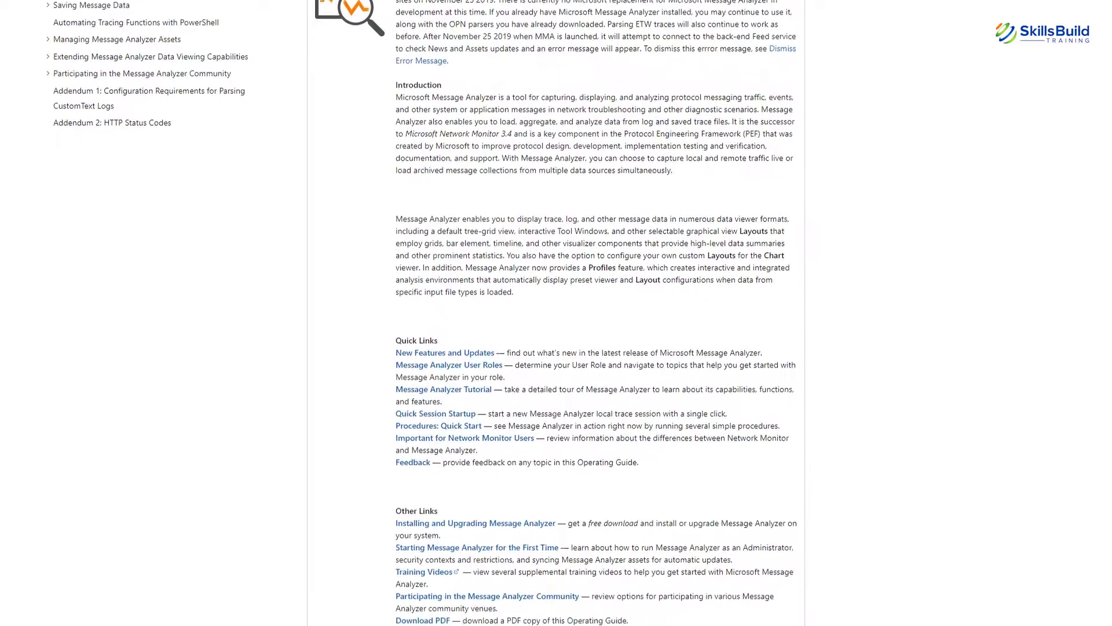
# - Scroll the Message Analyzer Operating Guide to Information Roadmap and Usage Tasks
pyautogui.scroll(-3)
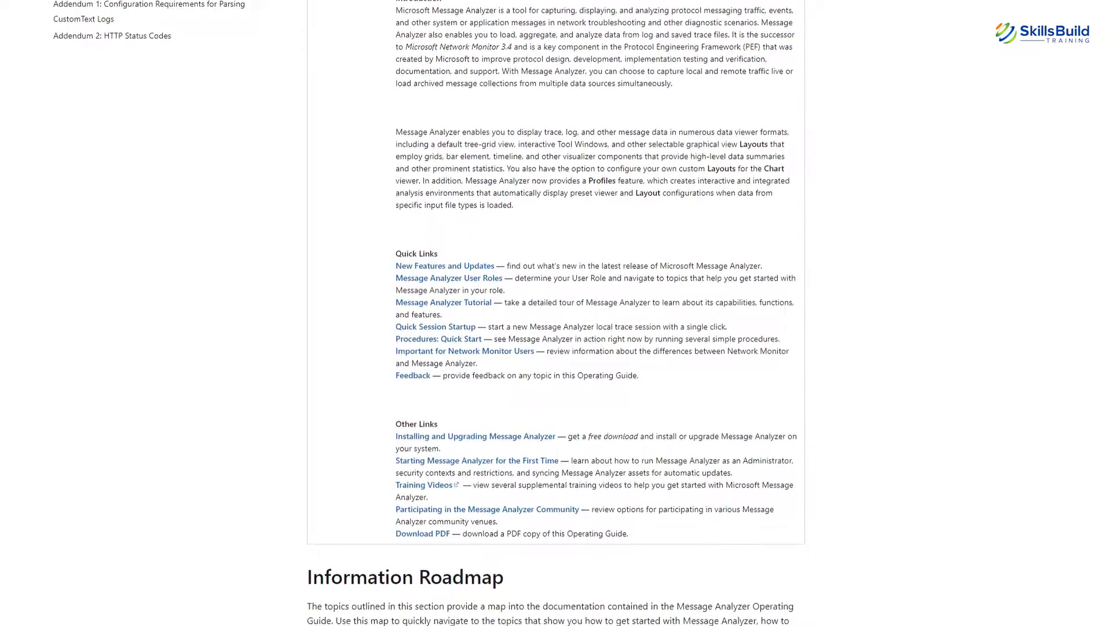
pyautogui.scroll(-3)
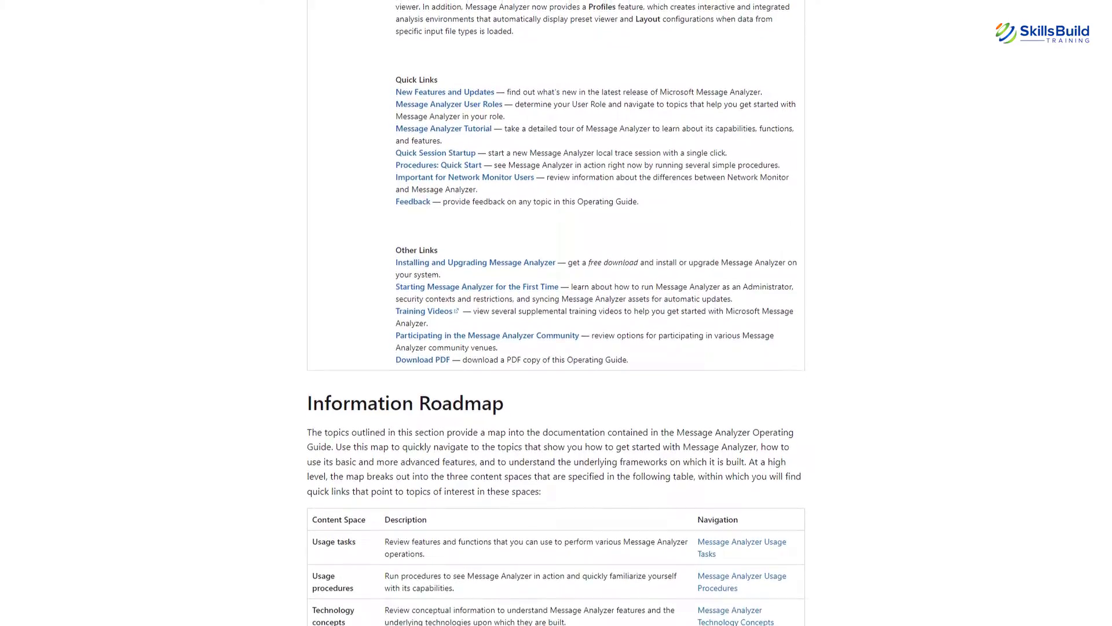
pyautogui.scroll(-3)
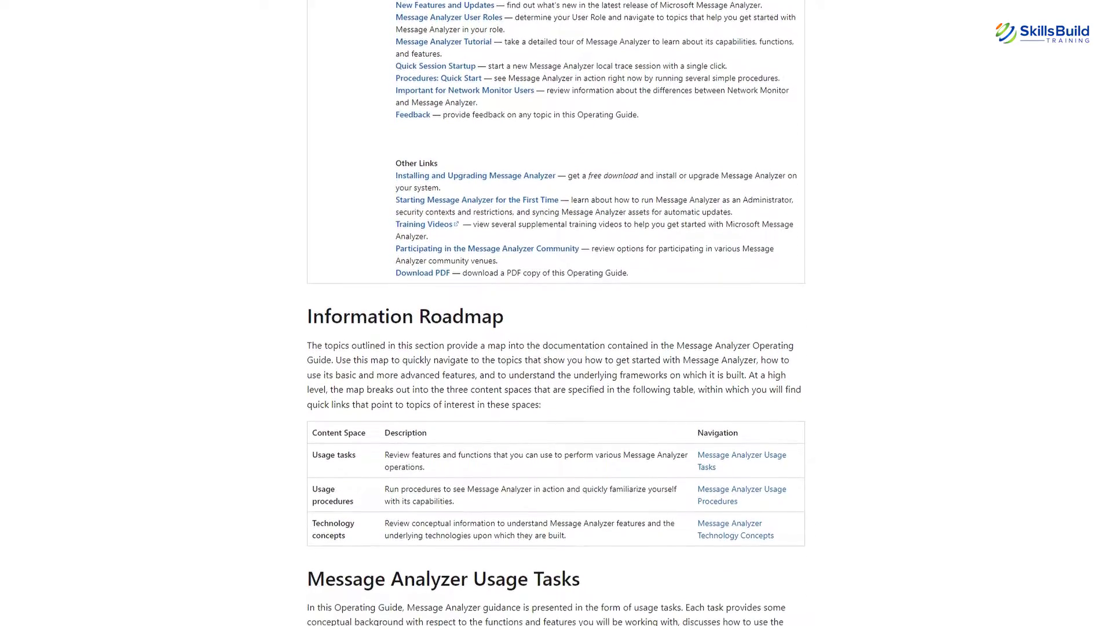
pyautogui.scroll(-3)
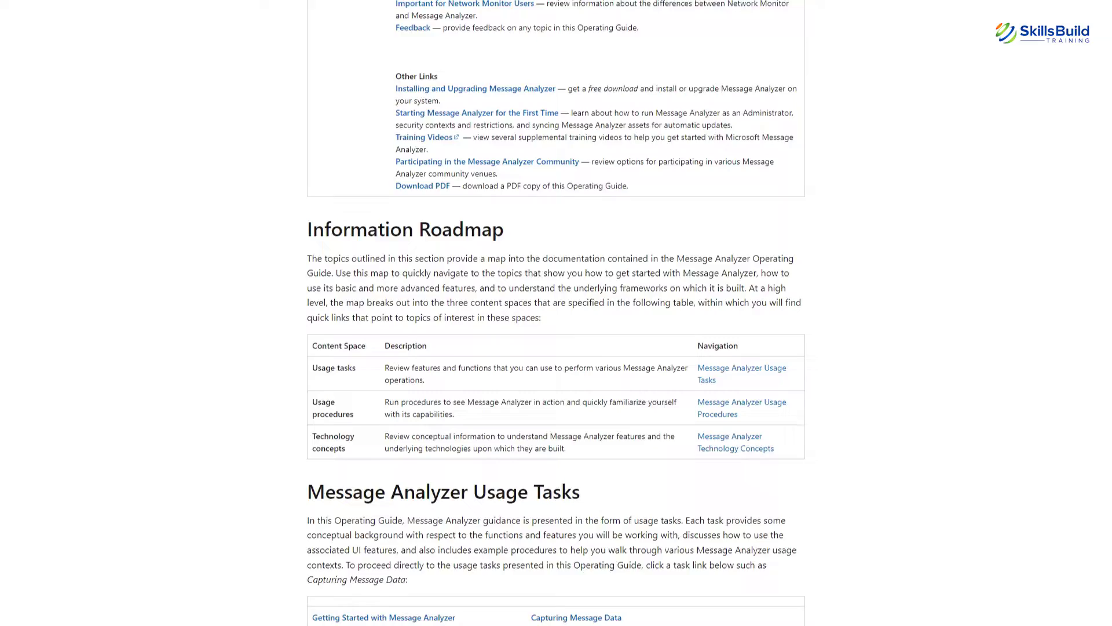
pyautogui.scroll(-3)
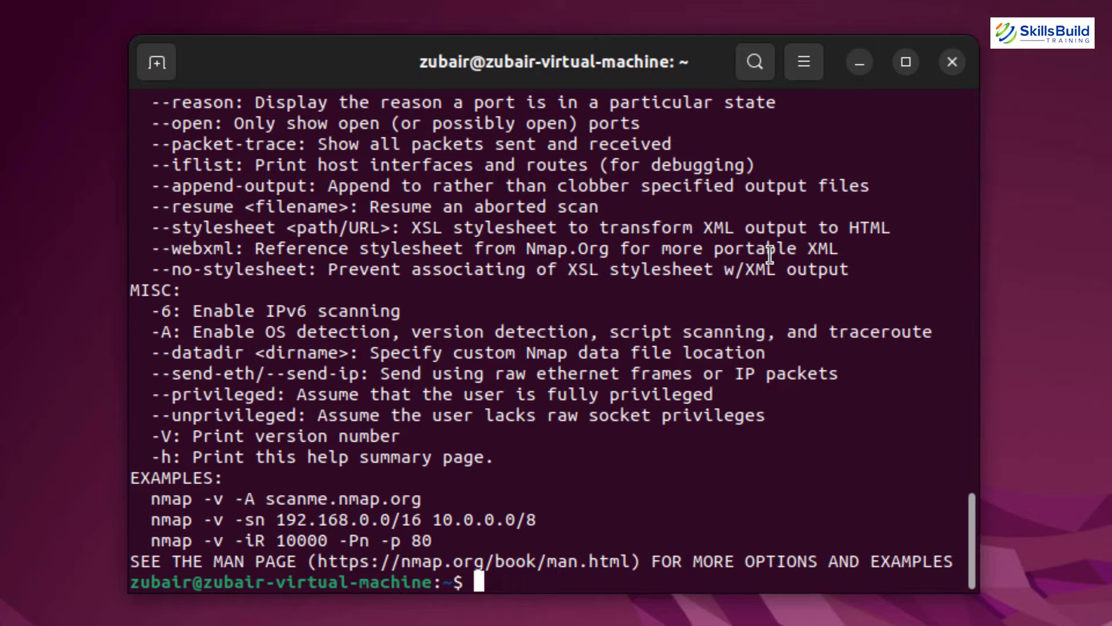
# - Run 'nmap google.com', then 'nmap -v oogle.com', and scroll through the results
pyautogui.write('nmap google.com')
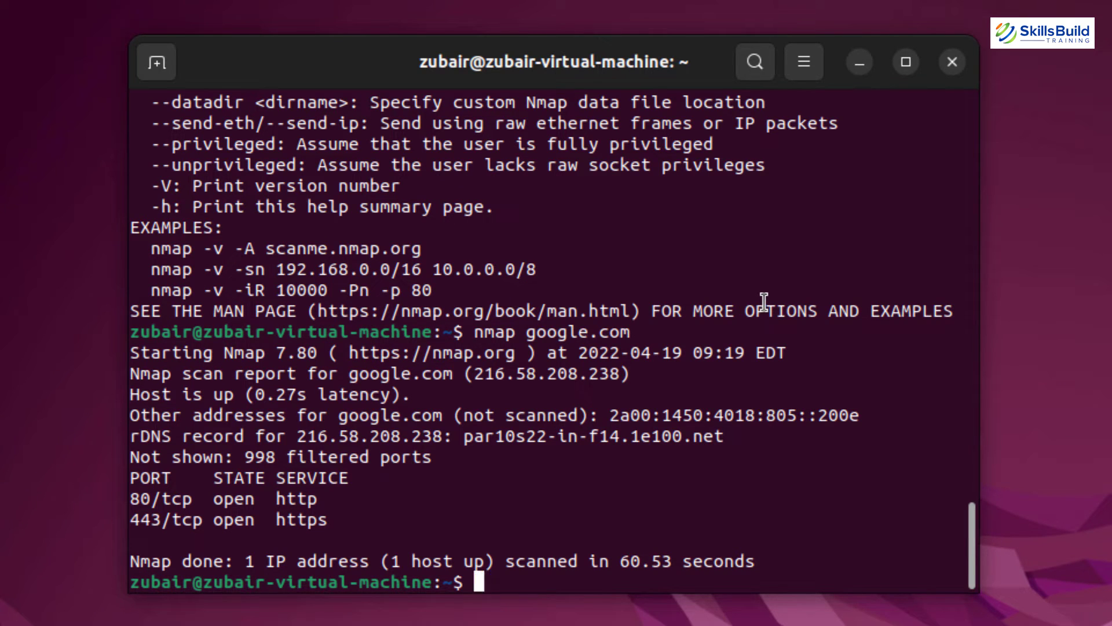
pyautogui.write('nmap -v oogle.com')
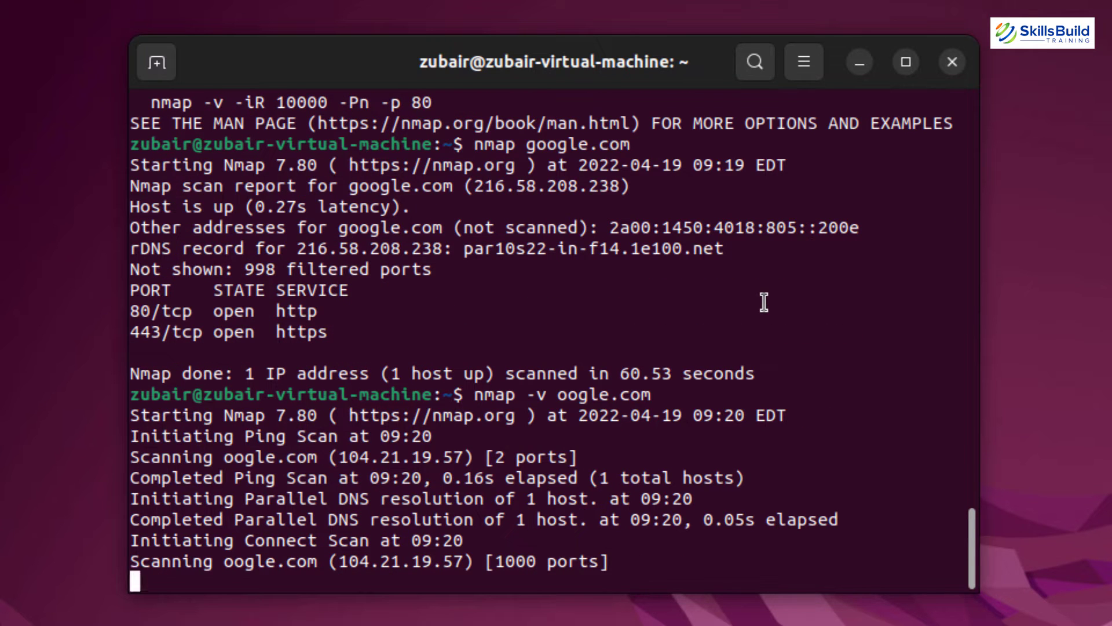
pyautogui.scroll(-3)
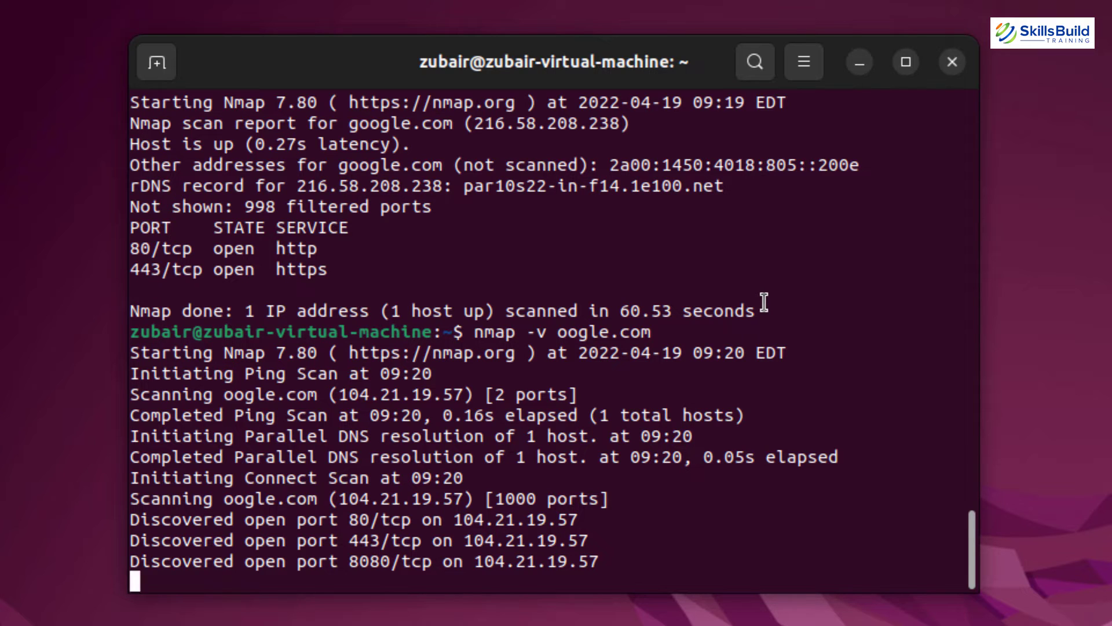
pyautogui.scroll(-3)
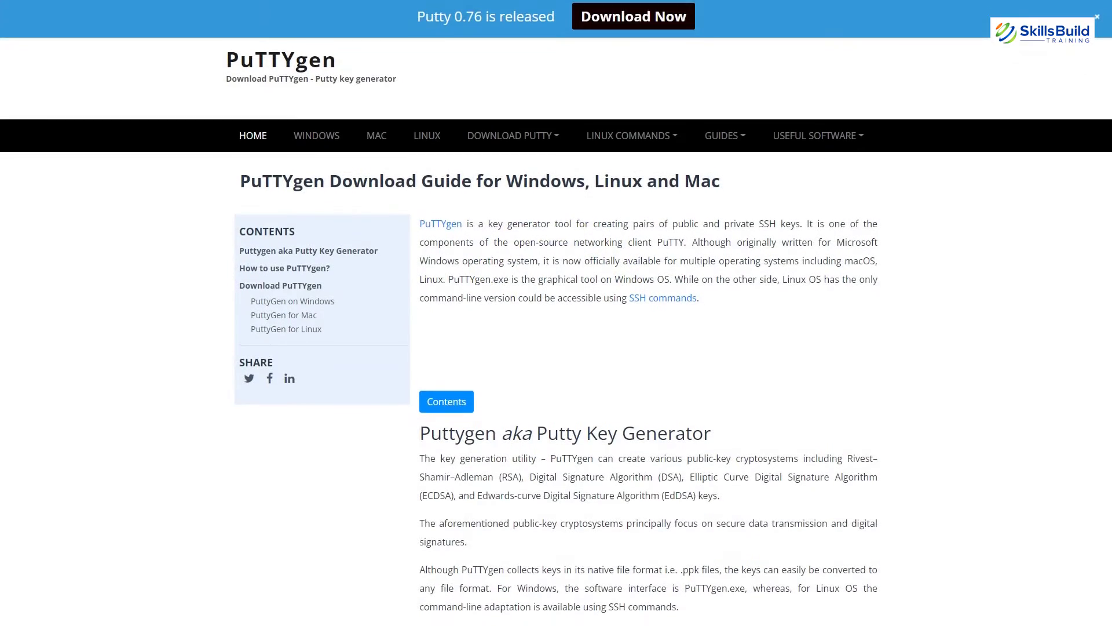
# - Scroll the PuTTYgen guide from How to use PuTTYgen to Run PuTTYgen on Windows
pyautogui.scroll(-3)
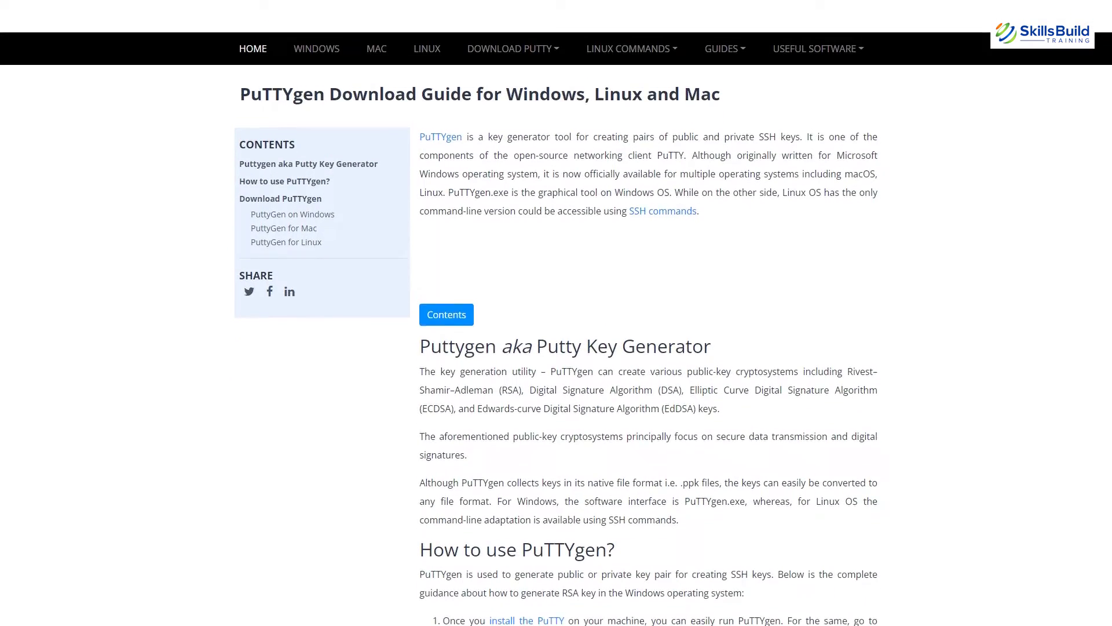
pyautogui.scroll(-3)
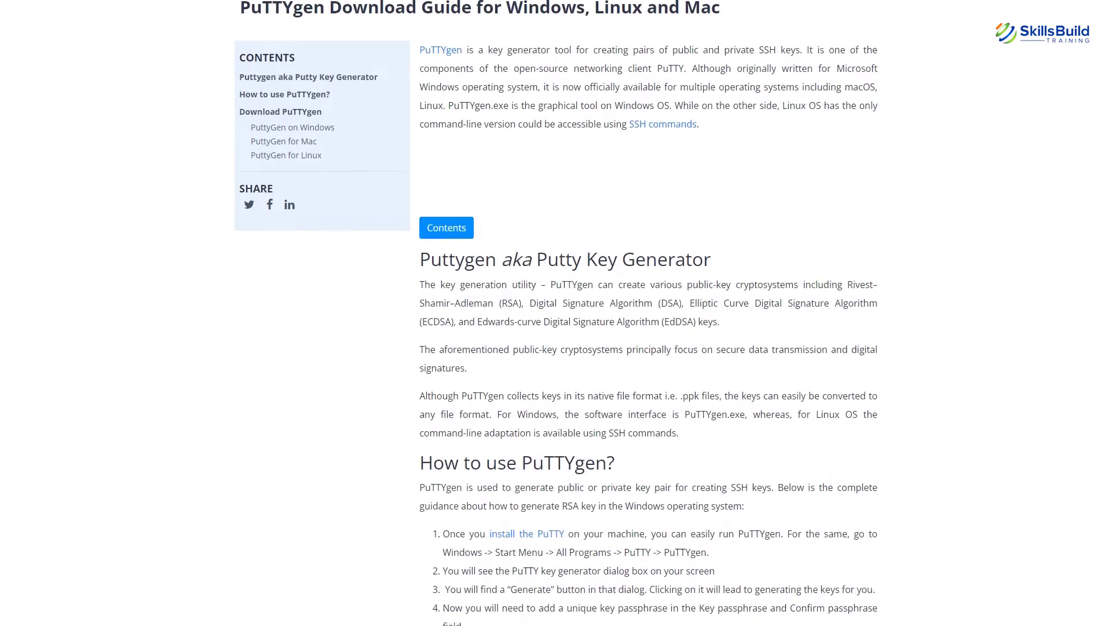
pyautogui.scroll(-3)
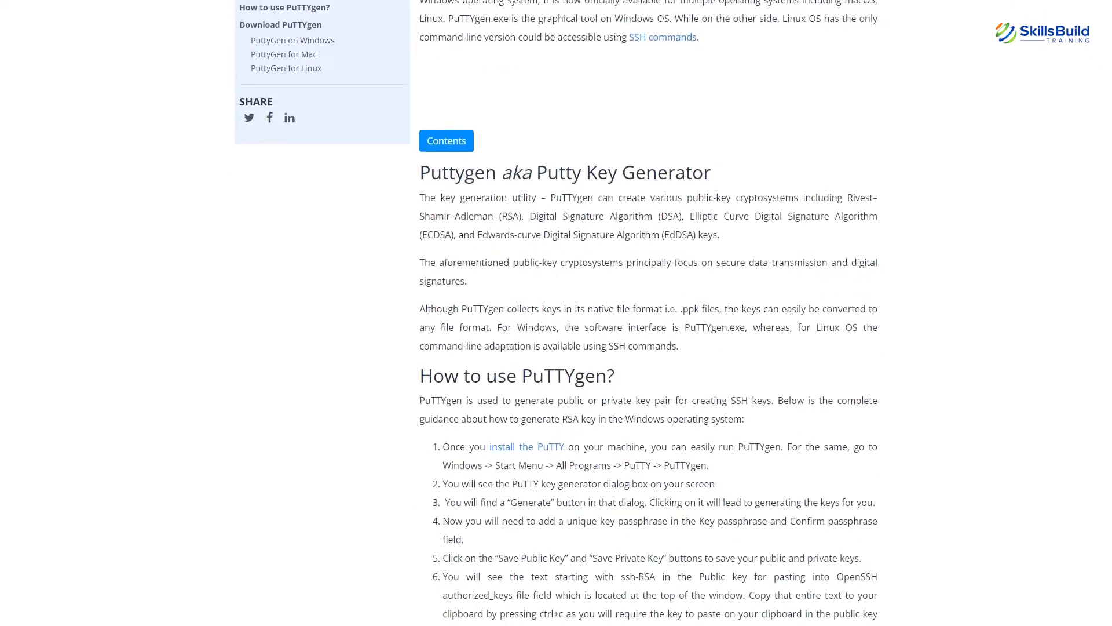
pyautogui.scroll(-3)
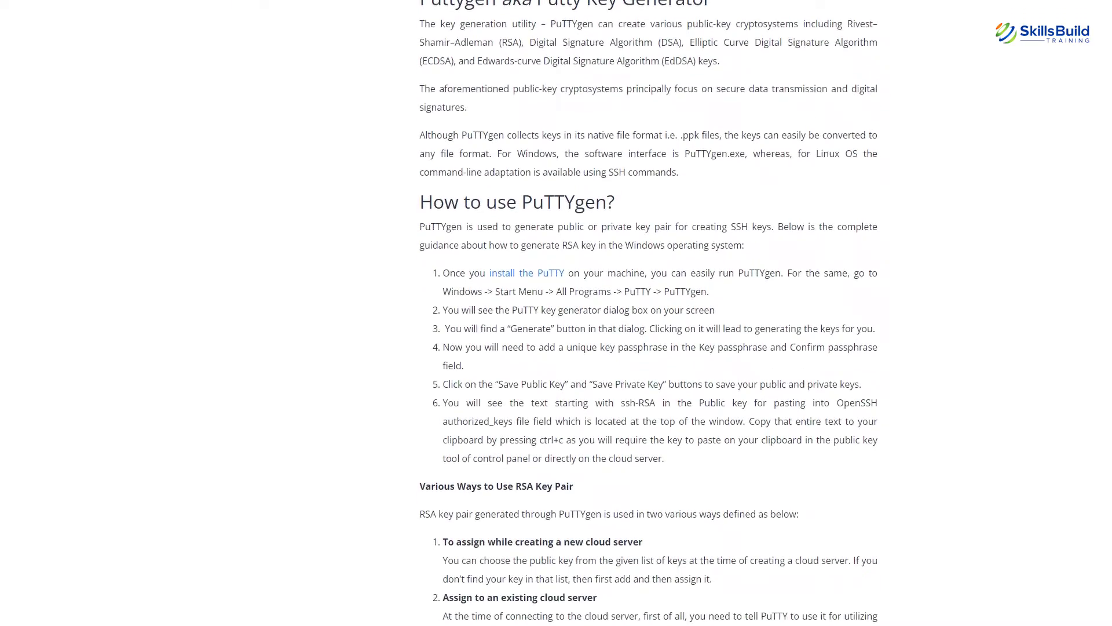
pyautogui.scroll(-3)
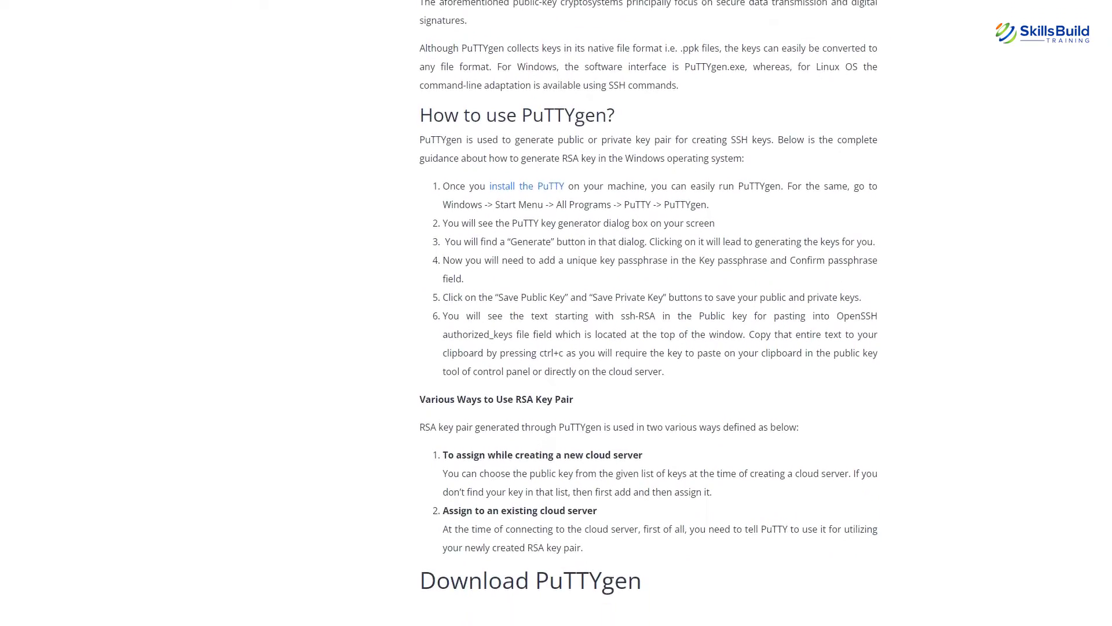
pyautogui.scroll(-3)
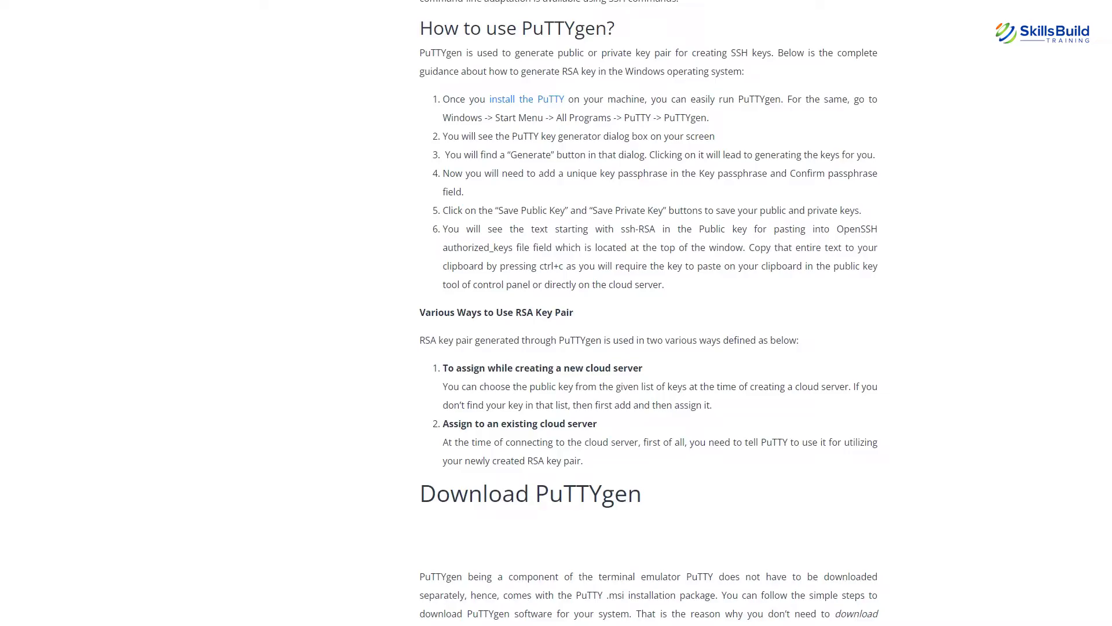
pyautogui.scroll(-3)
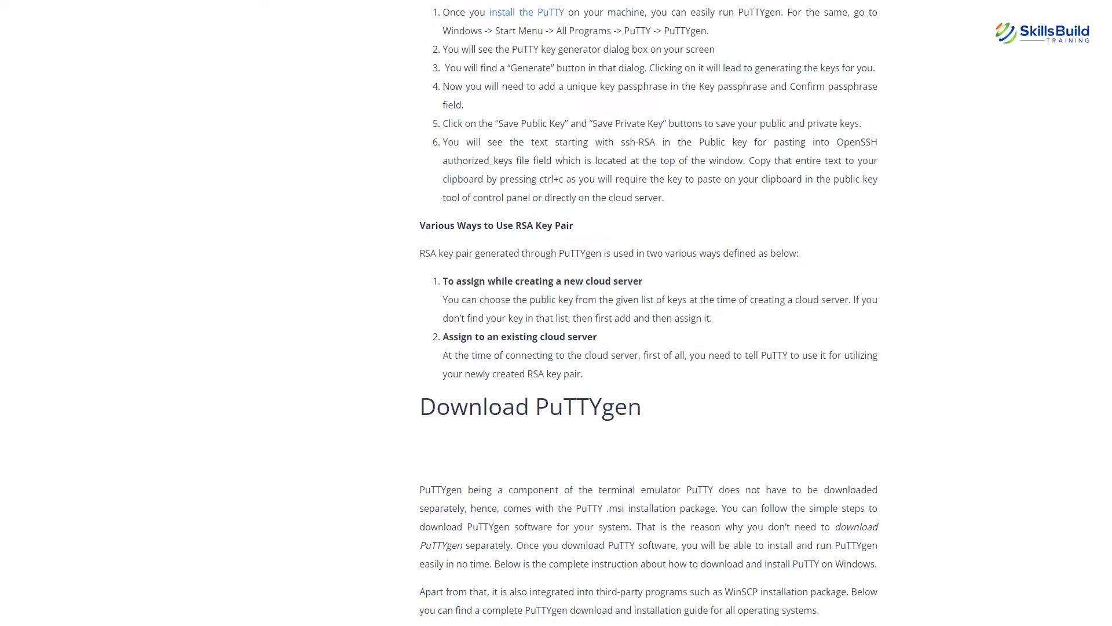
pyautogui.scroll(-3)
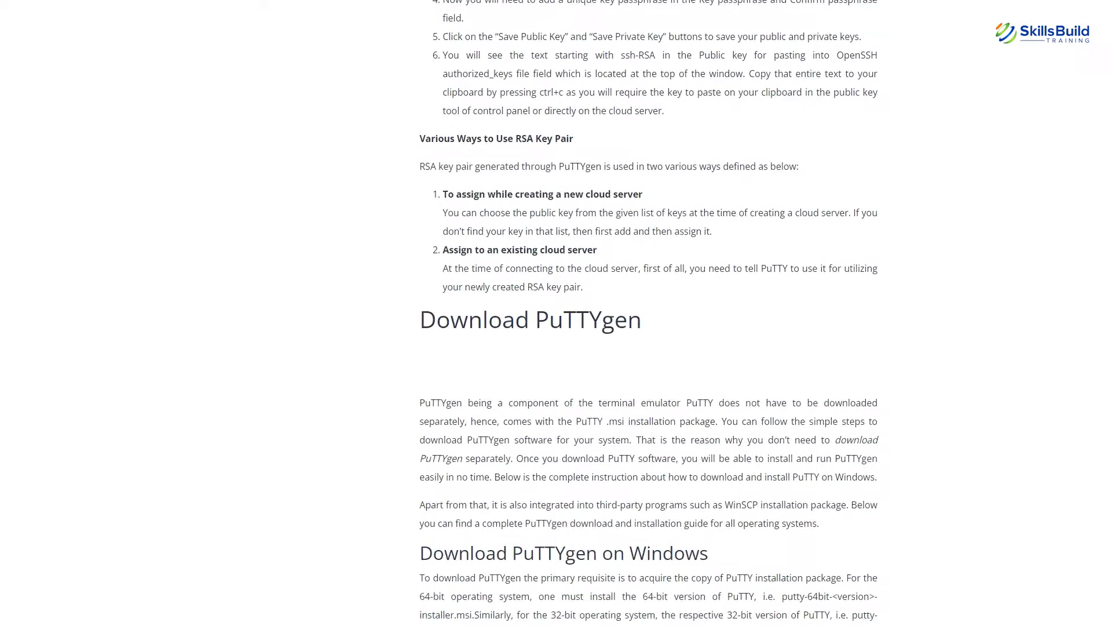
pyautogui.scroll(-3)
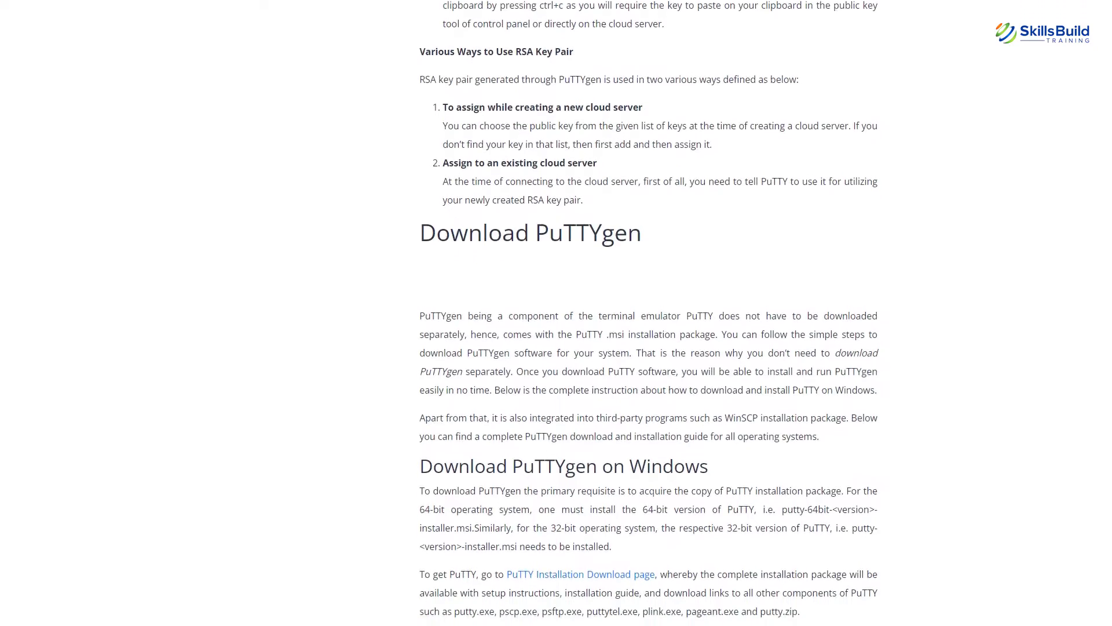
pyautogui.scroll(-3)
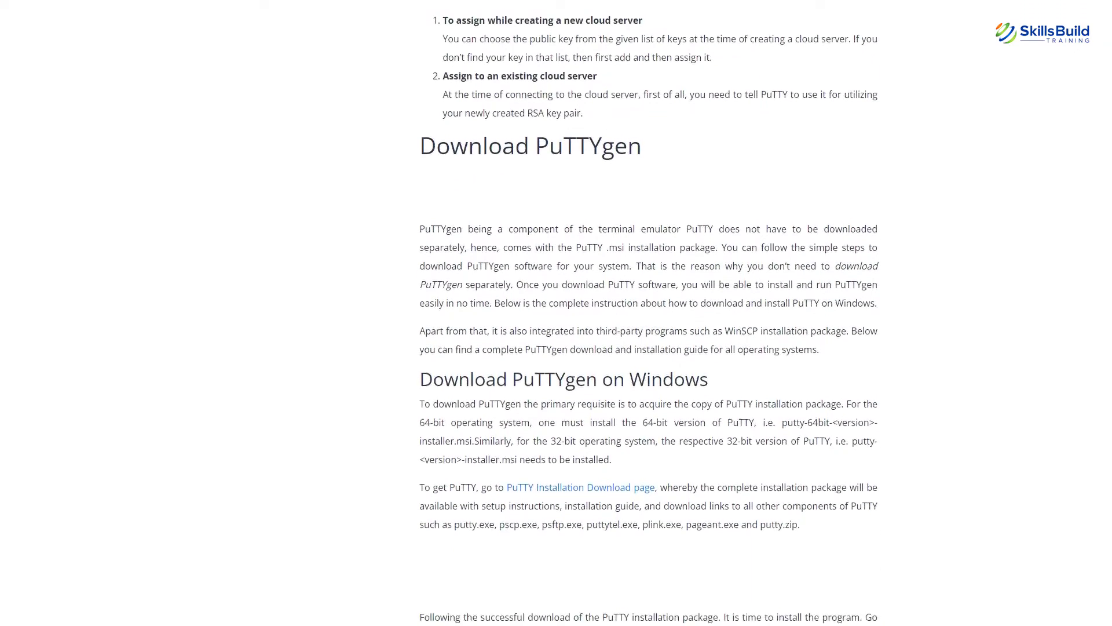
pyautogui.scroll(-3)
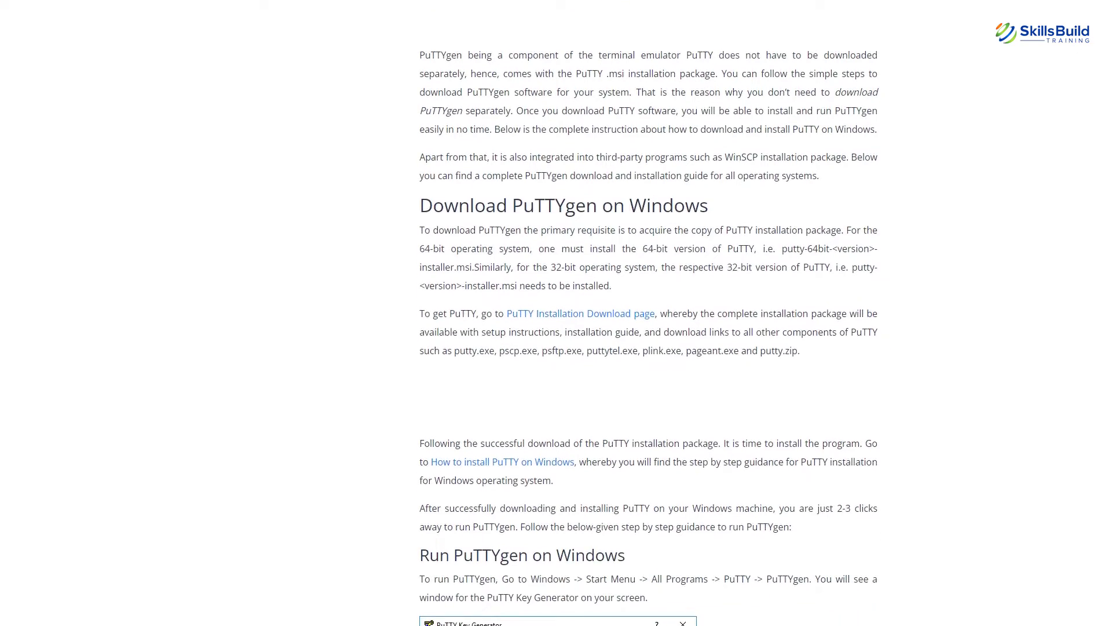
pyautogui.scroll(-3)
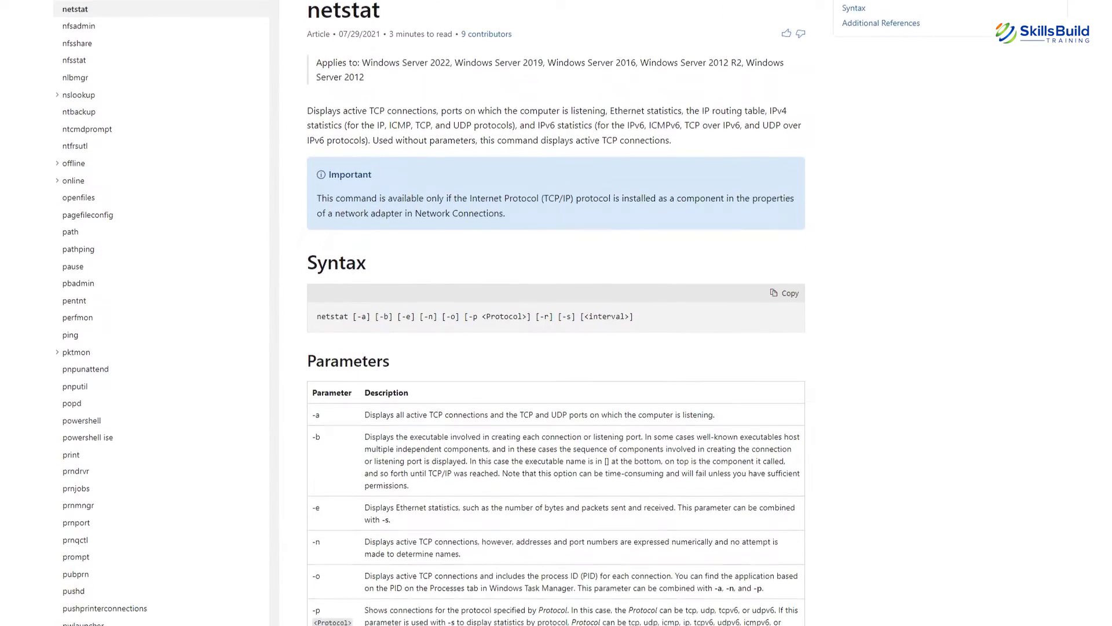
pyautogui.scroll(-3)
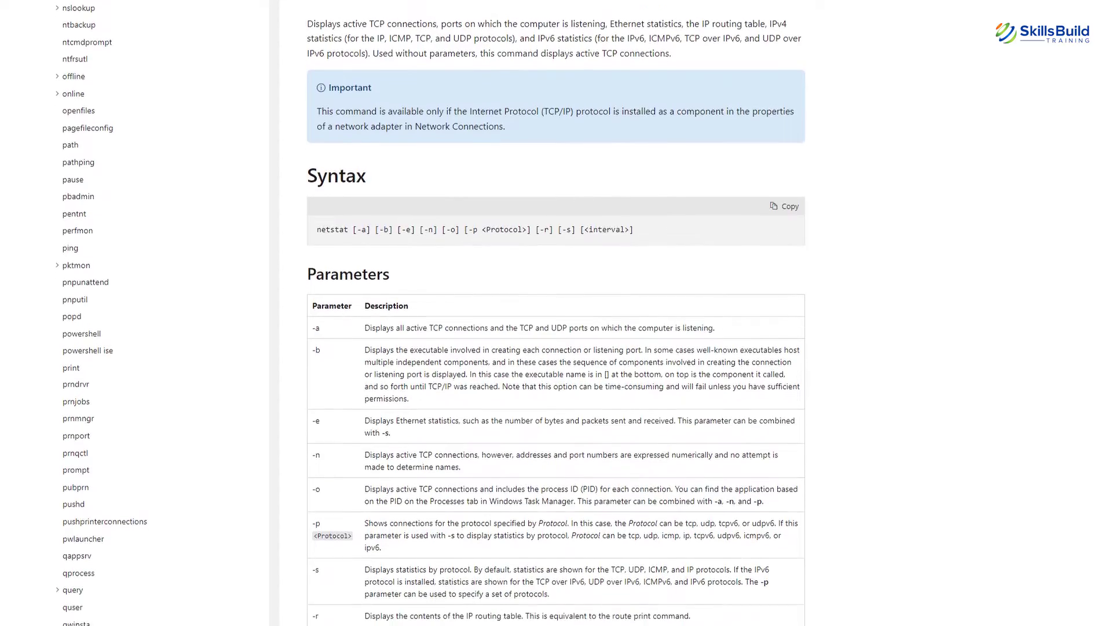
pyautogui.scroll(-3)
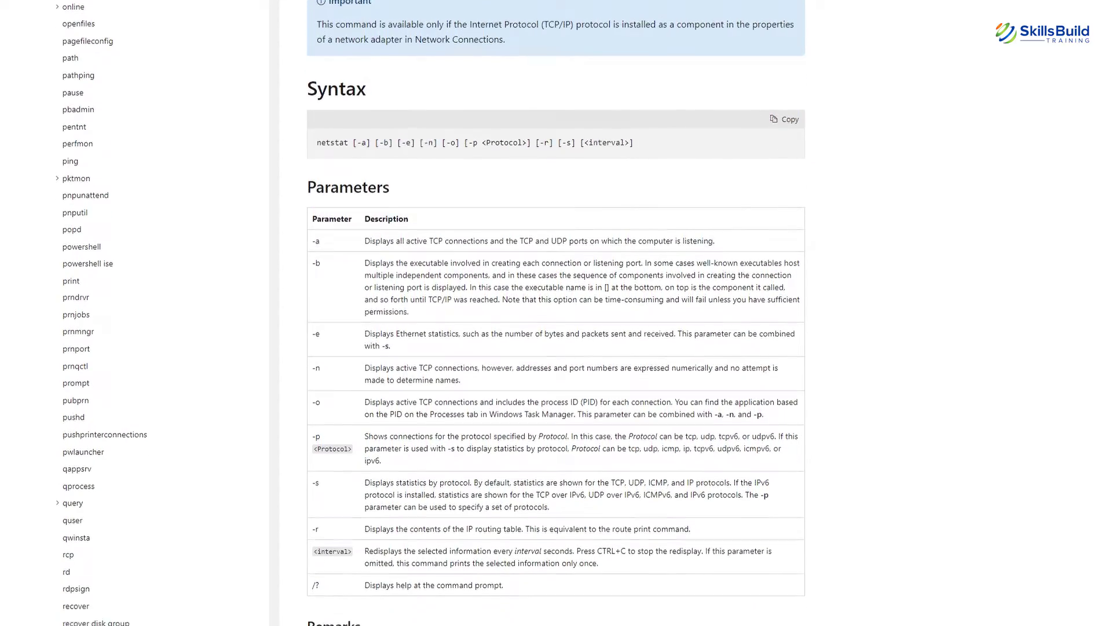
pyautogui.scroll(-3)
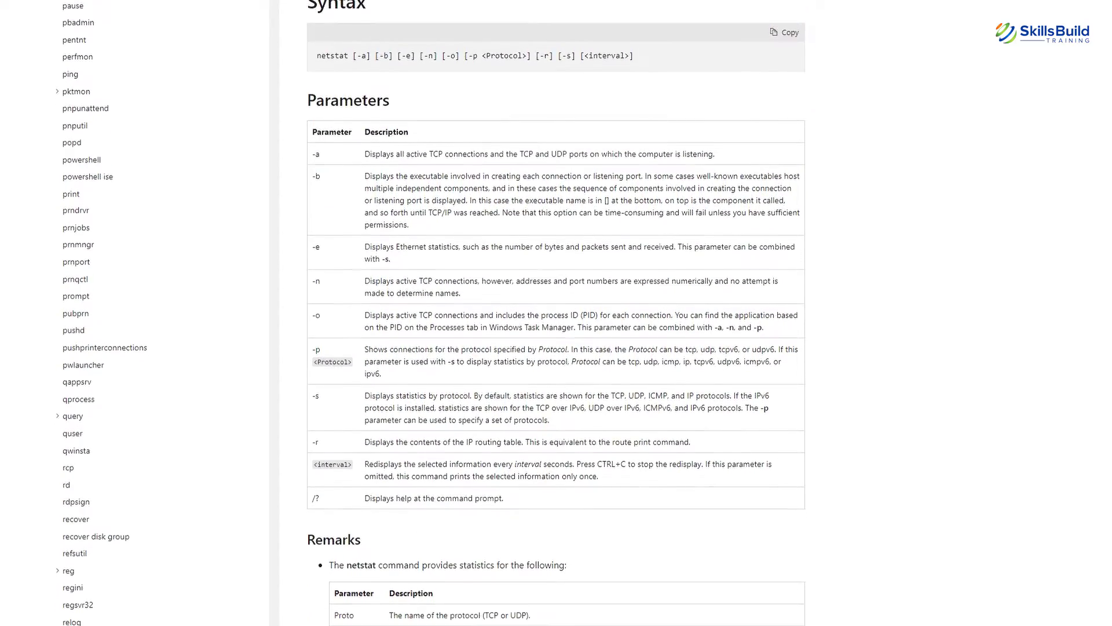
pyautogui.scroll(-3)
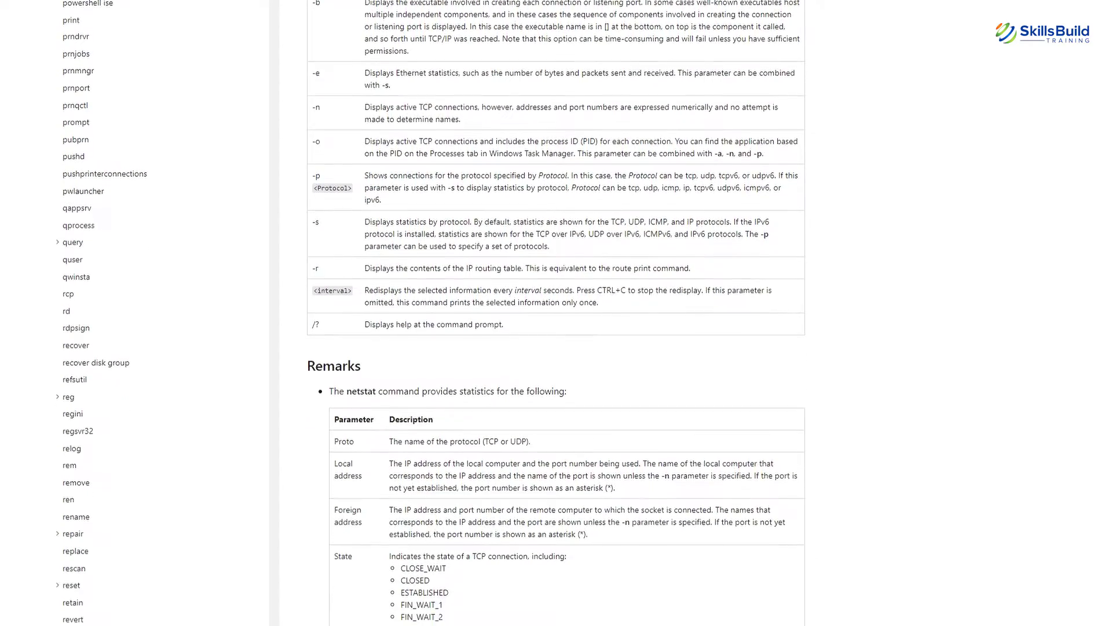
pyautogui.scroll(-3)
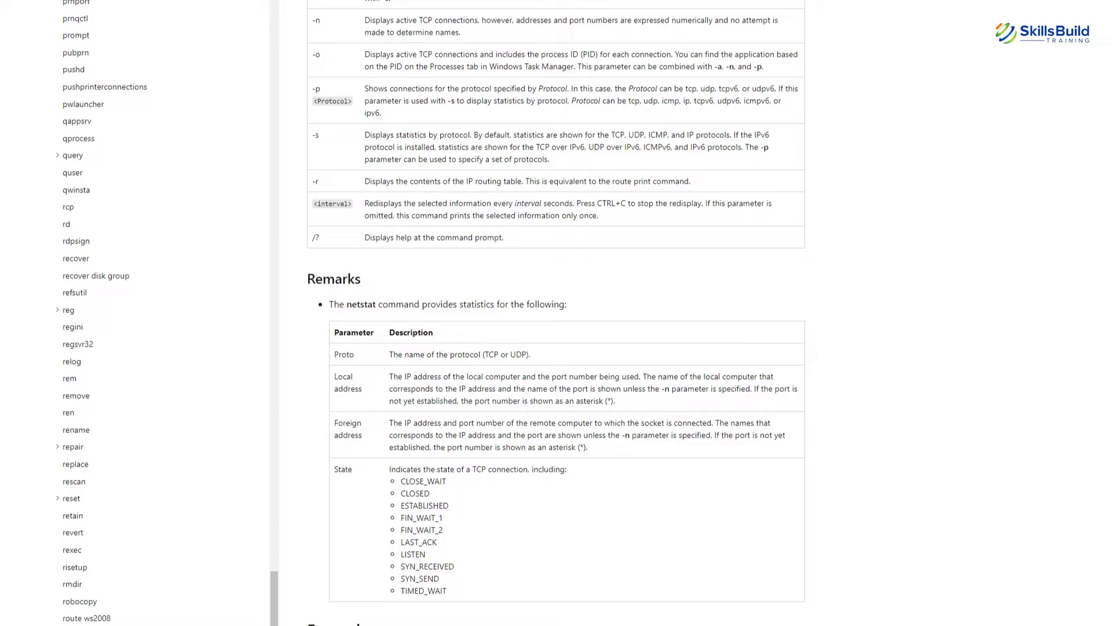
pyautogui.scroll(-3)
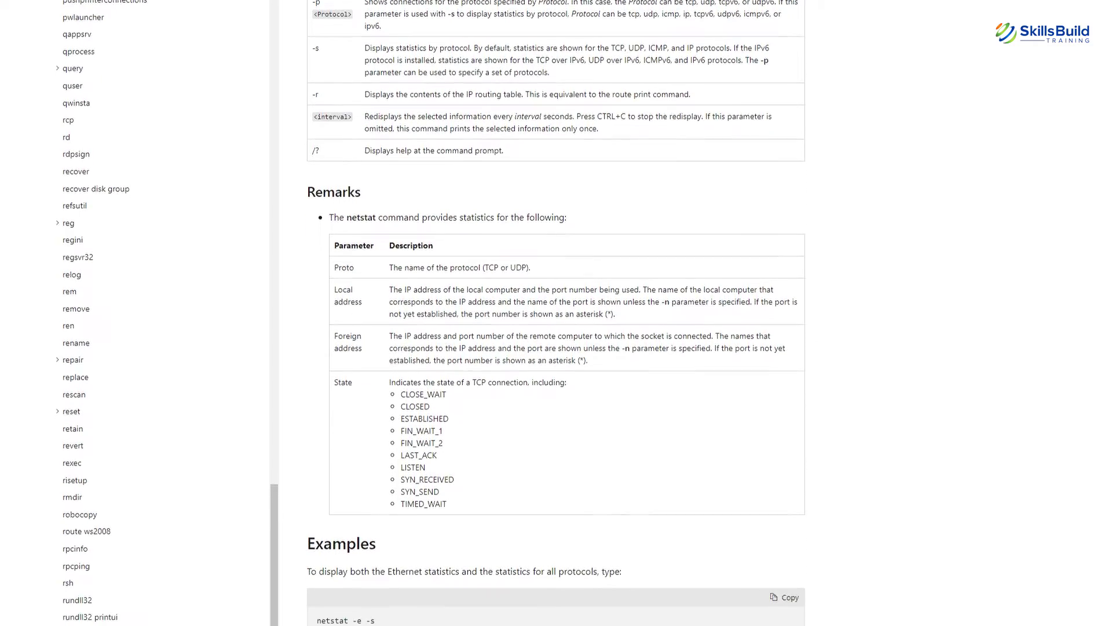
pyautogui.scroll(-3)
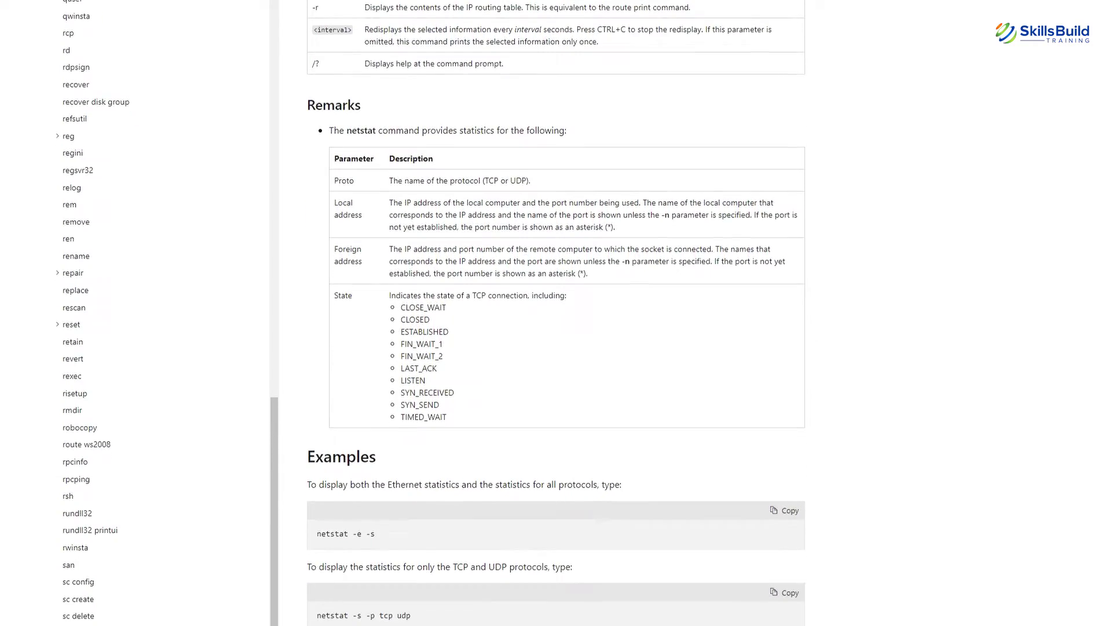
pyautogui.scroll(-3)
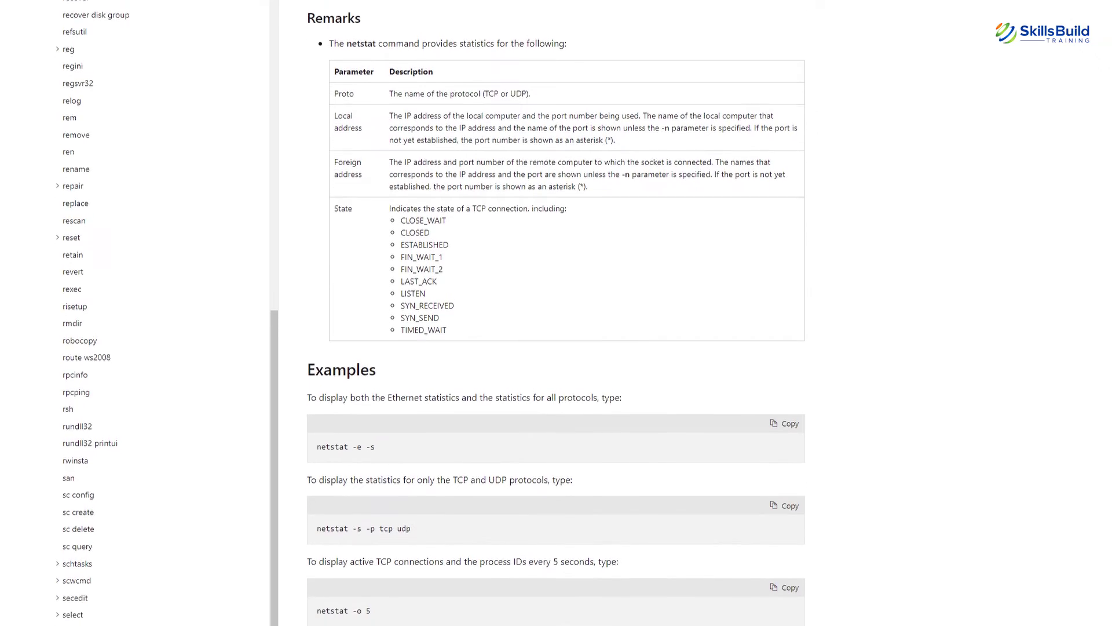
pyautogui.scroll(-3)
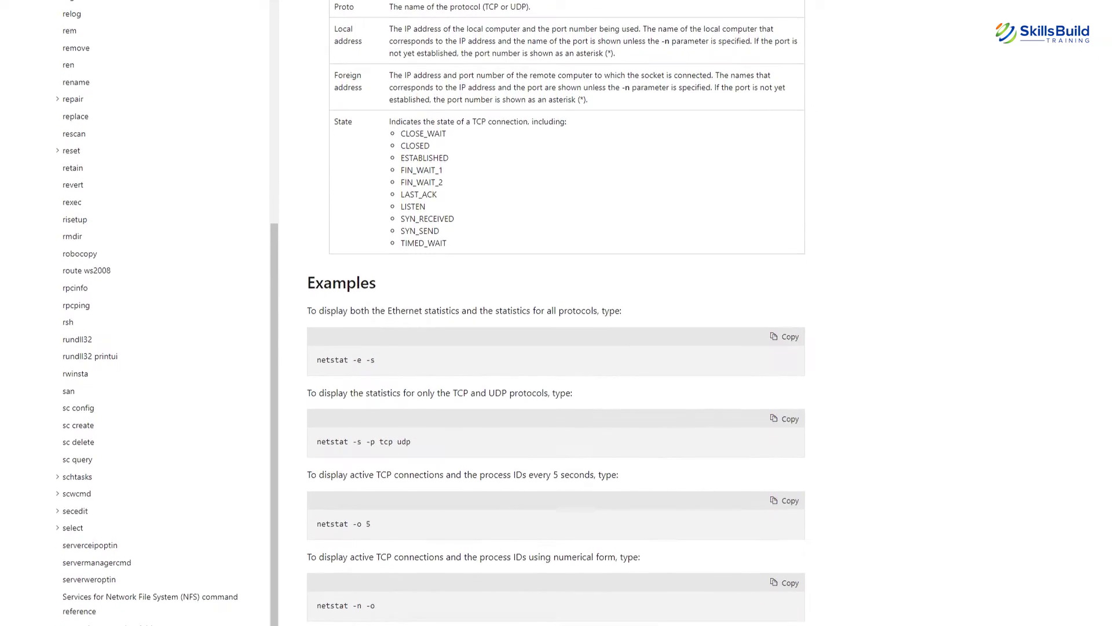
pyautogui.scroll(-3)
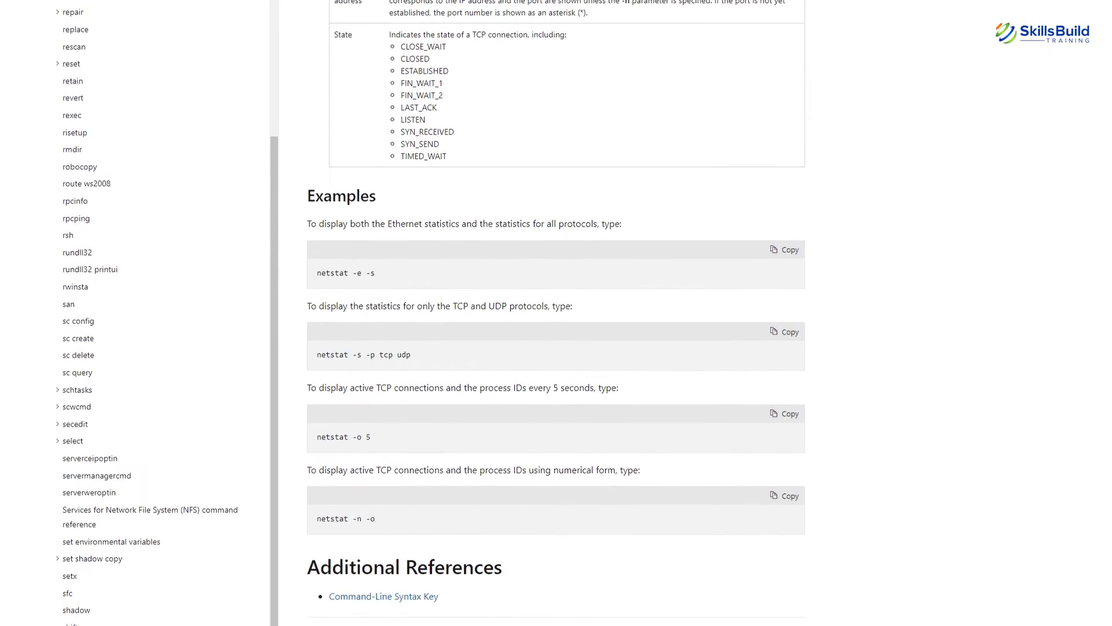
pyautogui.scroll(-3)
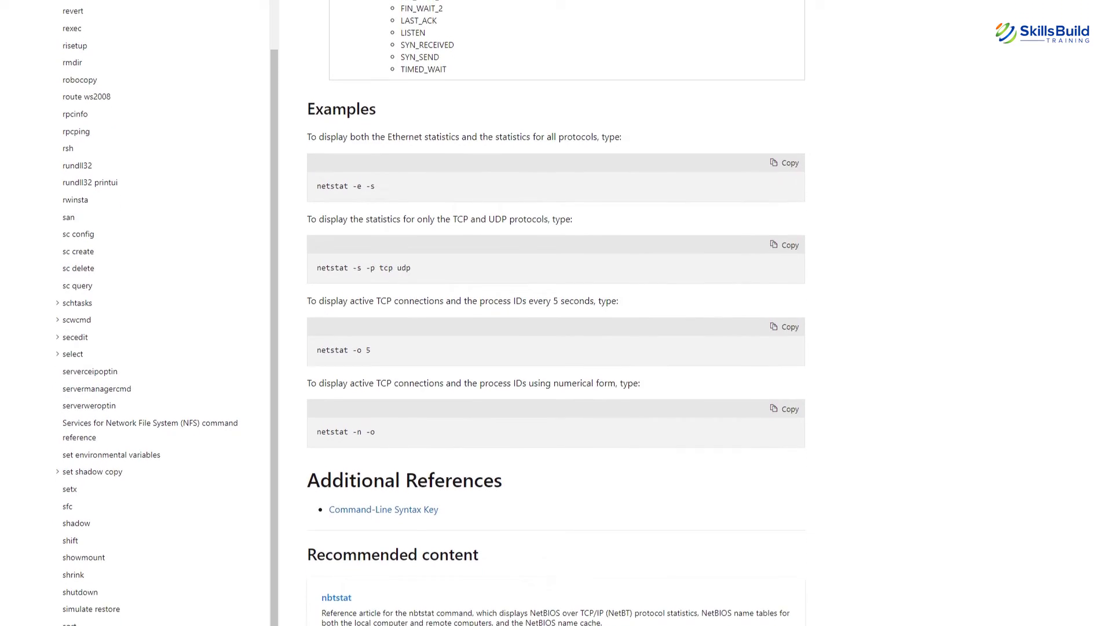
pyautogui.scroll(-3)
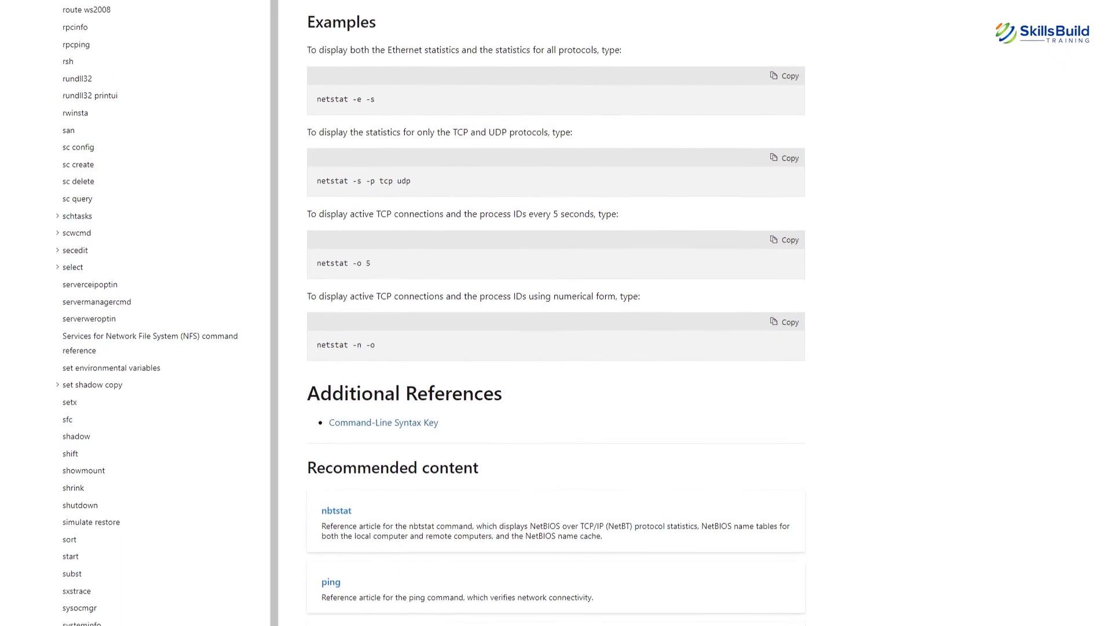
pyautogui.scroll(-3)
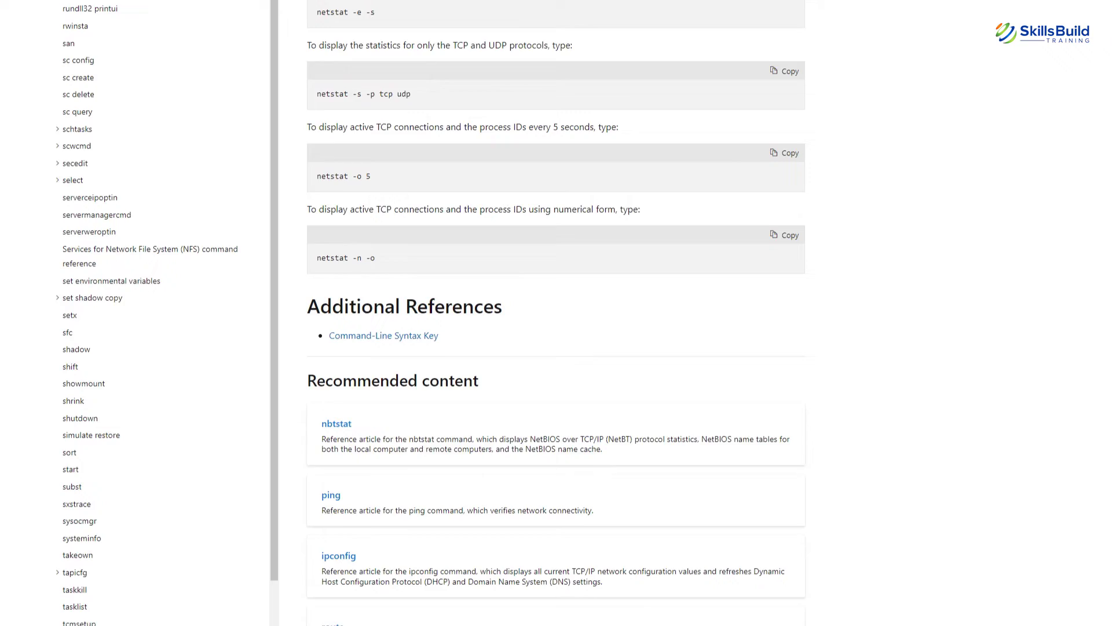
pyautogui.scroll(-3)
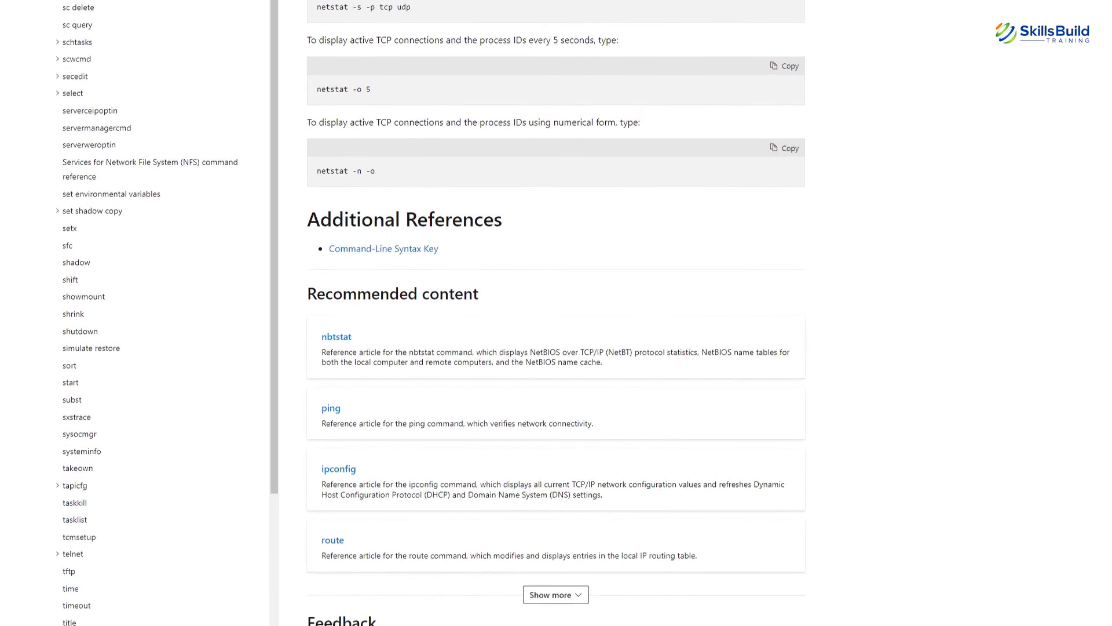
pyautogui.scroll(-3)
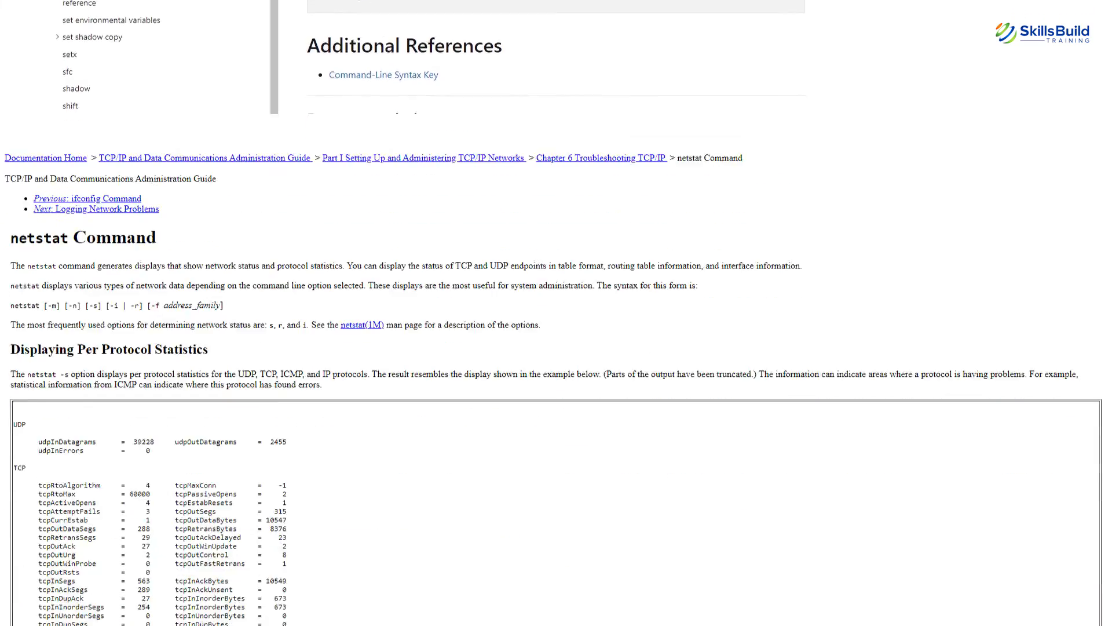
# - Scroll the Oracle netstat guide through per-protocol statistics and interface status to the routing table examples
pyautogui.scroll(-3)
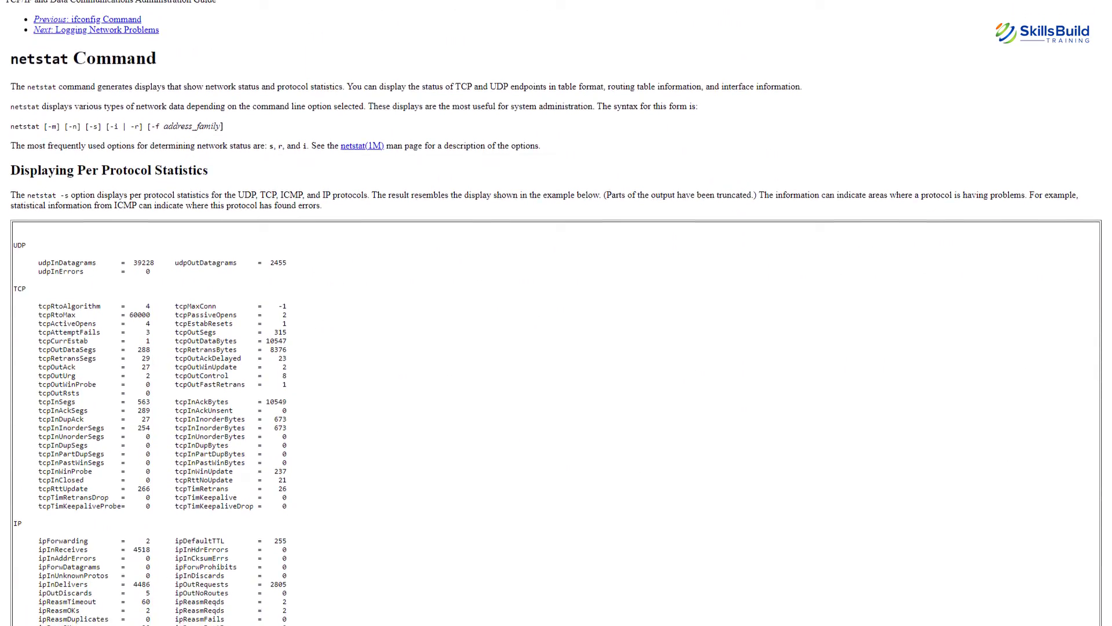
pyautogui.scroll(-3)
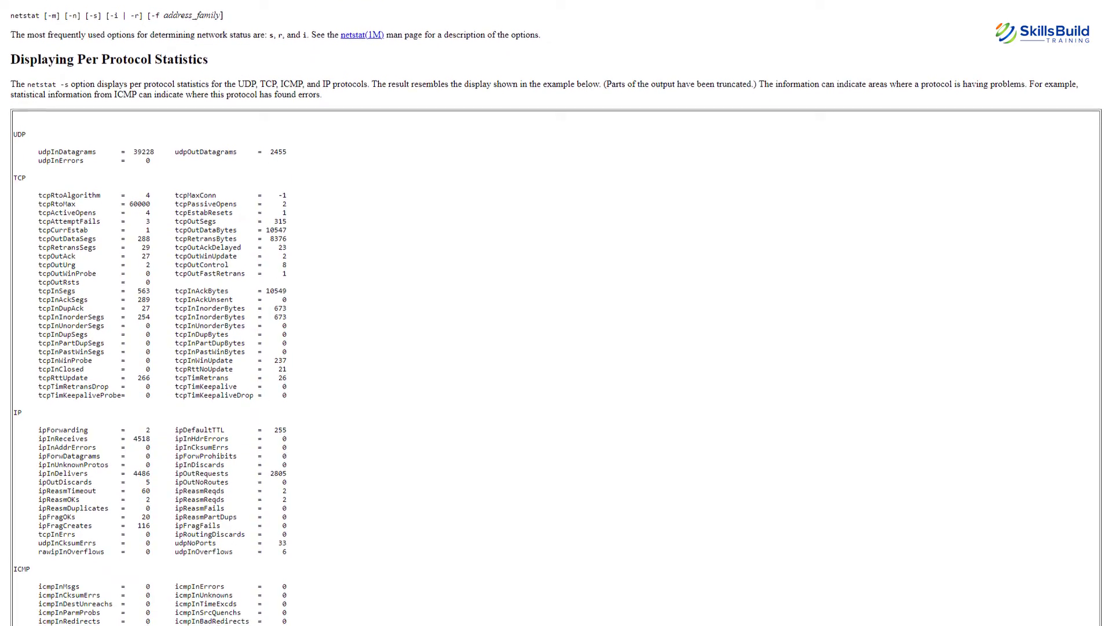
pyautogui.scroll(-3)
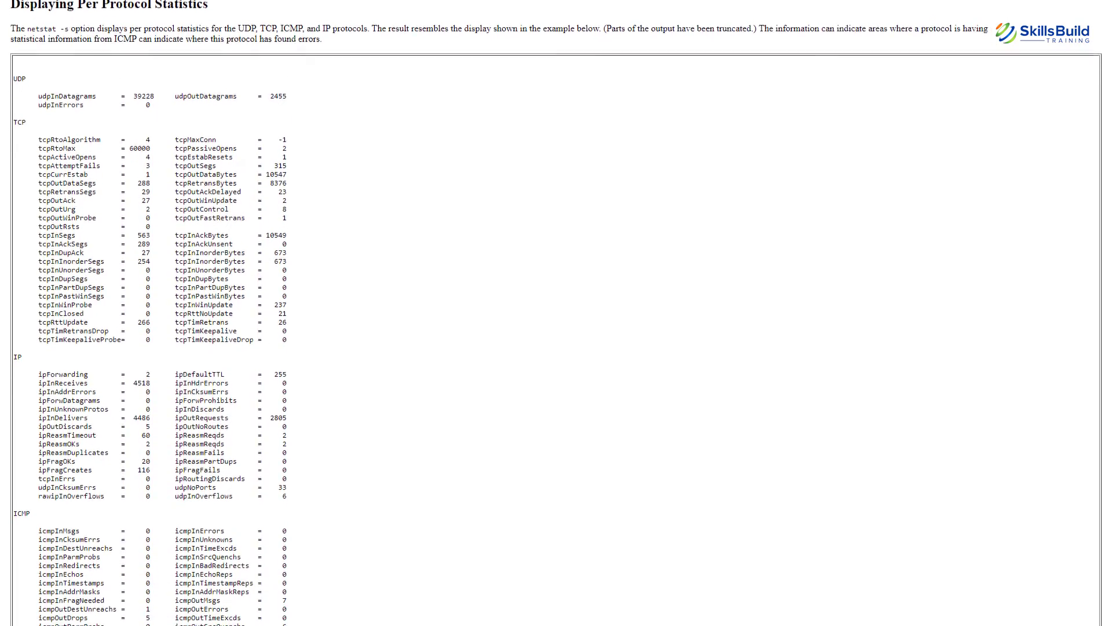
pyautogui.scroll(-3)
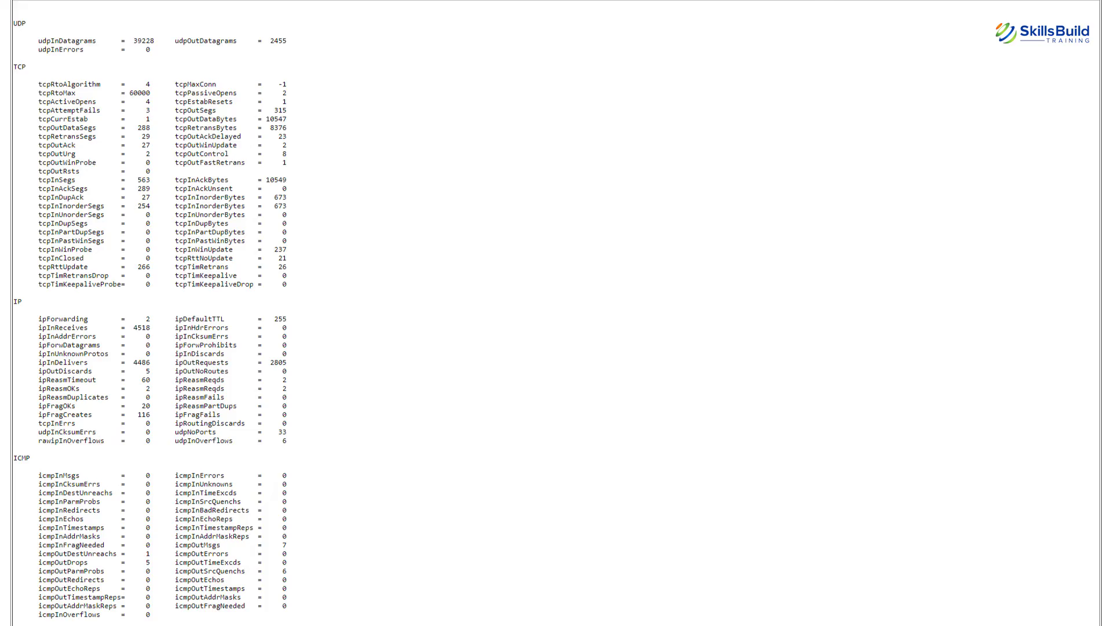
pyautogui.scroll(-3)
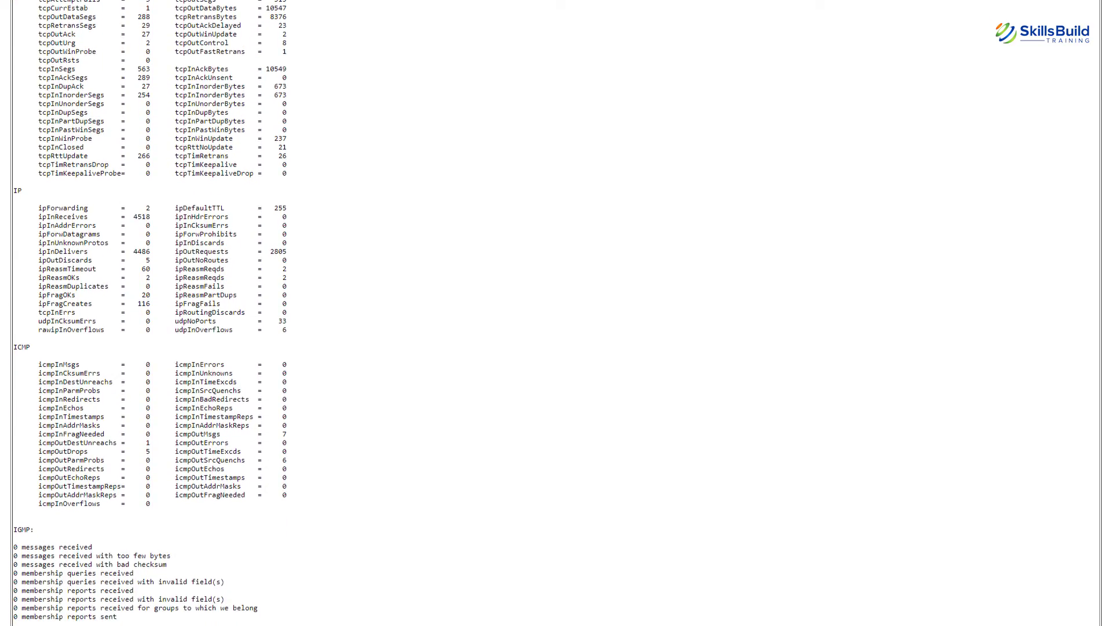
pyautogui.scroll(-3)
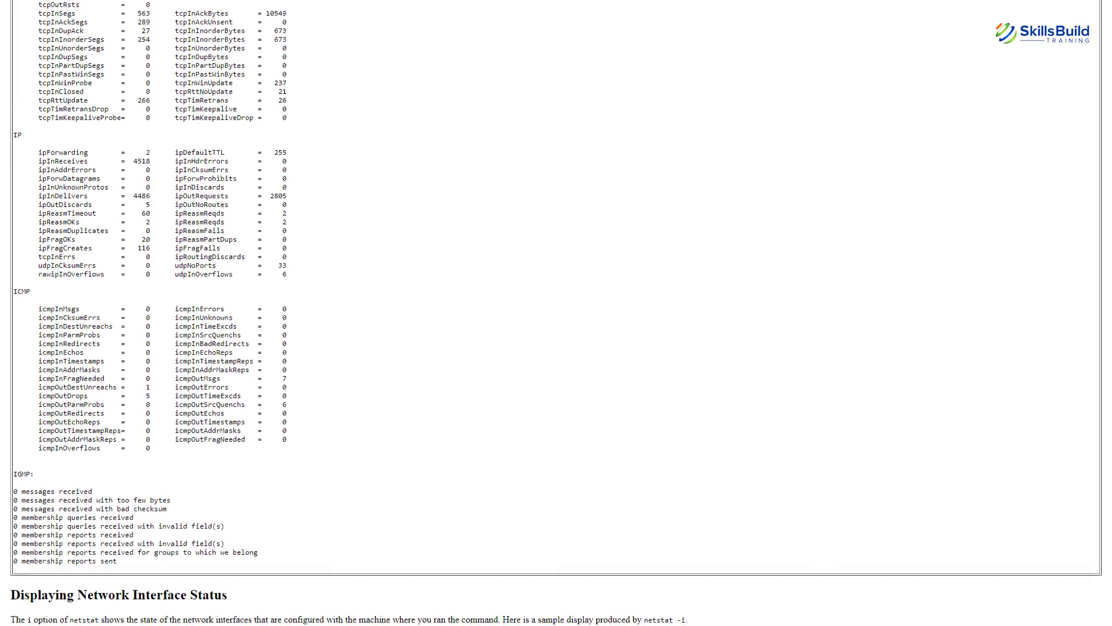
pyautogui.scroll(-3)
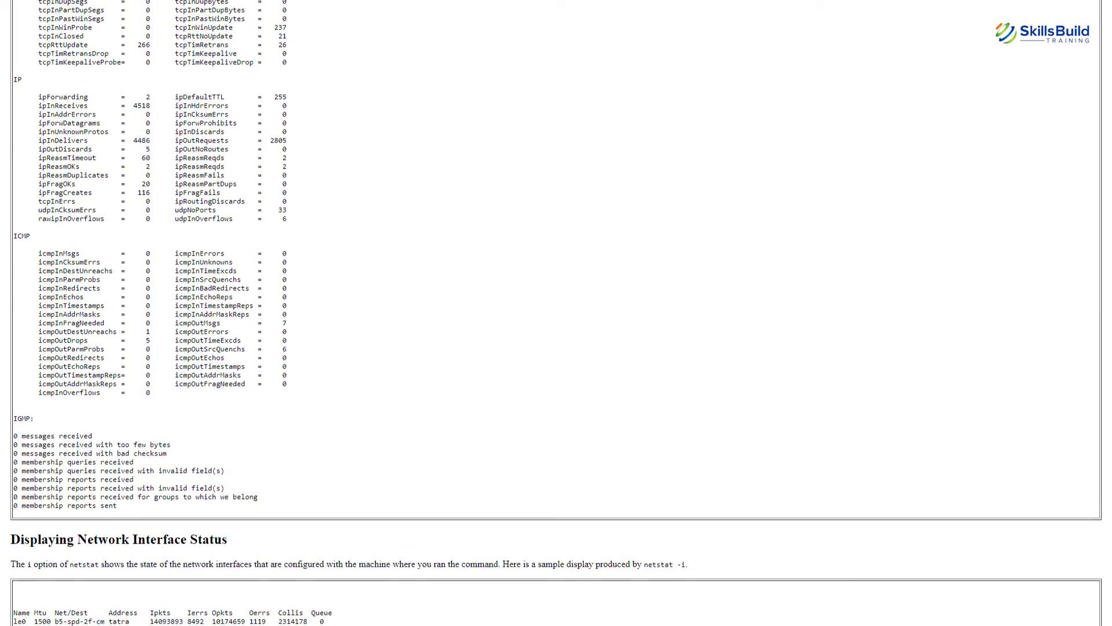
pyautogui.scroll(-3)
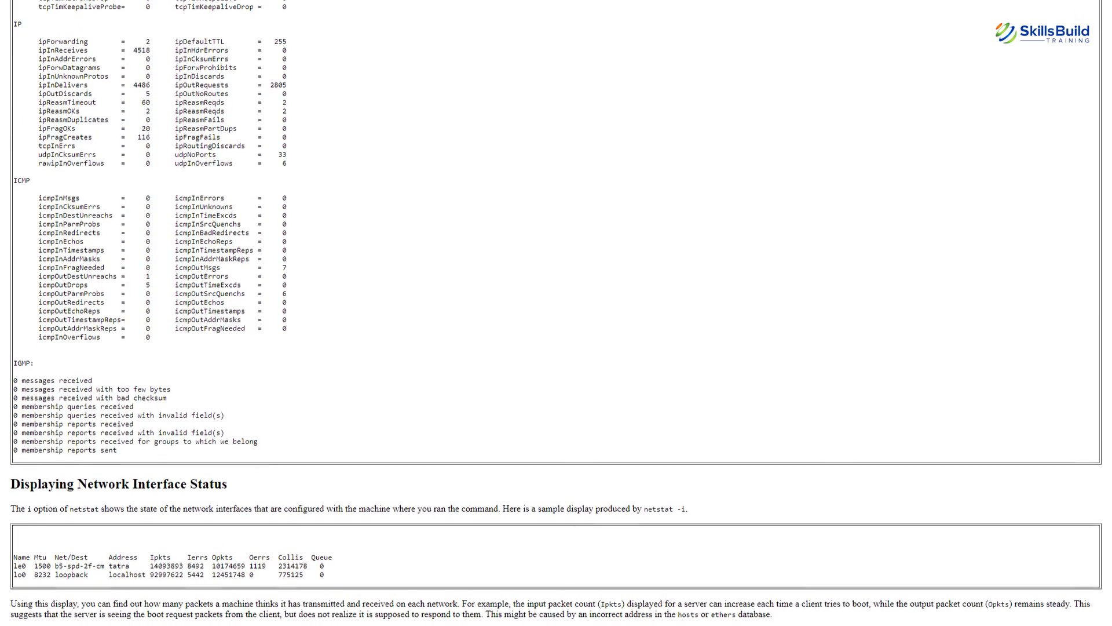
pyautogui.scroll(-3)
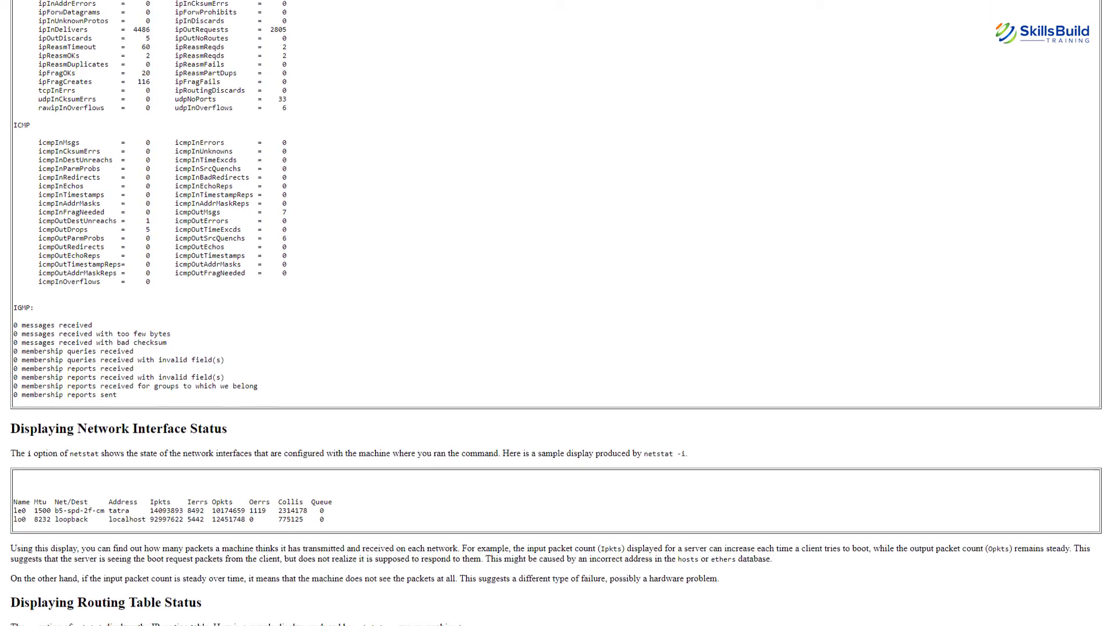
pyautogui.scroll(-3)
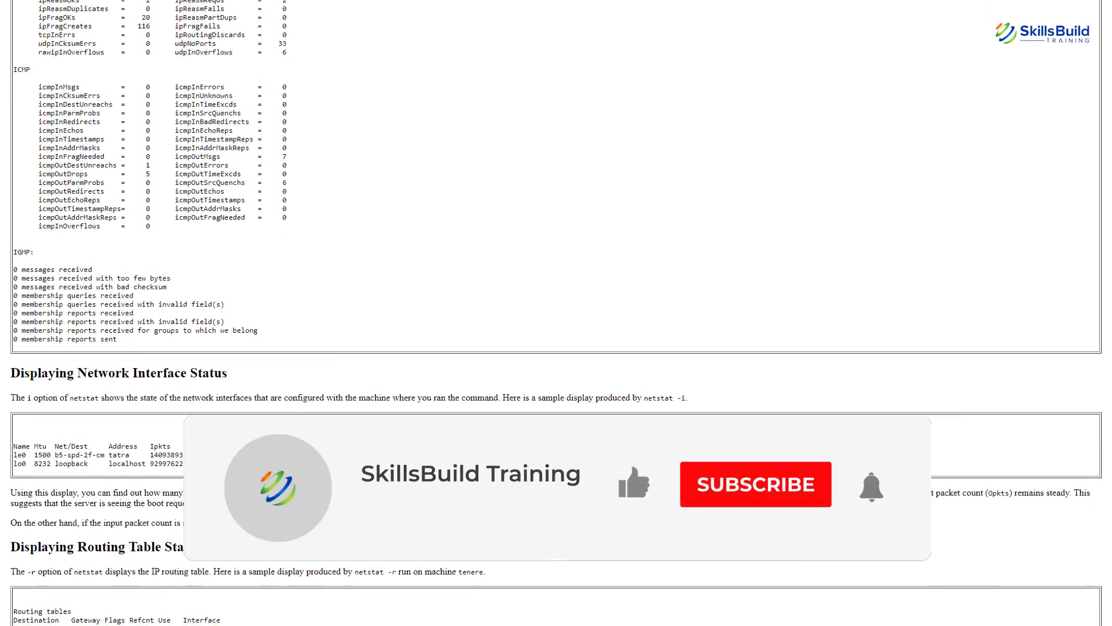
pyautogui.scroll(-3)
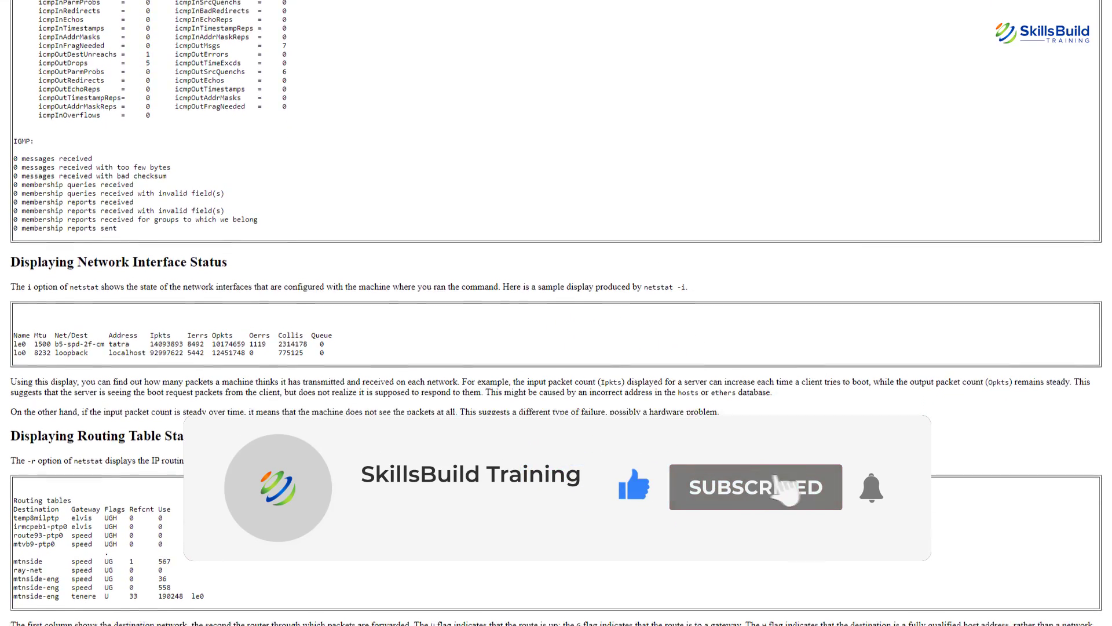
pyautogui.scroll(-3)
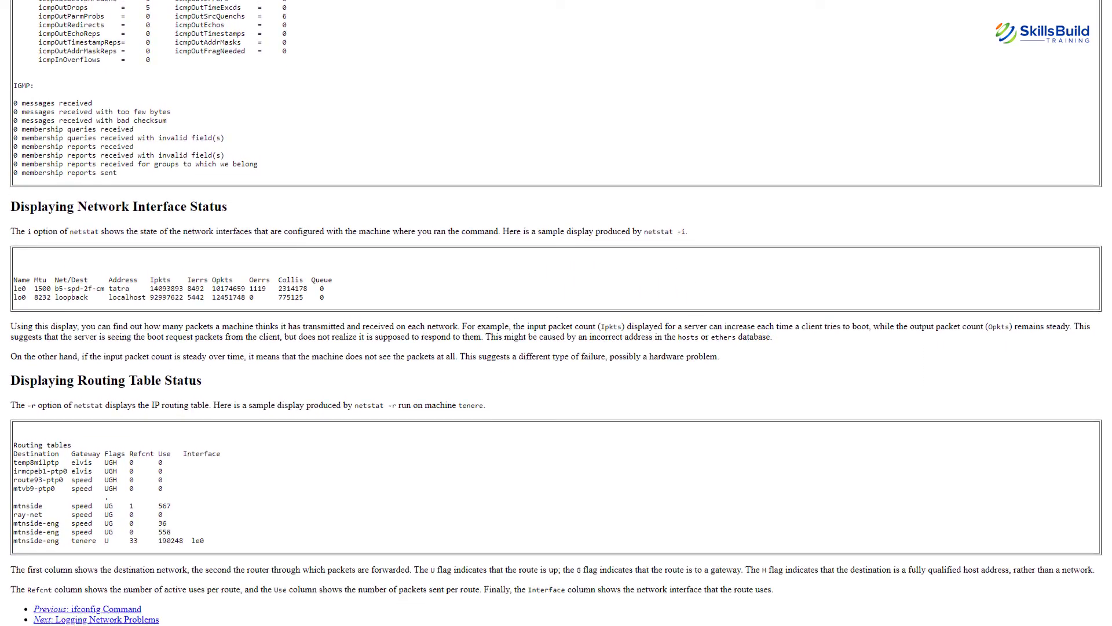